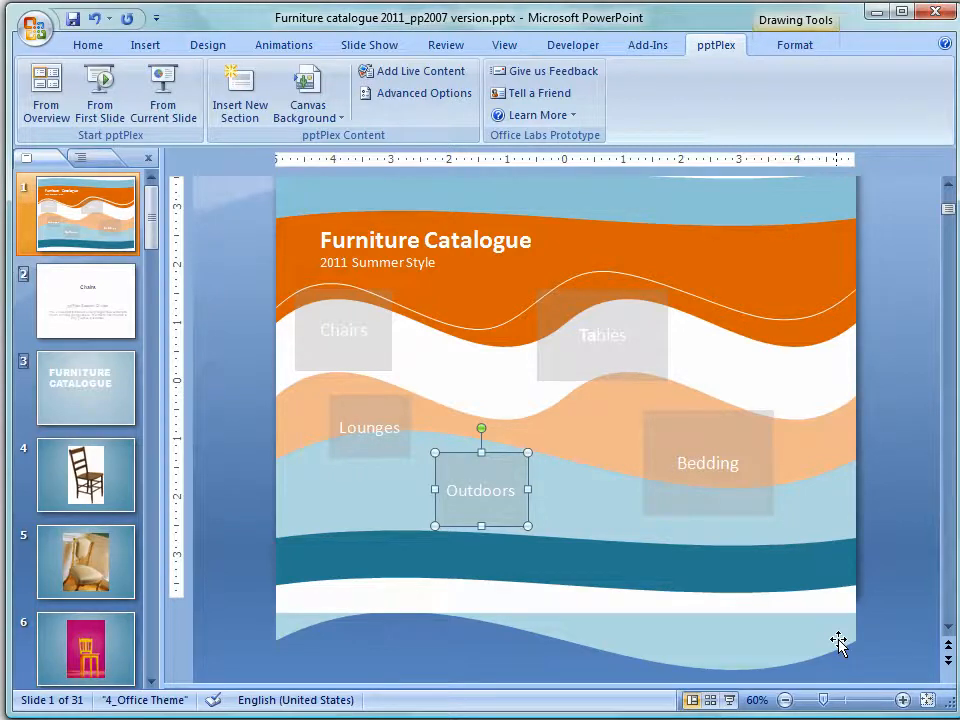
mouse_move(413, 501)
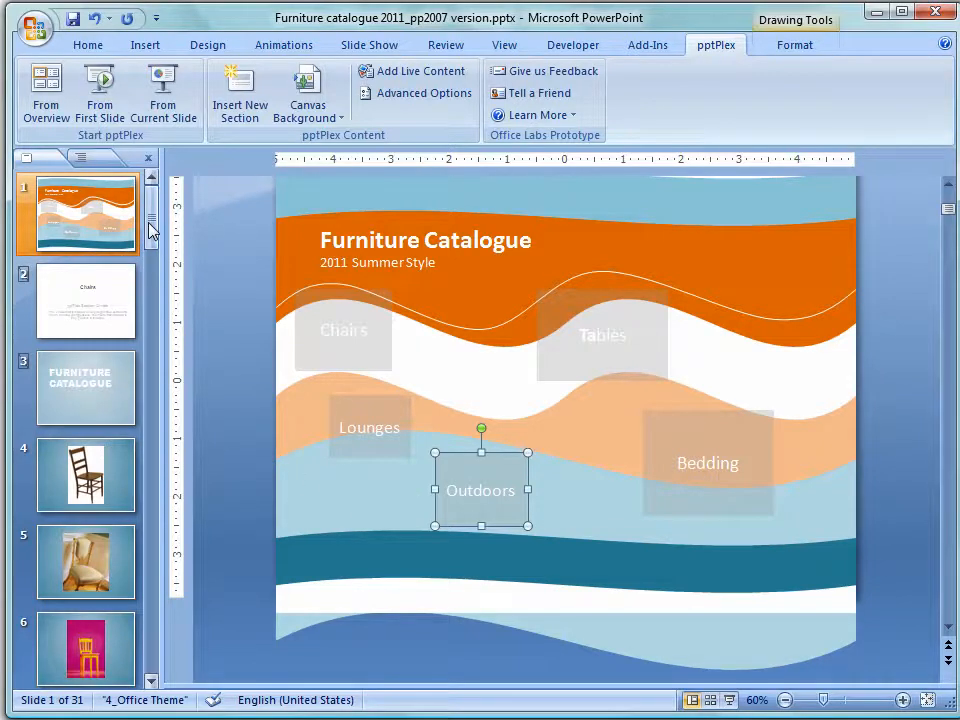
mouse_move(270, 475)
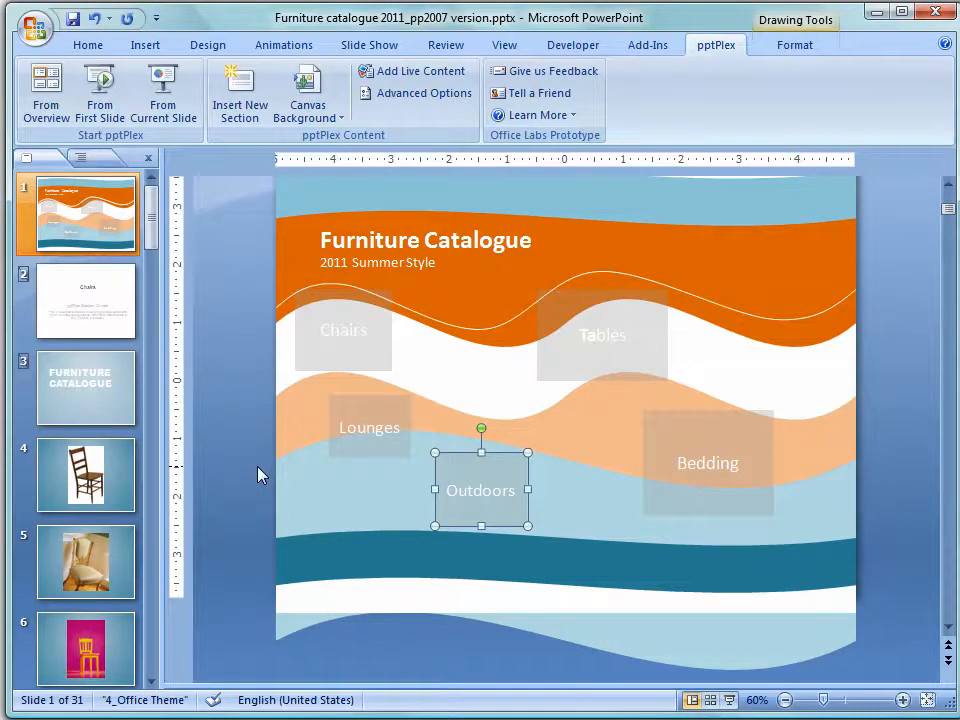
mouse_move(95, 222)
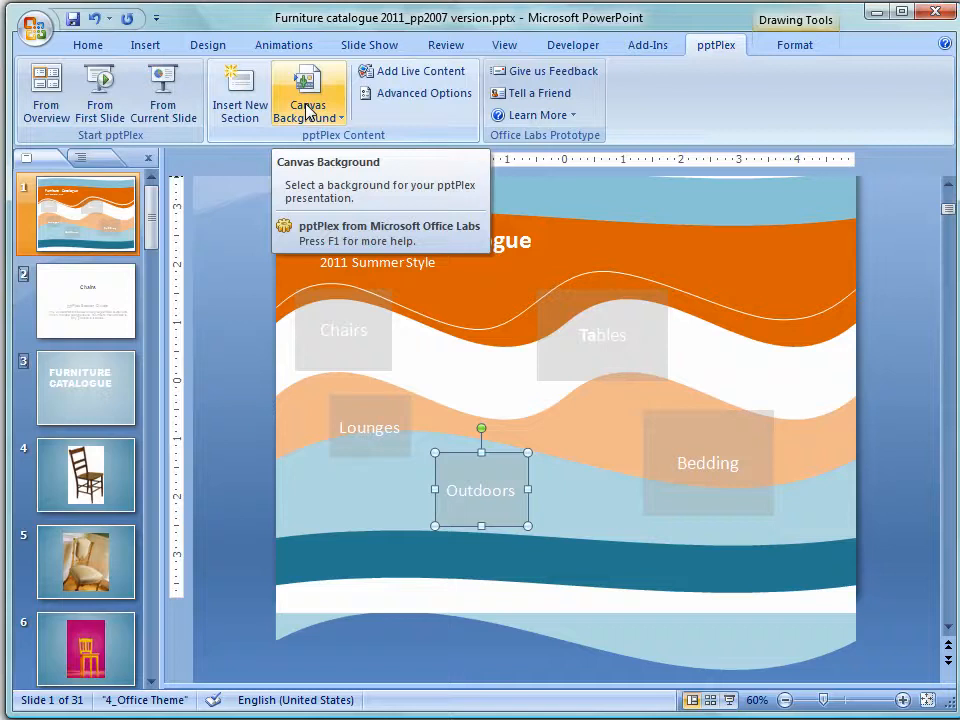
View the Chairs divider slide, then scroll down and select the Outdoors divider
left_click(308, 90)
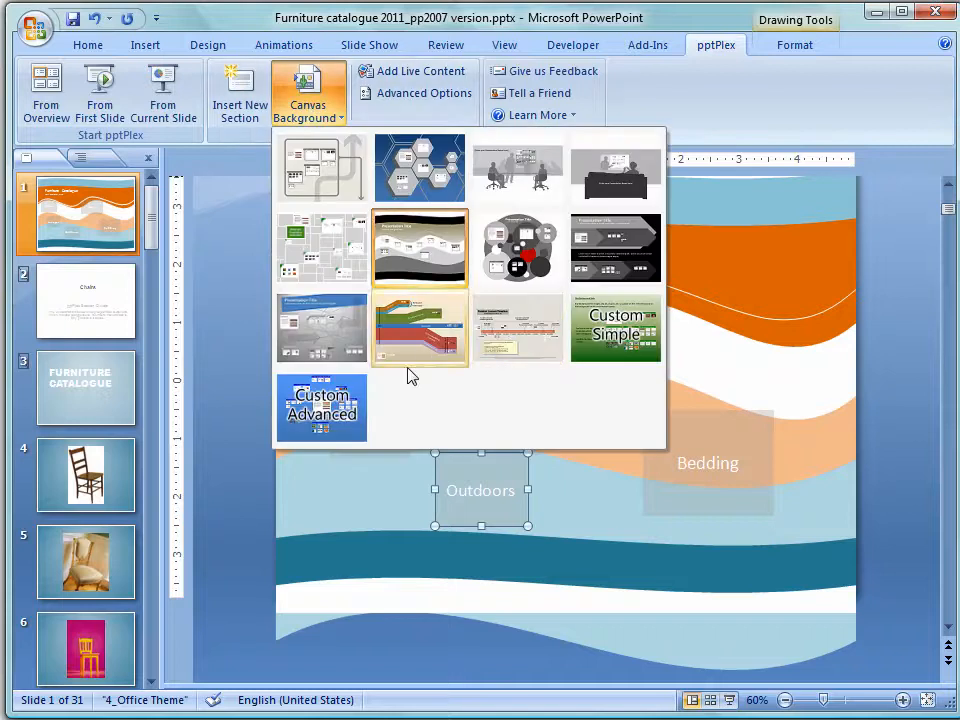
mouse_move(418, 248)
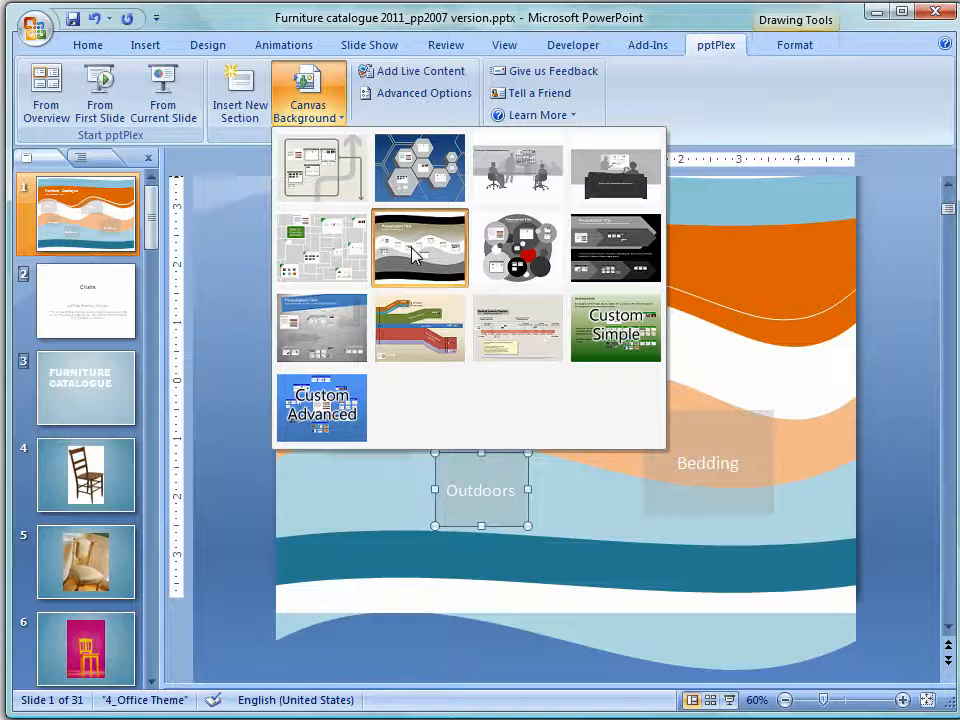
mouse_move(238, 336)
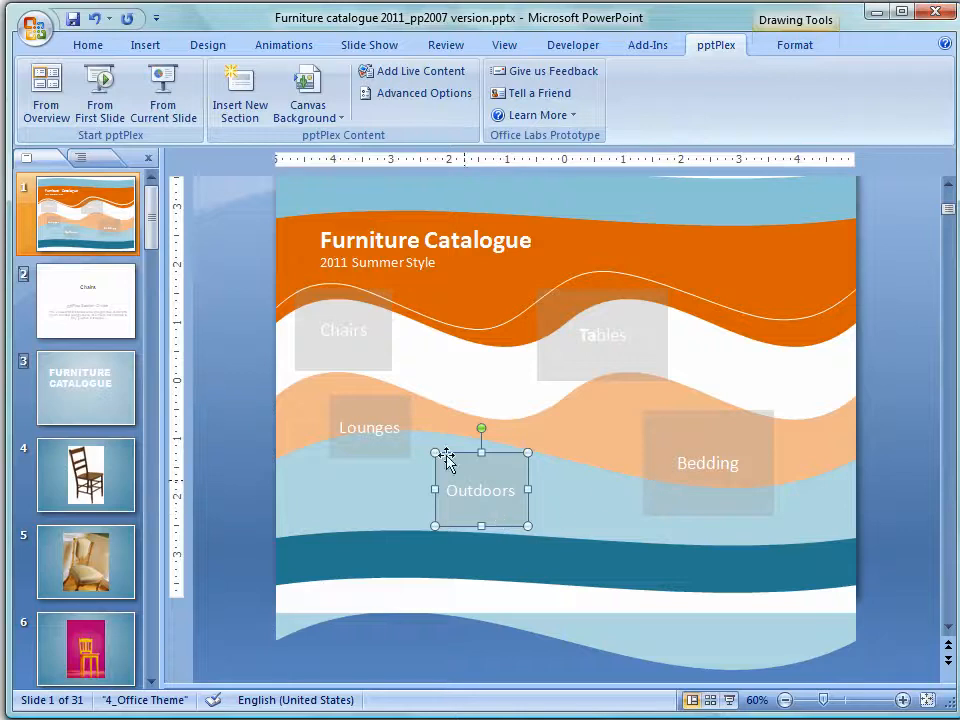
mouse_move(570, 505)
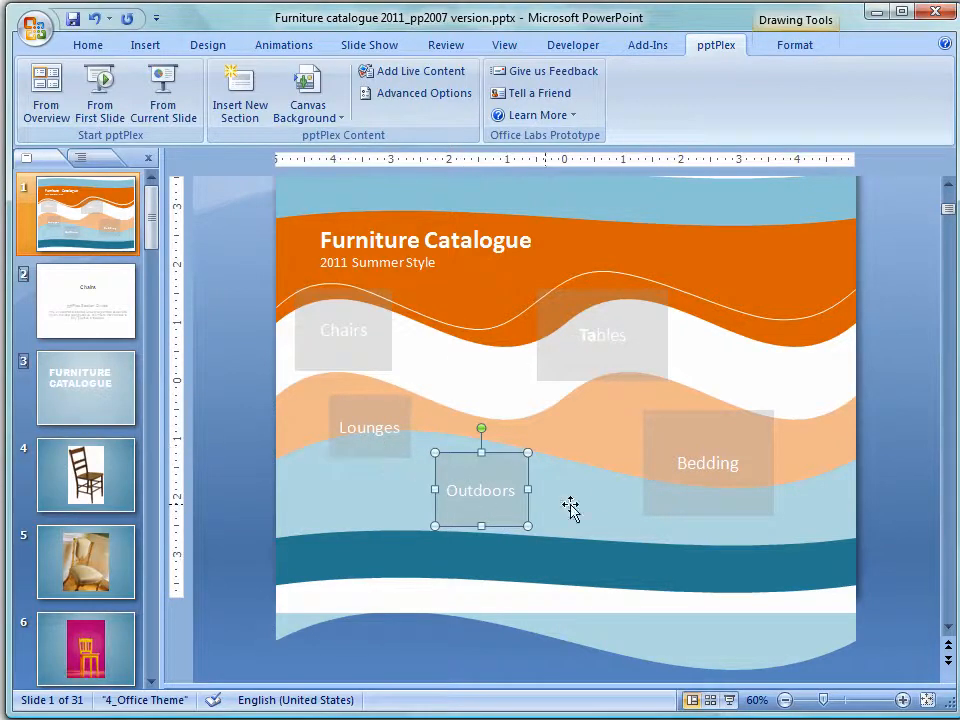
mouse_move(452, 307)
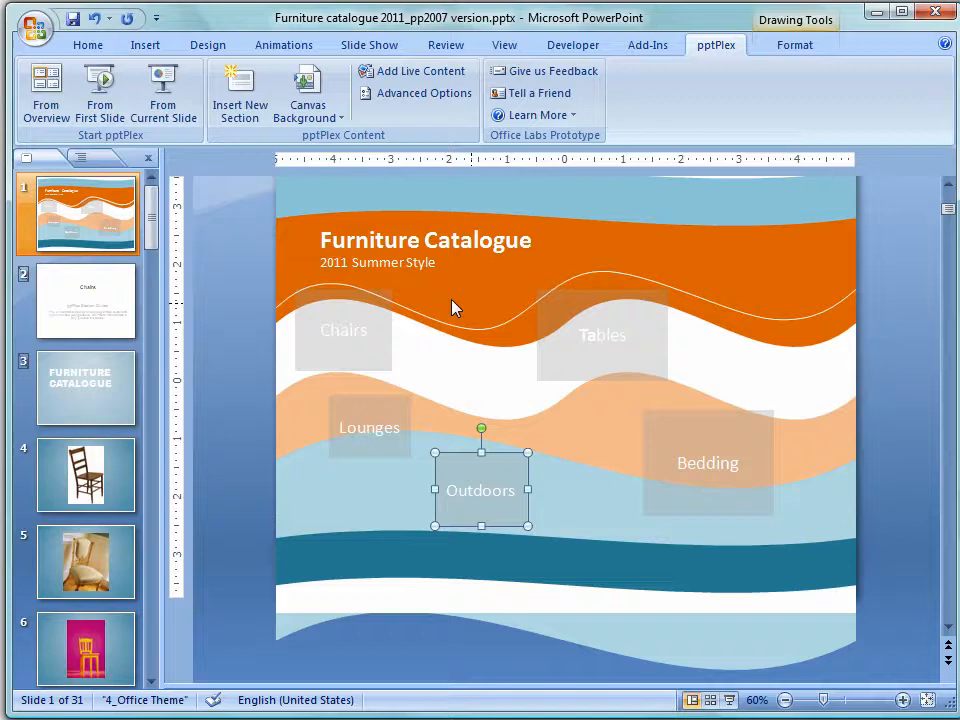
mouse_move(240, 317)
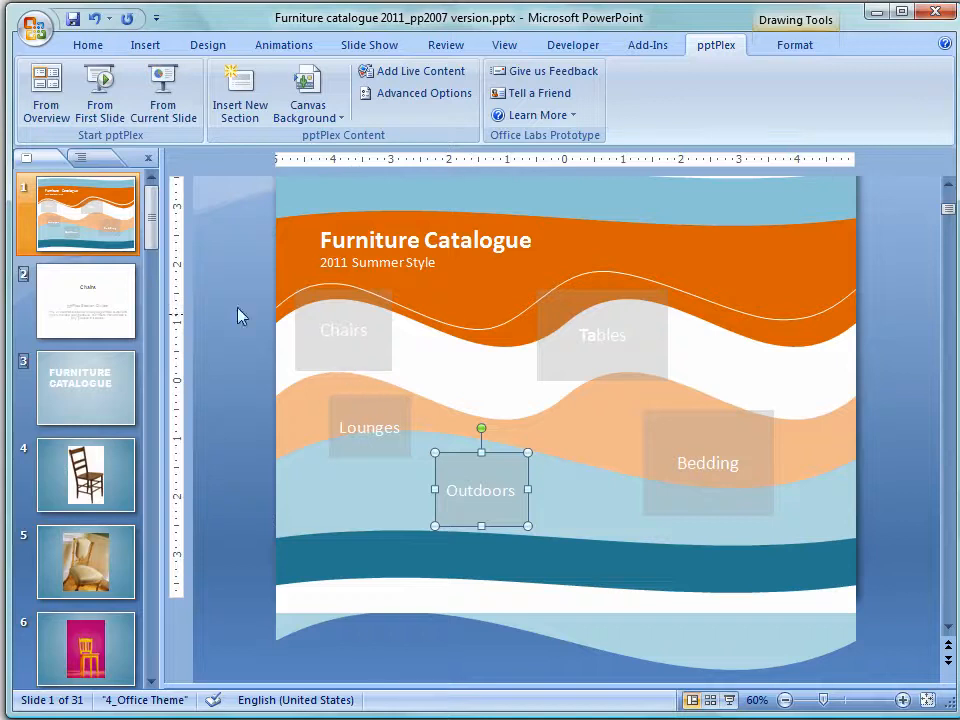
left_click(85, 300)
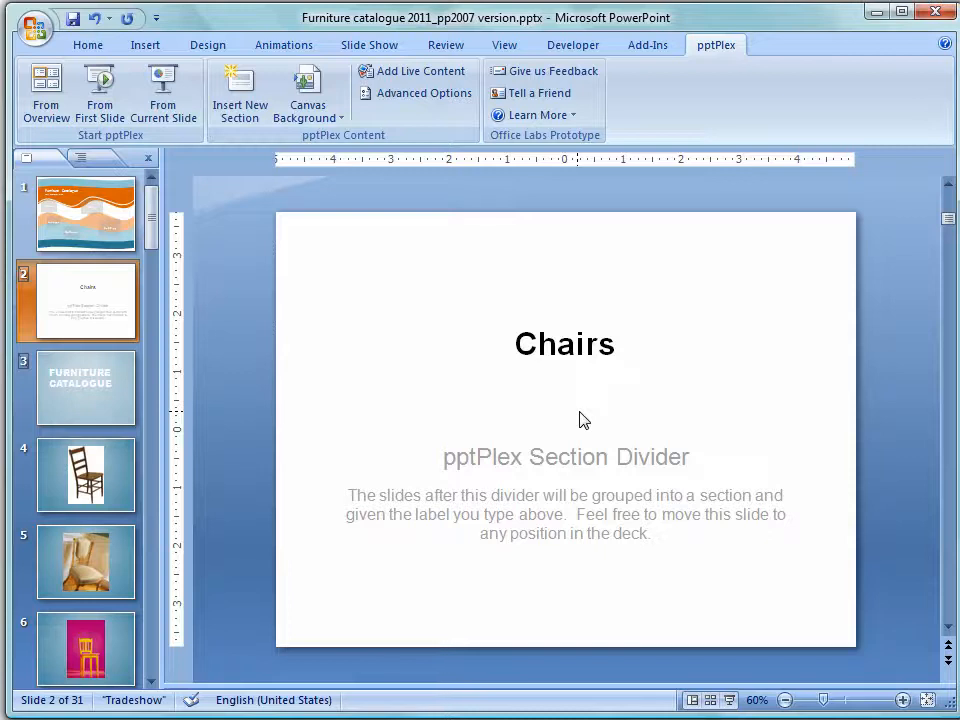
mouse_move(578, 418)
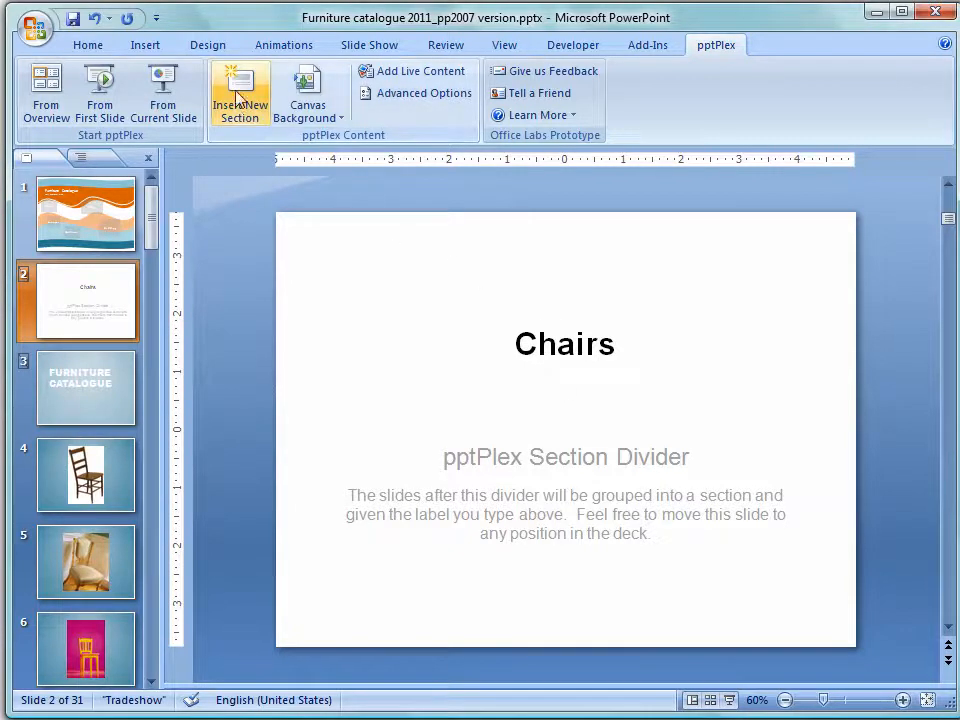
mouse_move(240, 95)
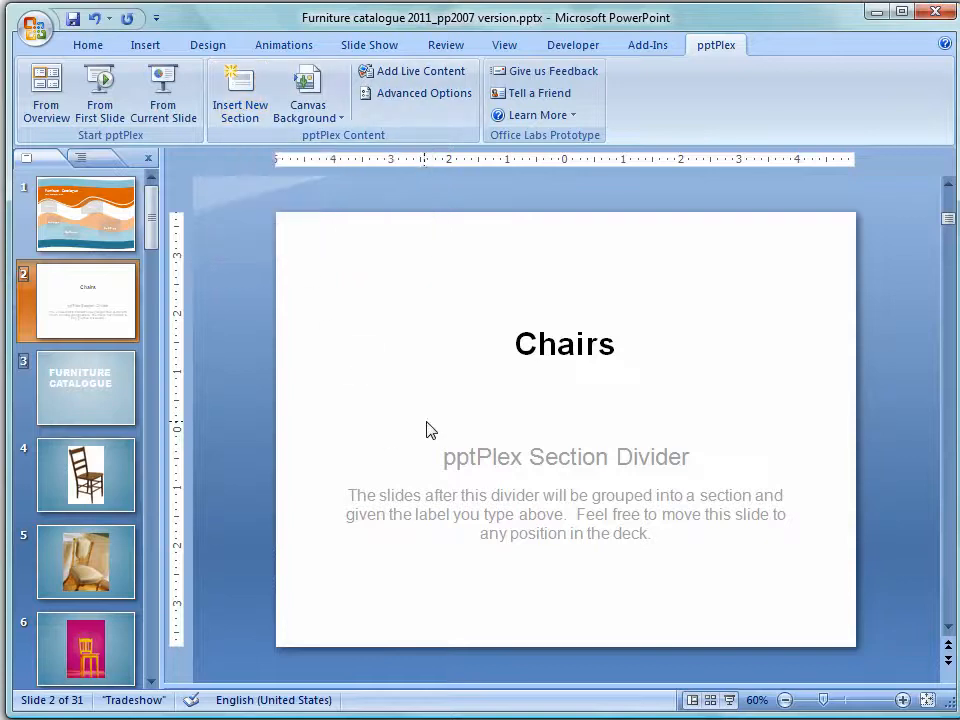
mouse_move(438, 428)
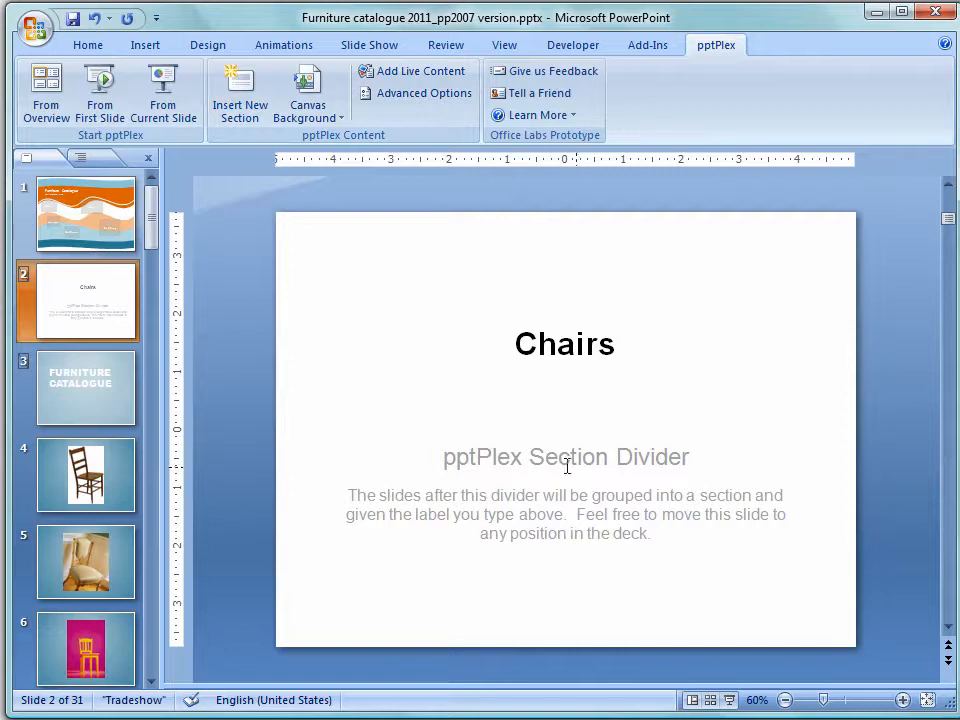
mouse_move(548, 487)
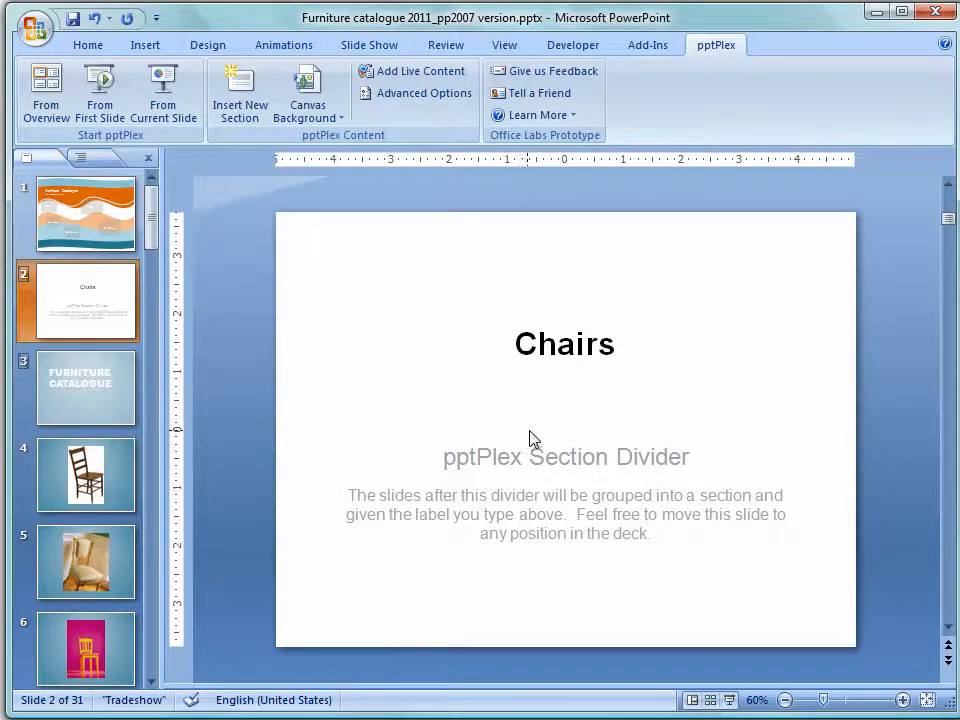
mouse_move(419, 473)
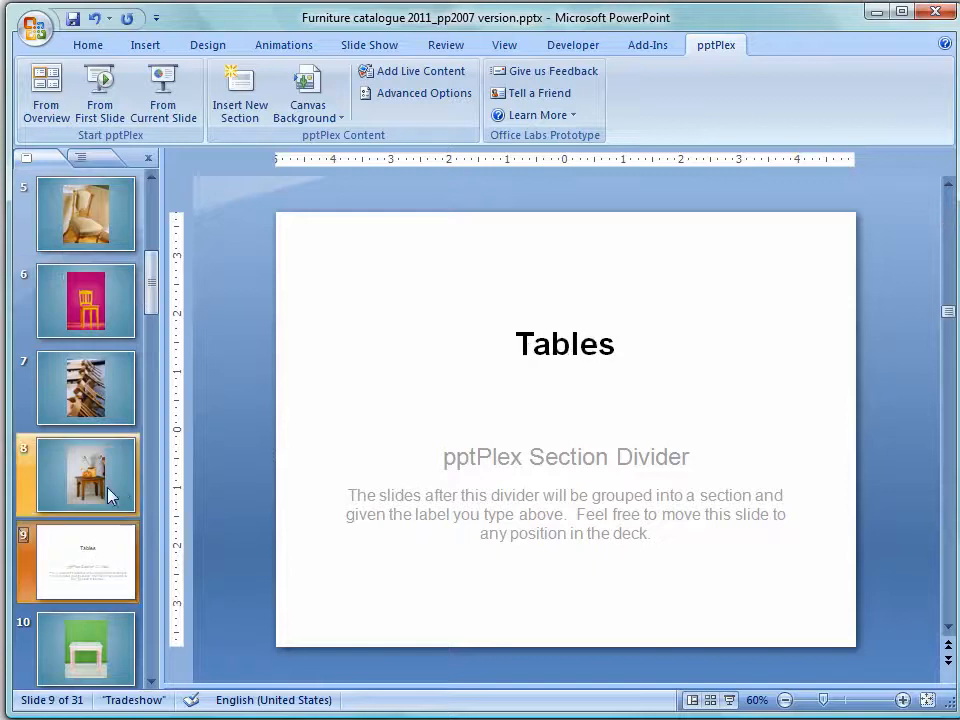
scroll("down", 3)
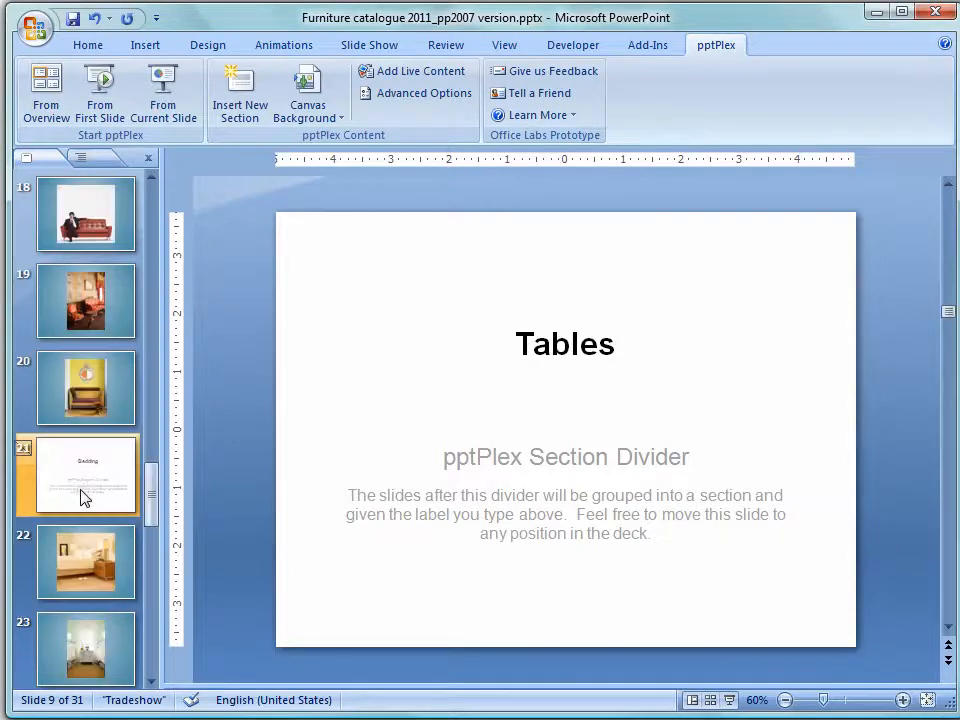
left_click(85, 475)
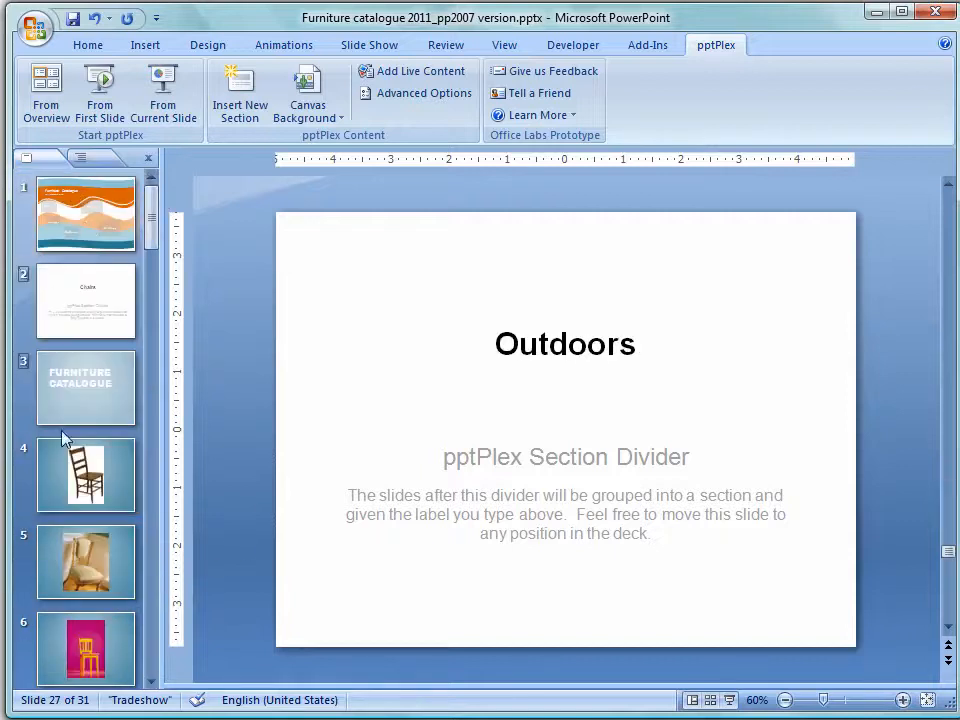
mouse_move(100, 560)
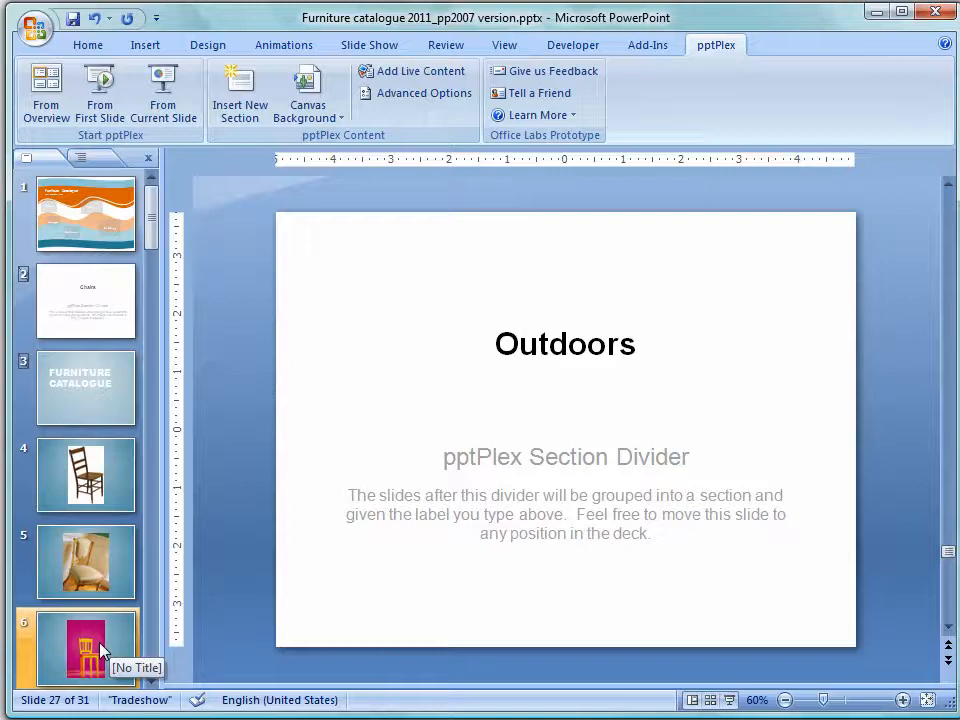
mouse_move(413, 93)
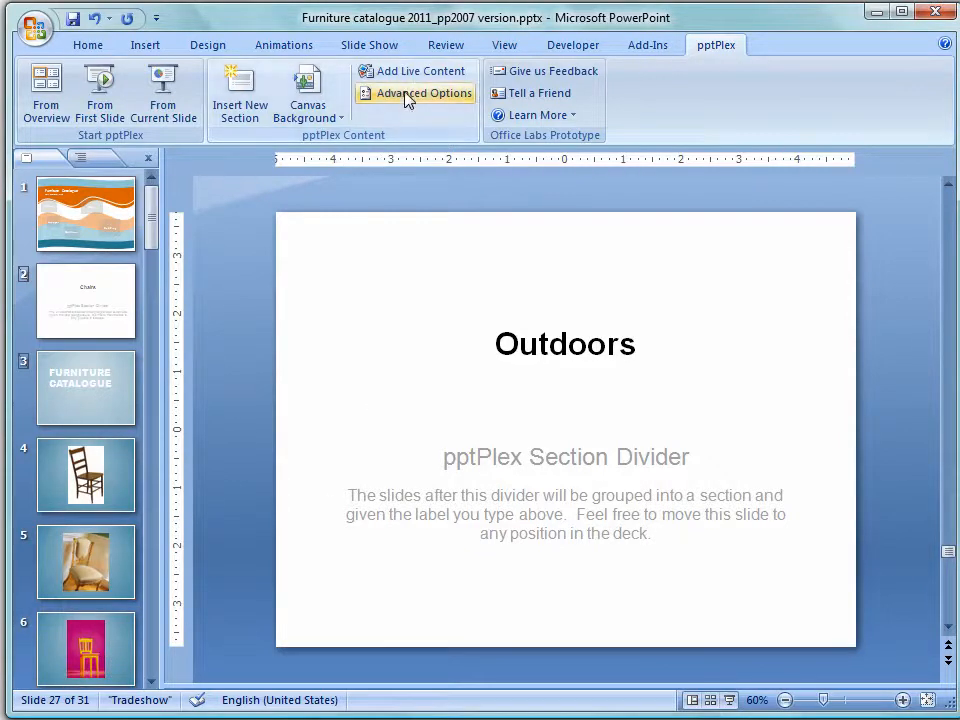
Pick a section template in pptPlex Advanced Options and confirm the options
left_click(415, 93)
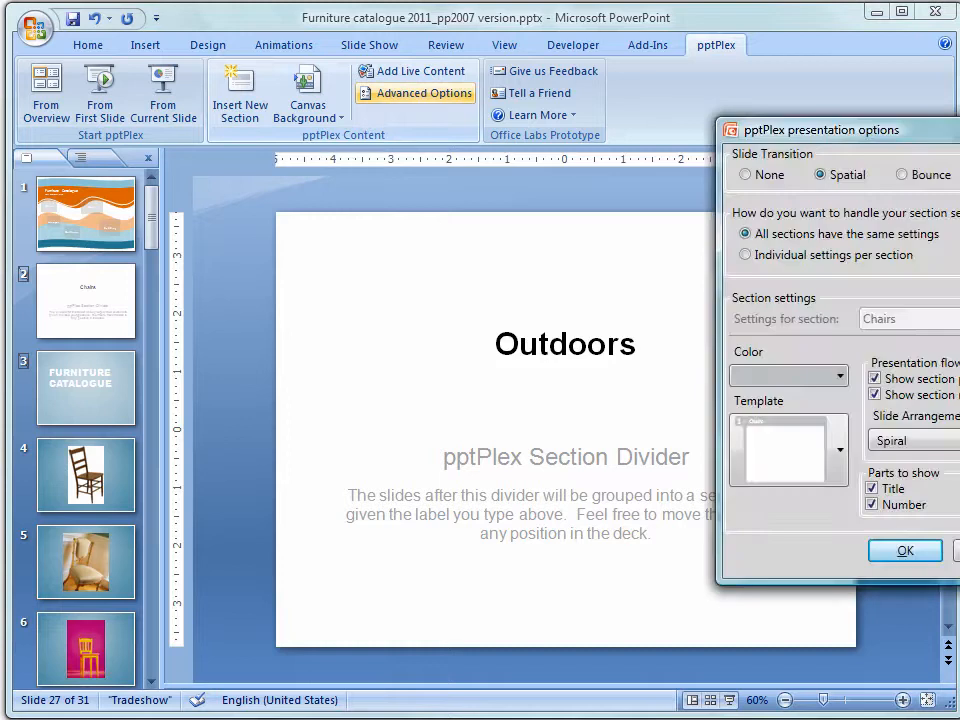
left_click_drag(820, 129, 593, 189)
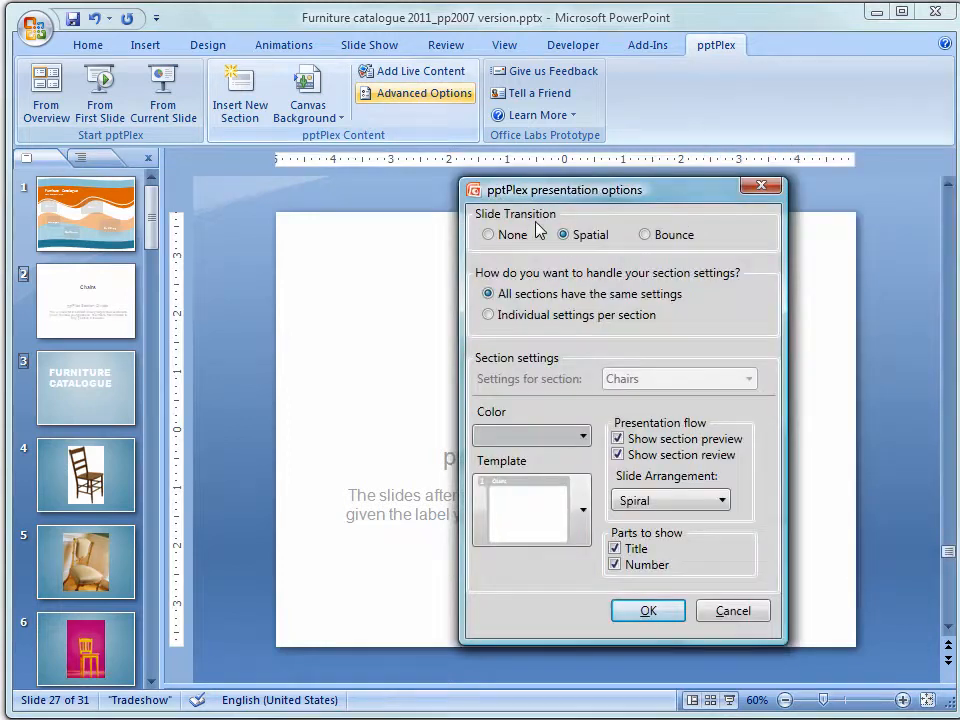
mouse_move(667, 375)
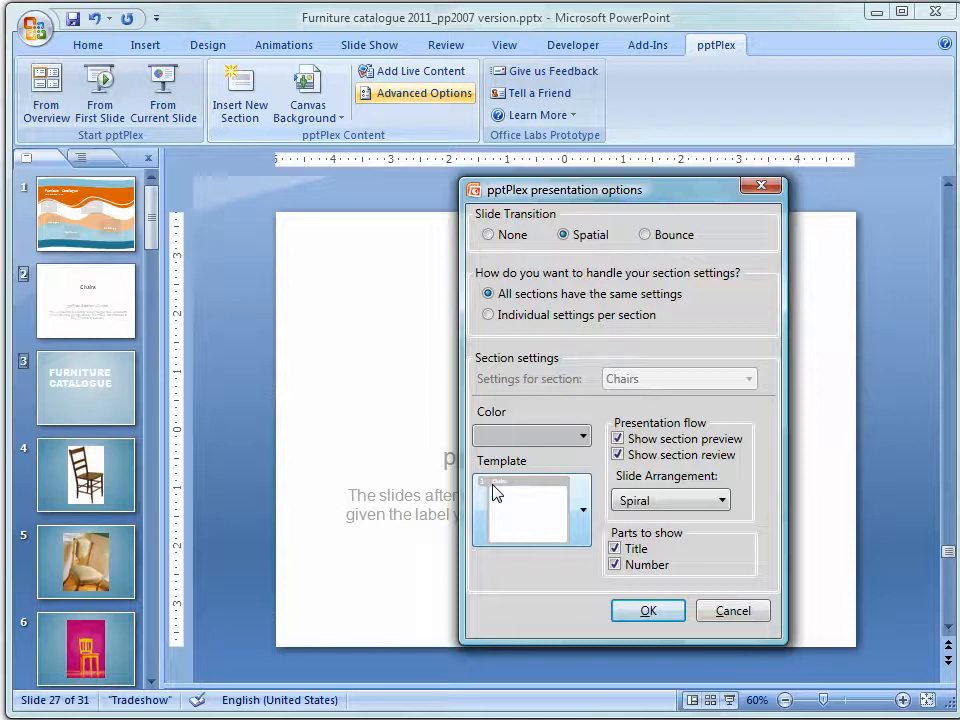
left_click(584, 510)
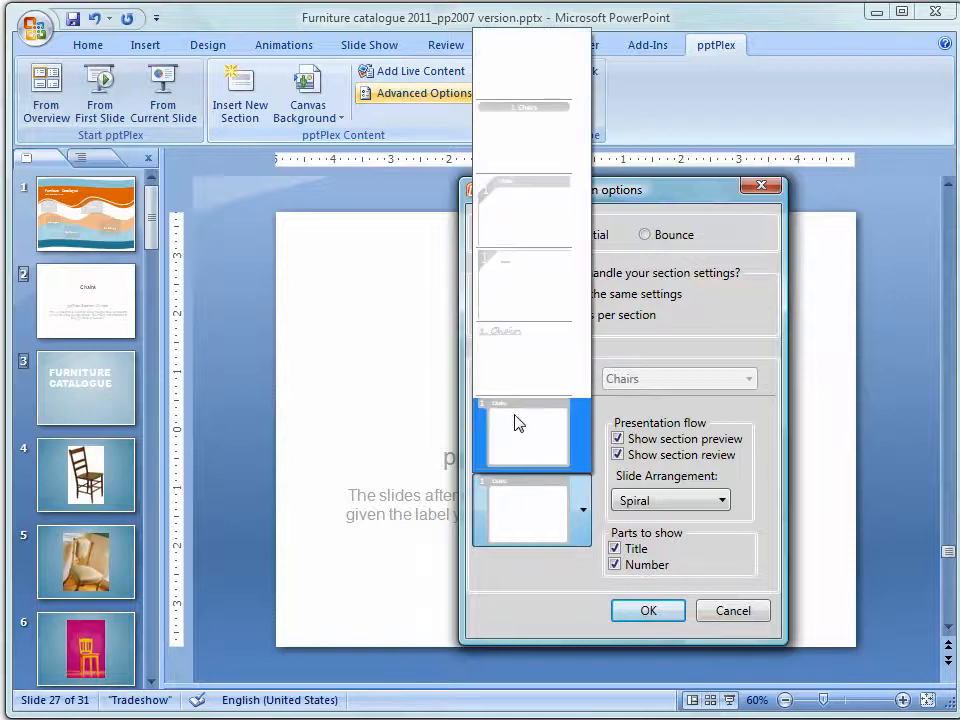
left_click(532, 435)
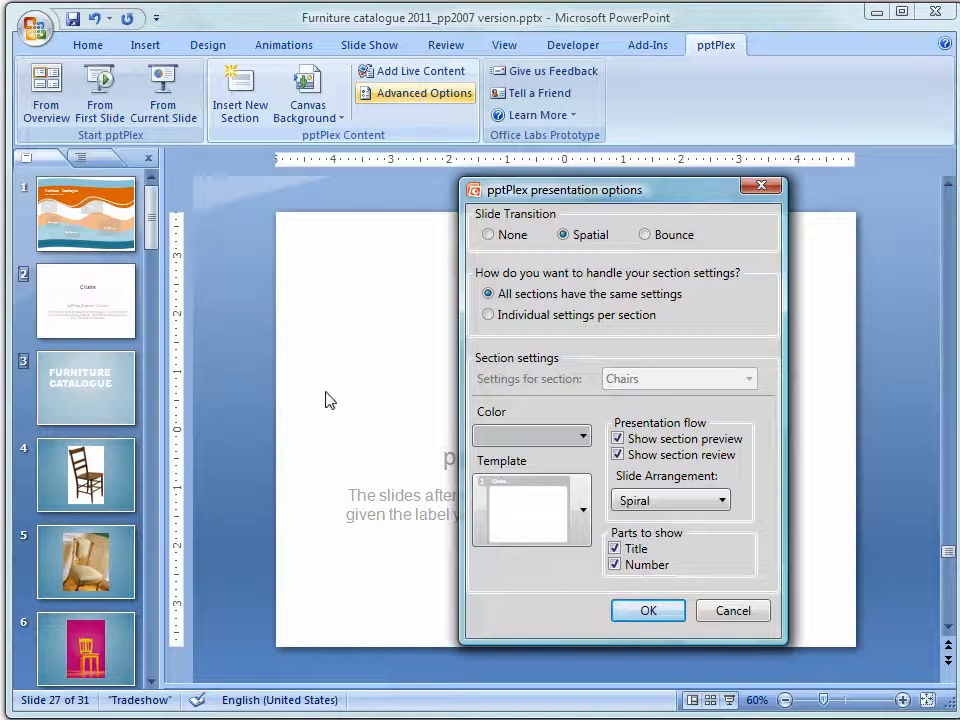
mouse_move(540, 369)
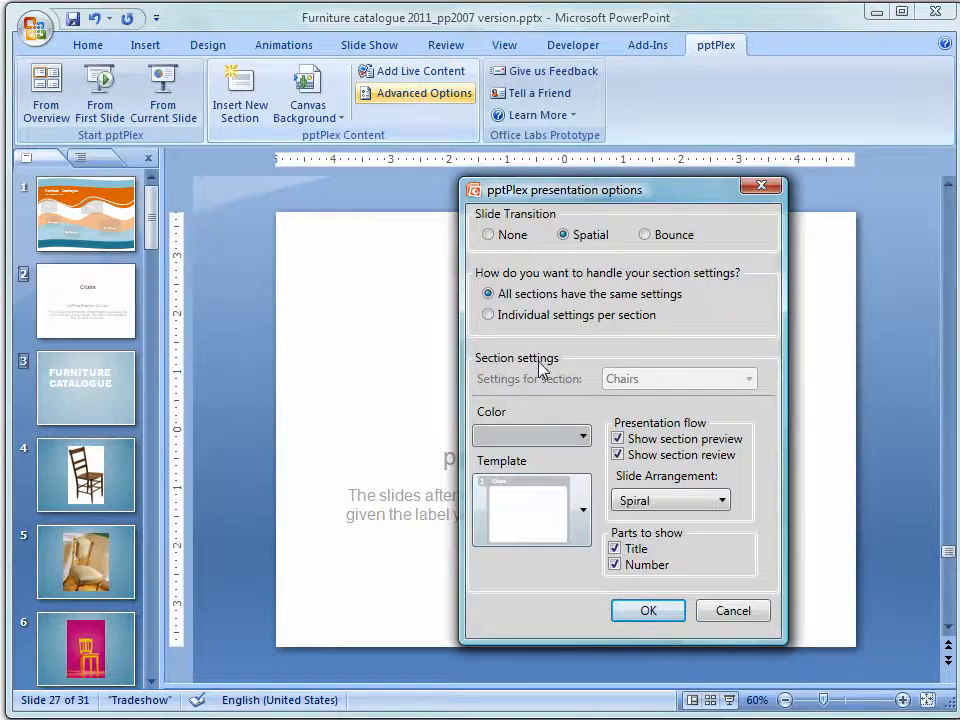
mouse_move(632, 317)
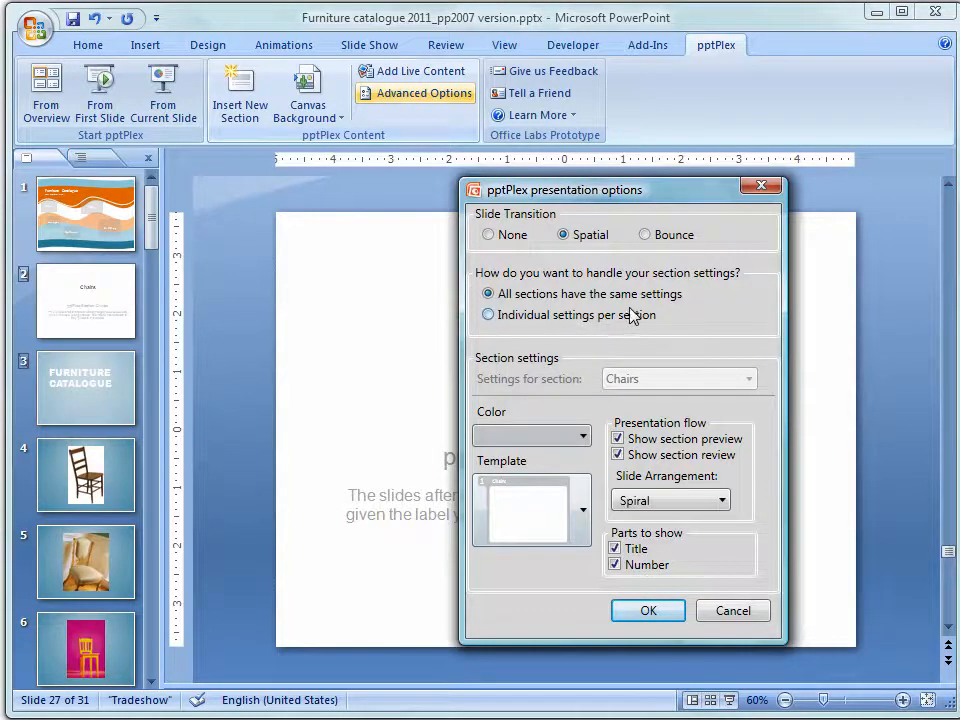
mouse_move(648, 610)
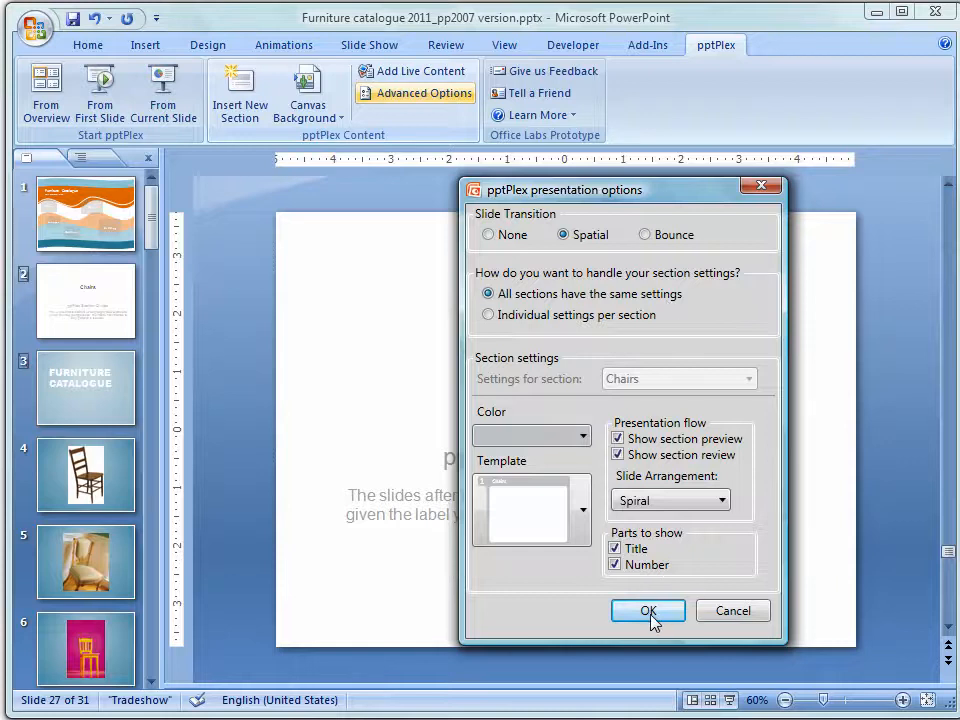
left_click(647, 611)
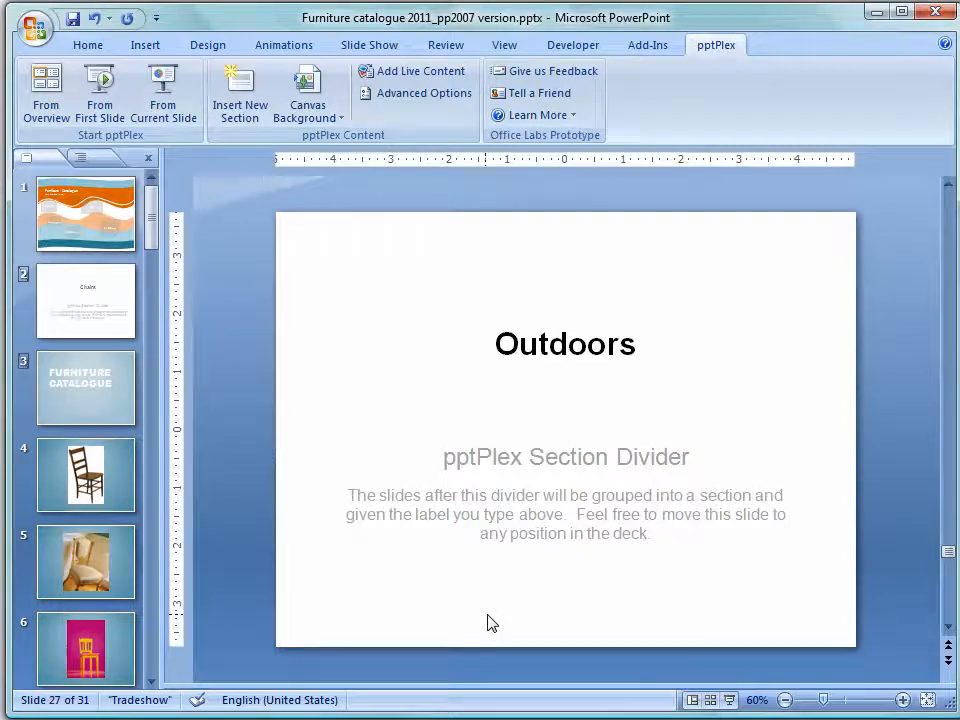
Switch to the Furniture catalogue 2011 deck, show pptPlex tools, and return to Normal view
left_click(676, 699)
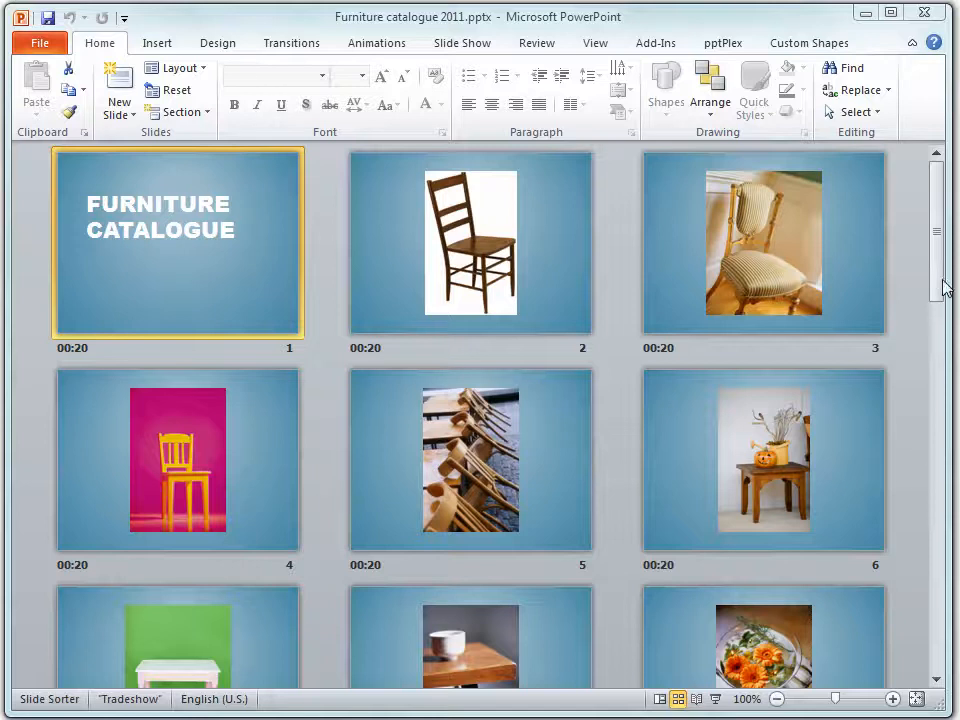
scroll("down", 3)
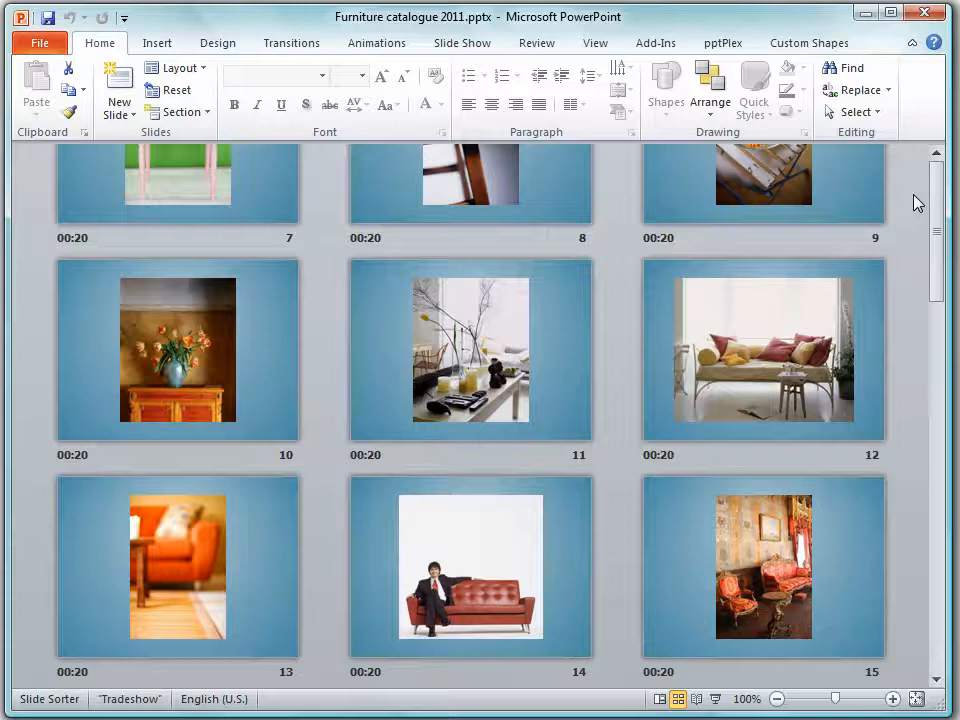
scroll("up", 3)
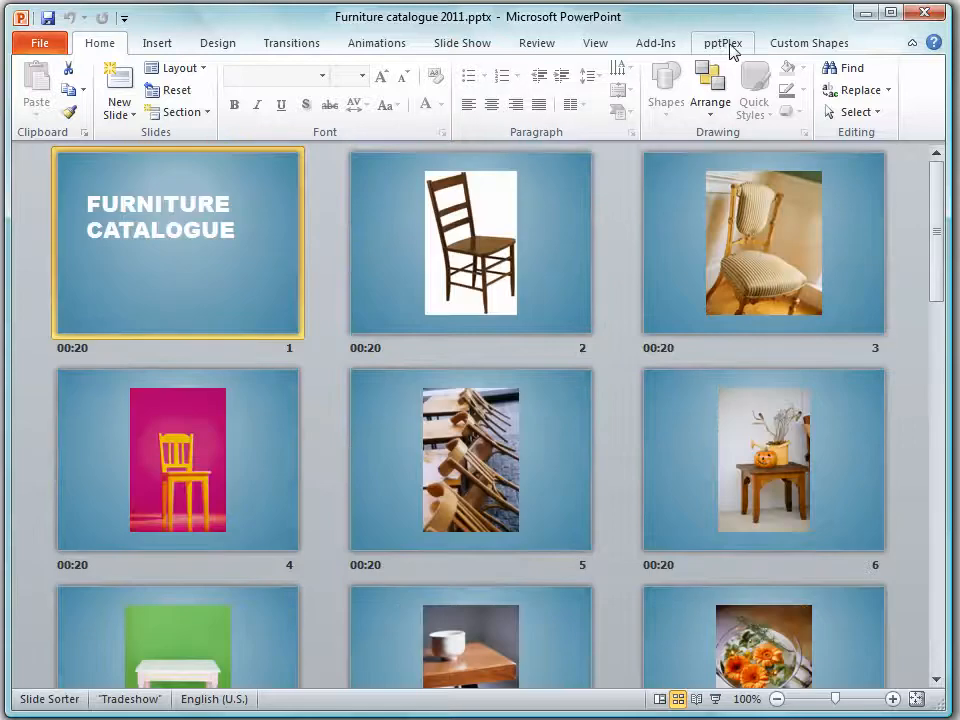
left_click(723, 42)
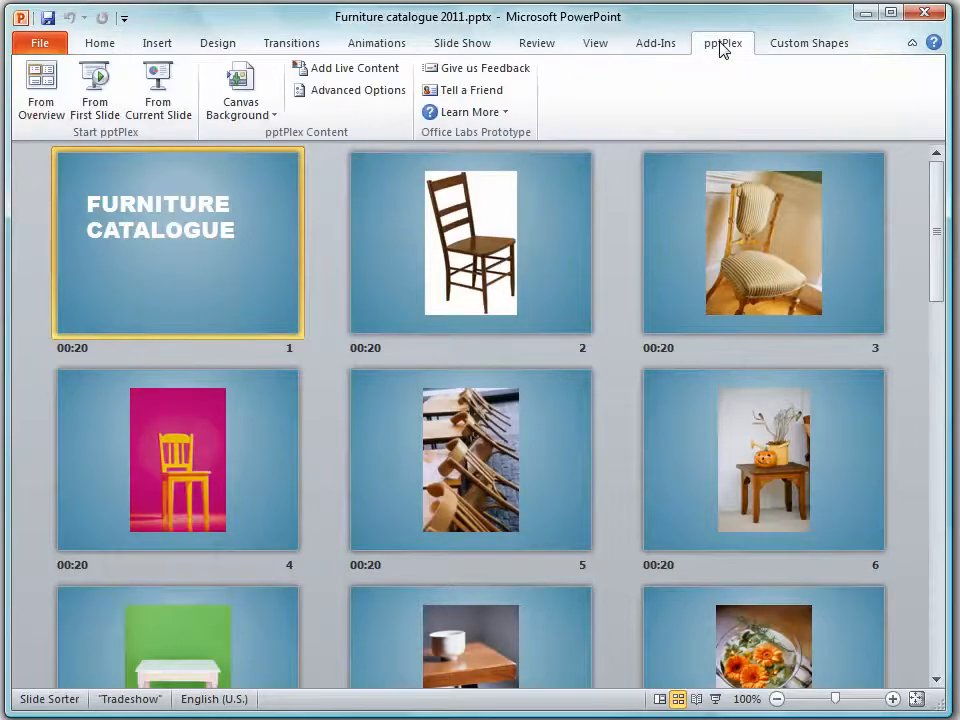
mouse_move(128, 155)
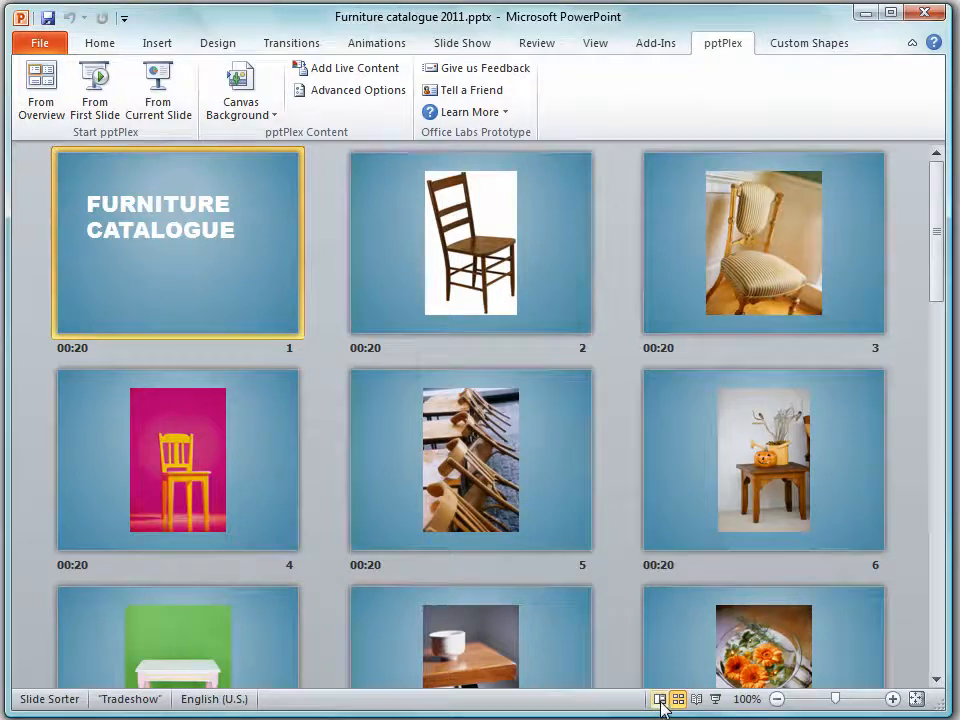
left_click(659, 699)
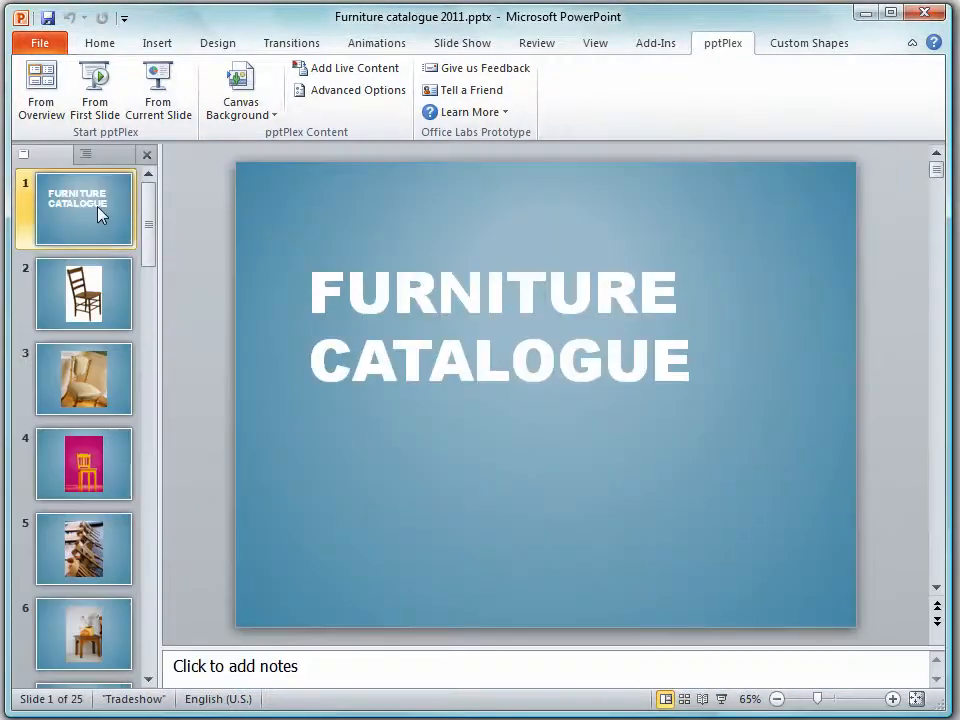
mouse_move(90, 215)
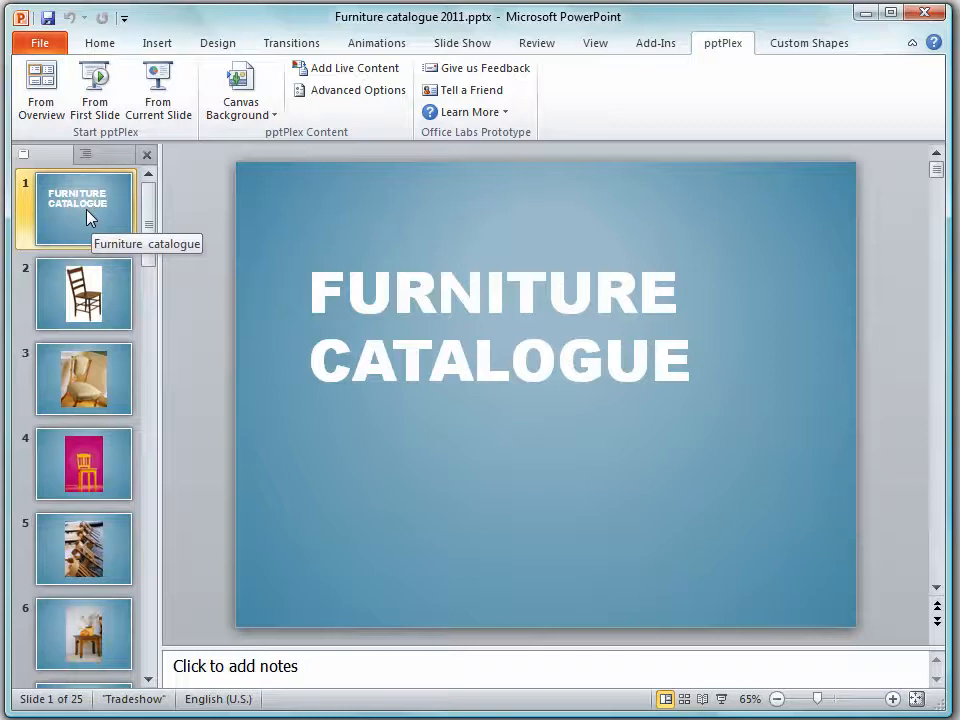
mouse_move(352, 308)
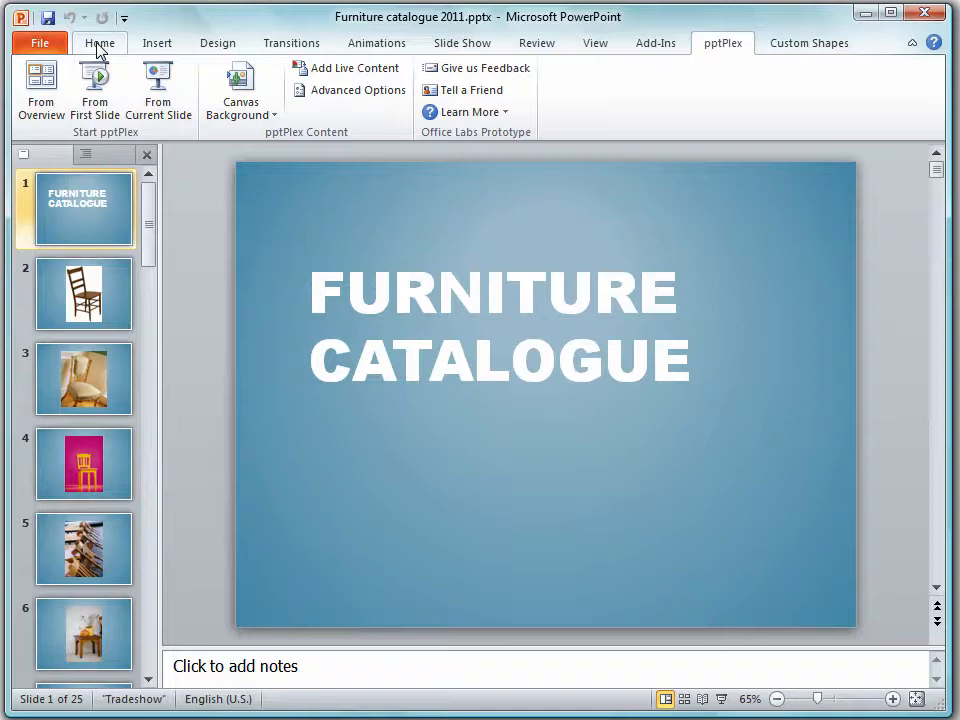
Rename the title slide's Untitled Section to Chairs
left_click(178, 112)
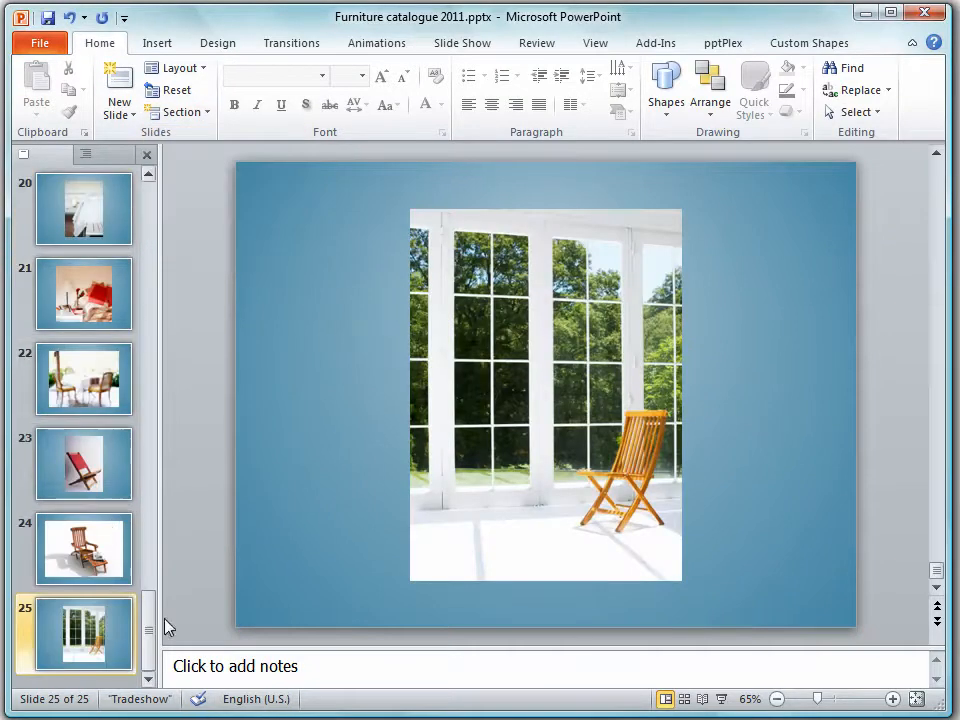
scroll("up", 3)
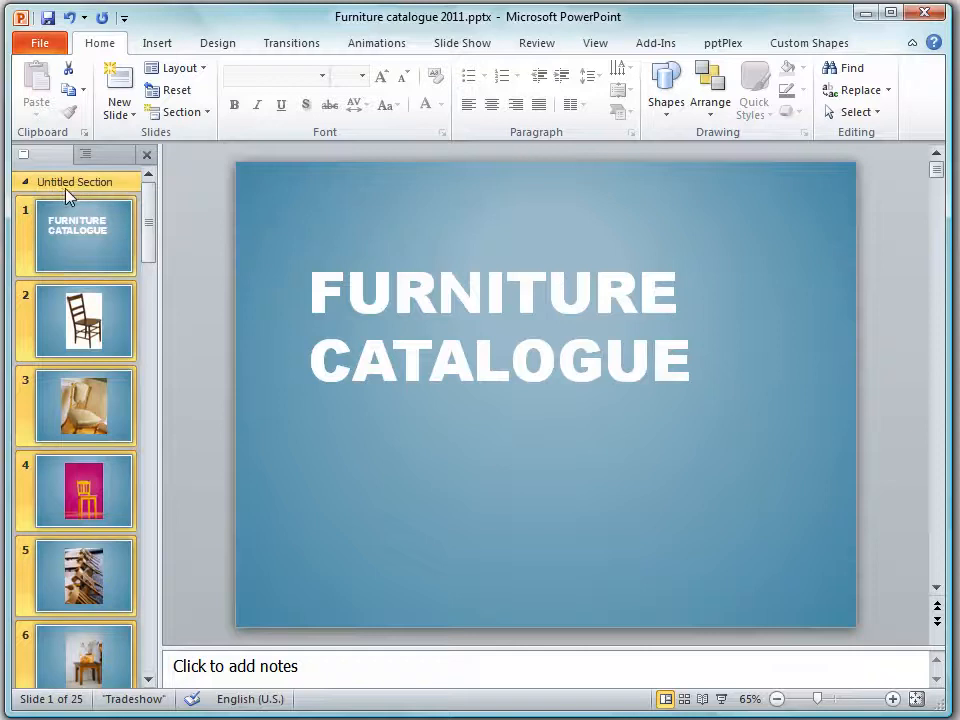
right_click(71, 181)
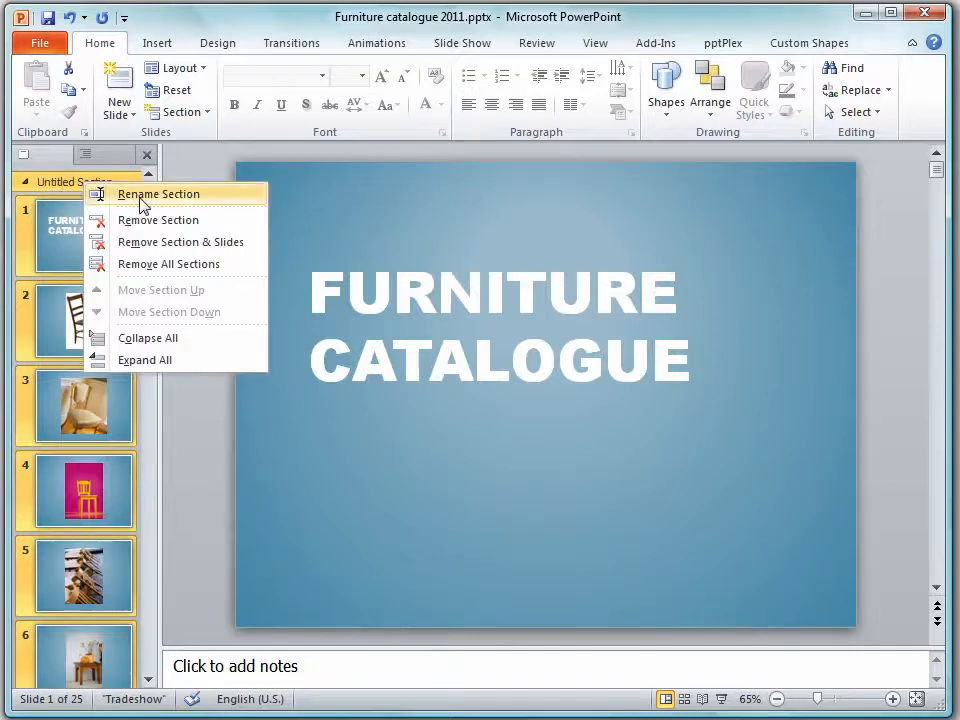
left_click(158, 194)
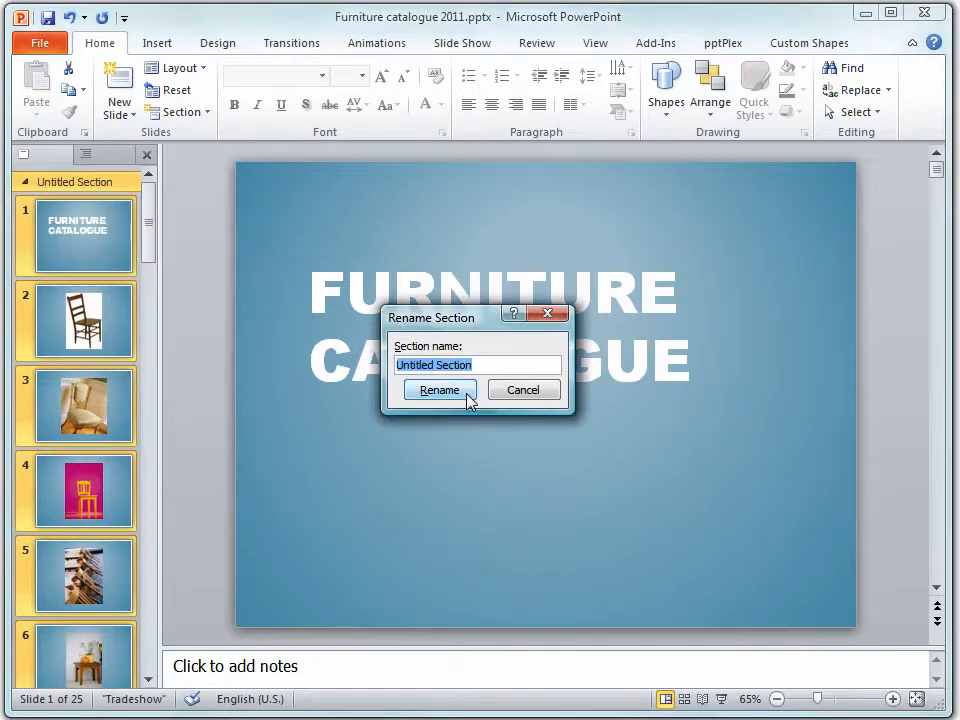
type("Chai")
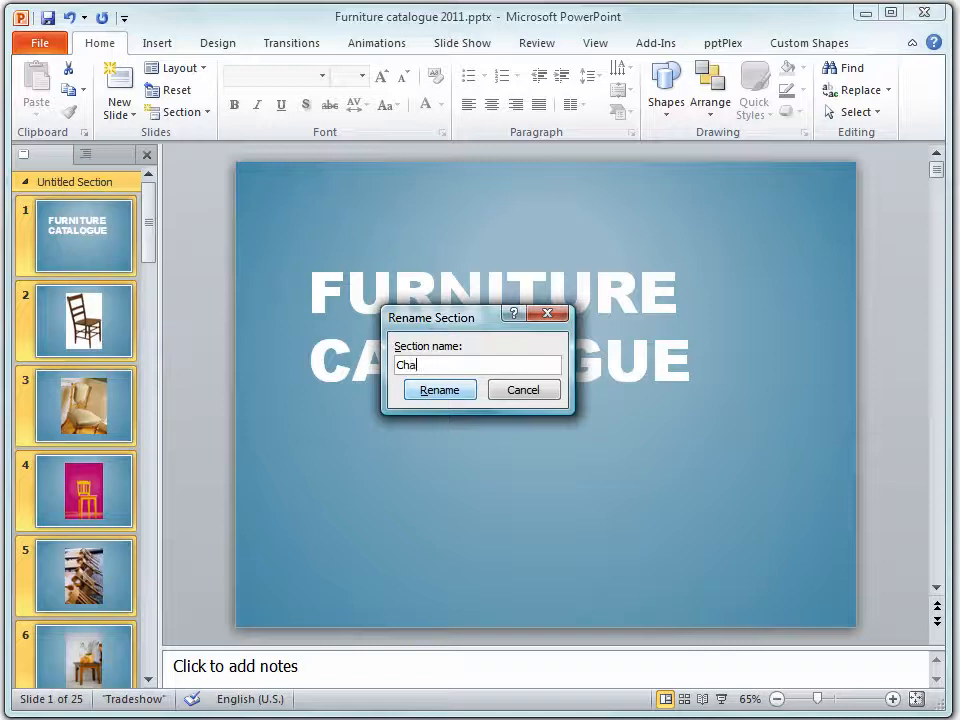
left_click(439, 390)
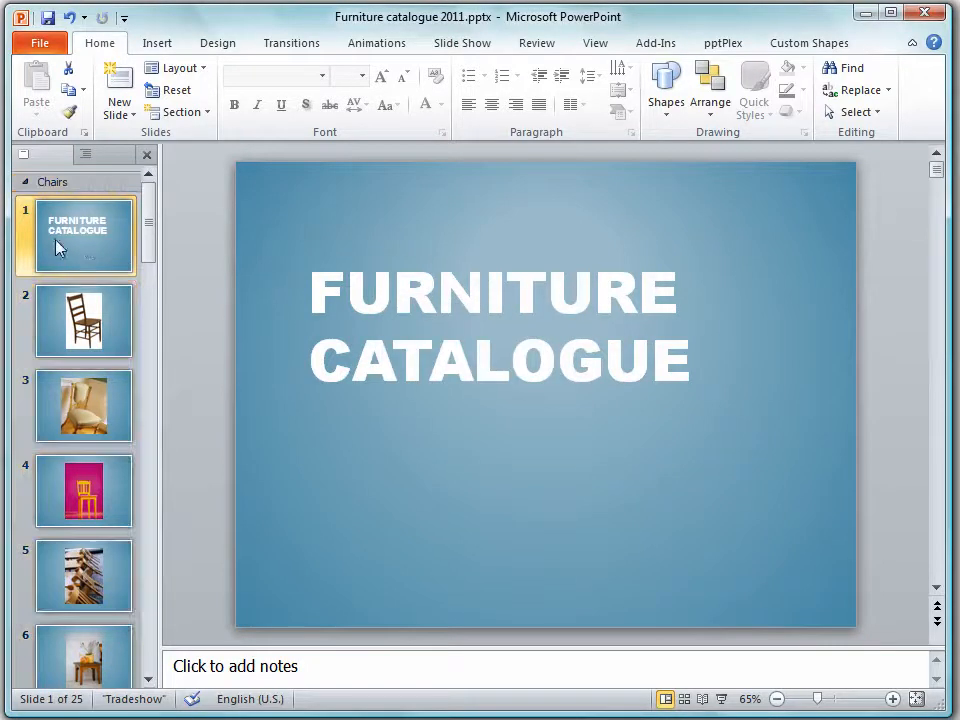
mouse_move(257, 344)
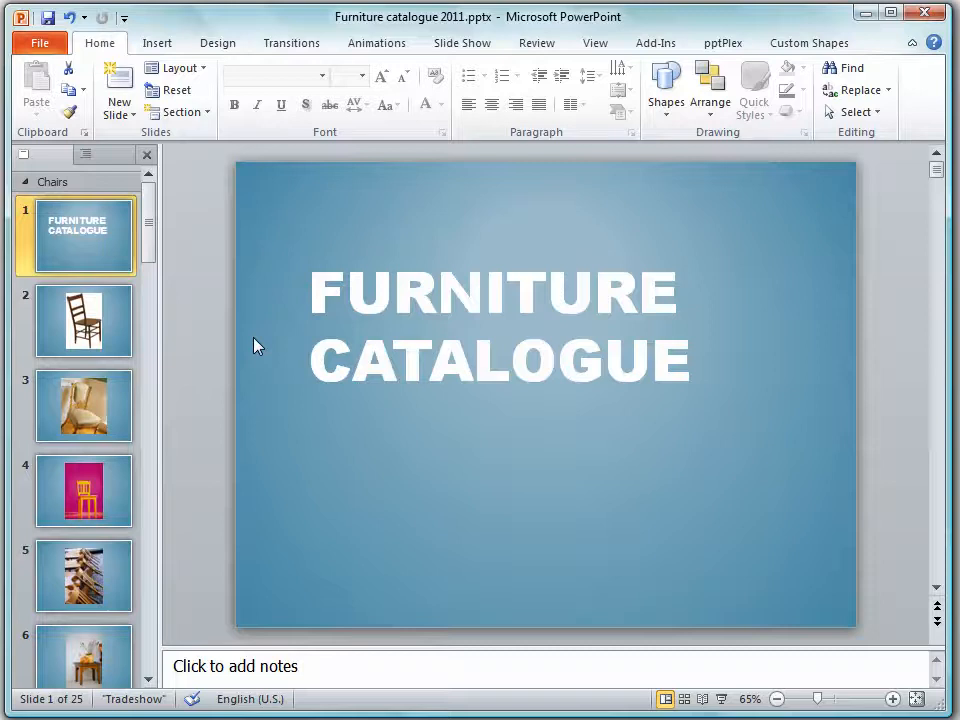
mouse_move(198, 146)
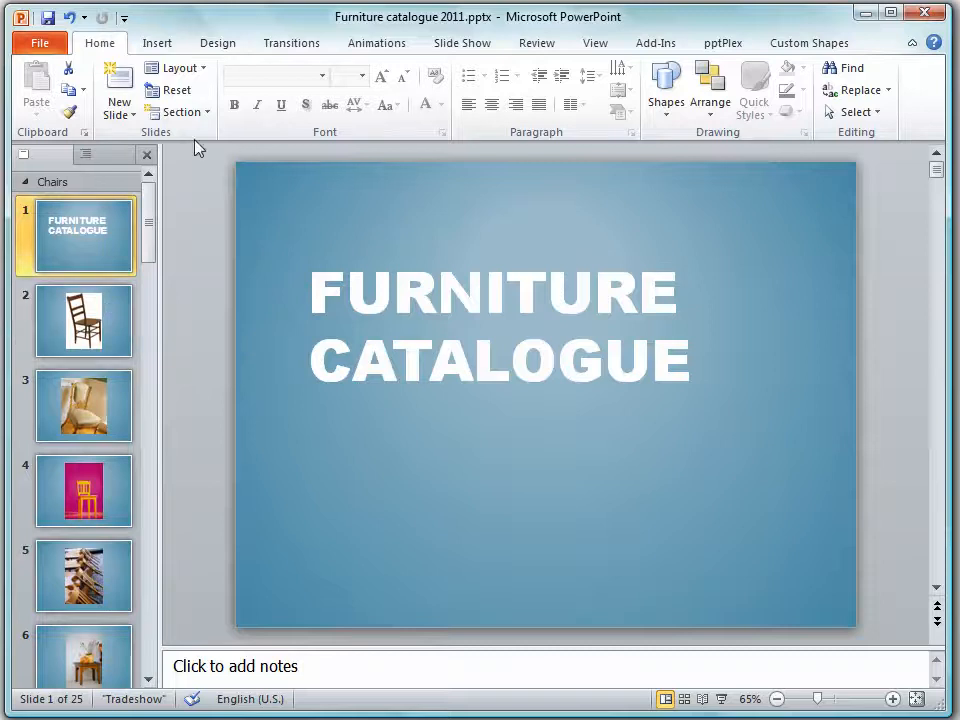
right_click(83, 235)
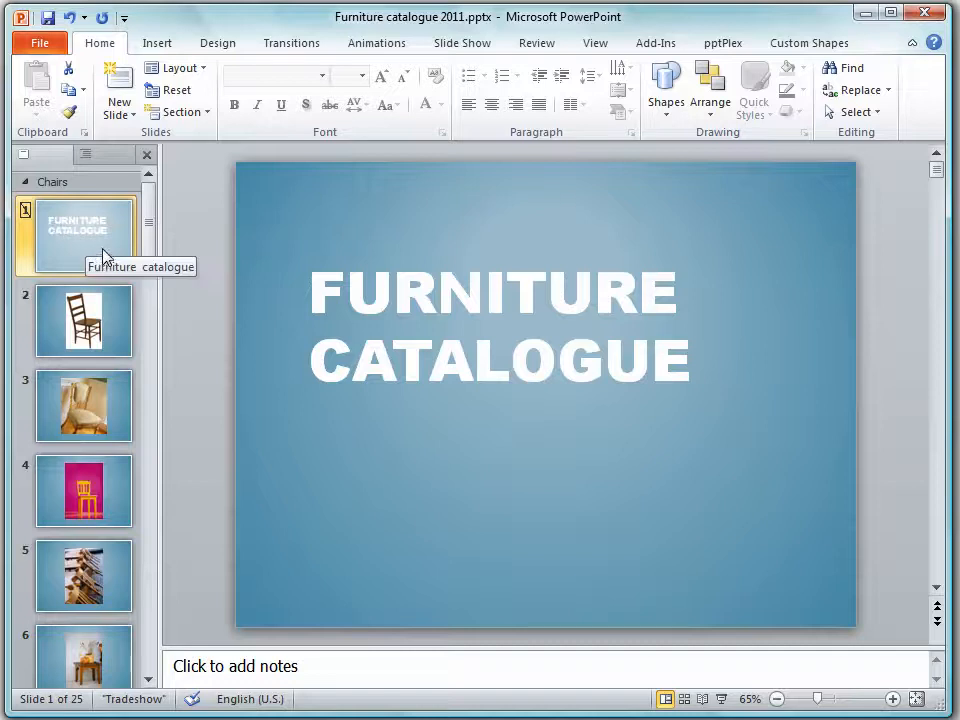
mouse_move(150, 230)
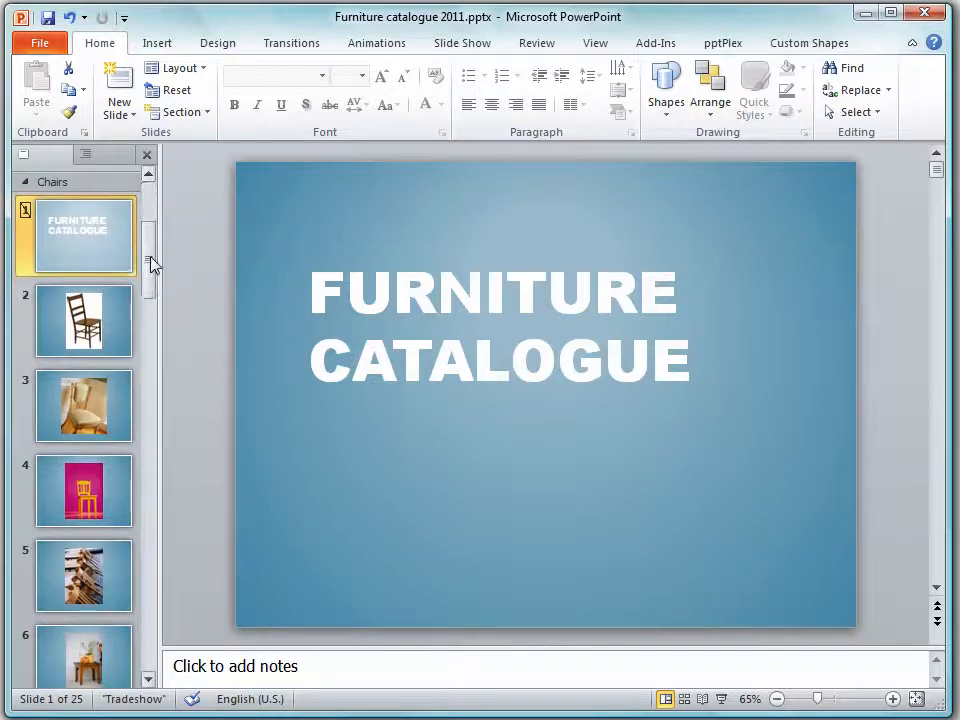
Add a section at slide 6 and rename it Tables
scroll("down", 3)
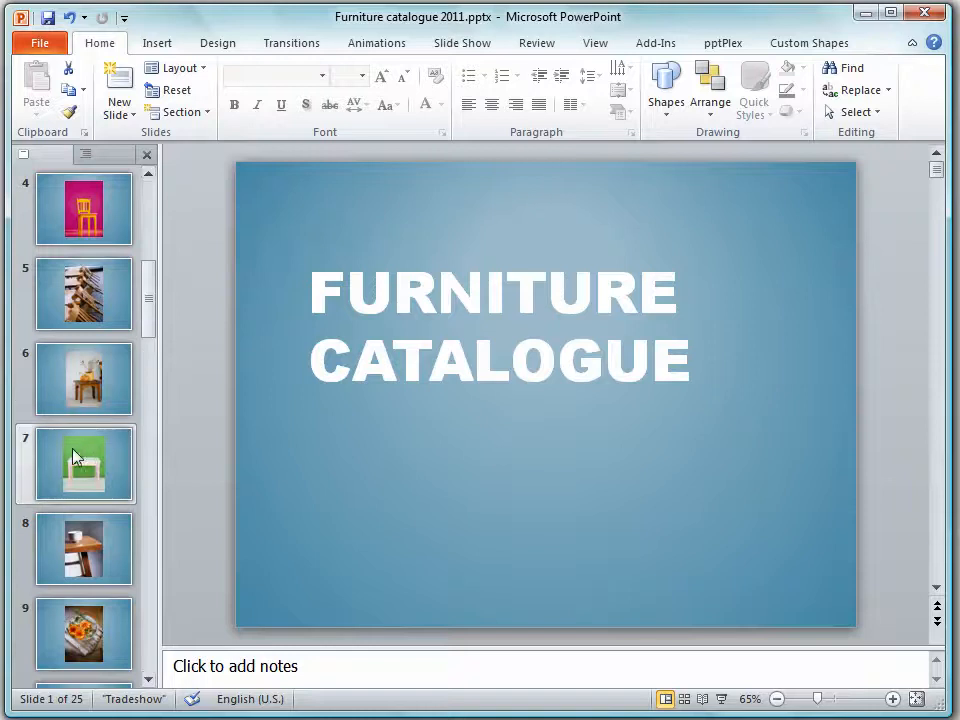
left_click(84, 378)
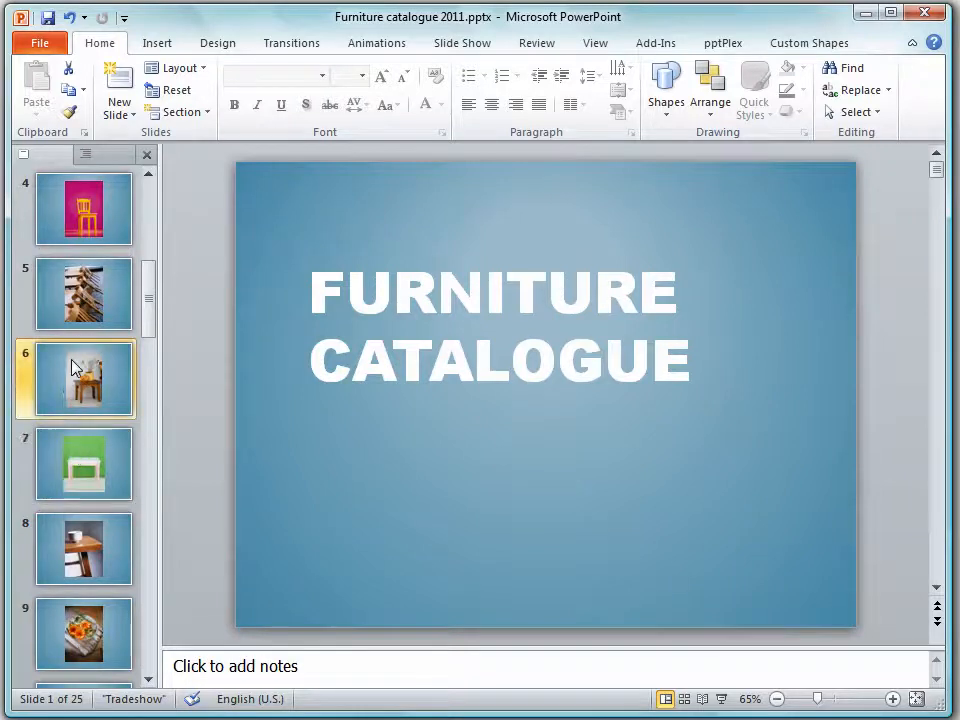
left_click(84, 378)
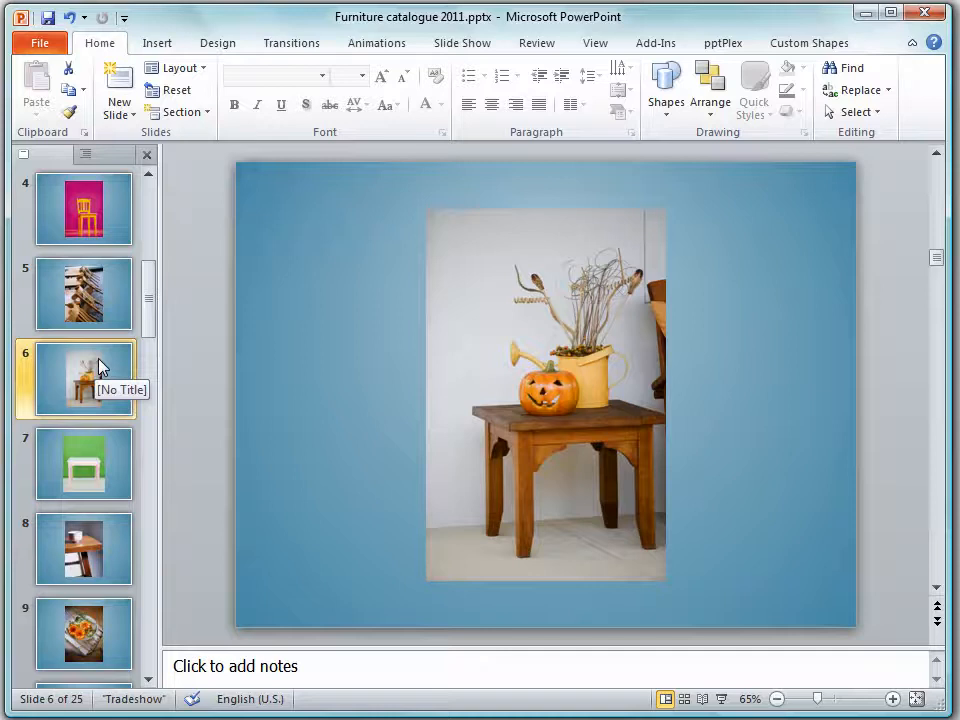
mouse_move(155, 131)
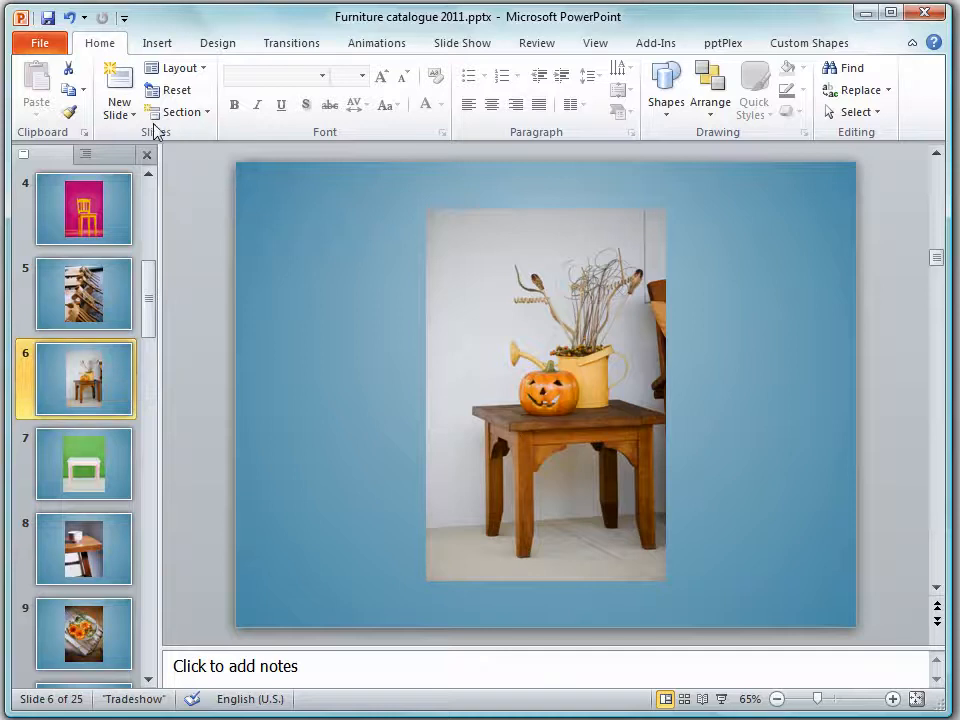
left_click(180, 112)
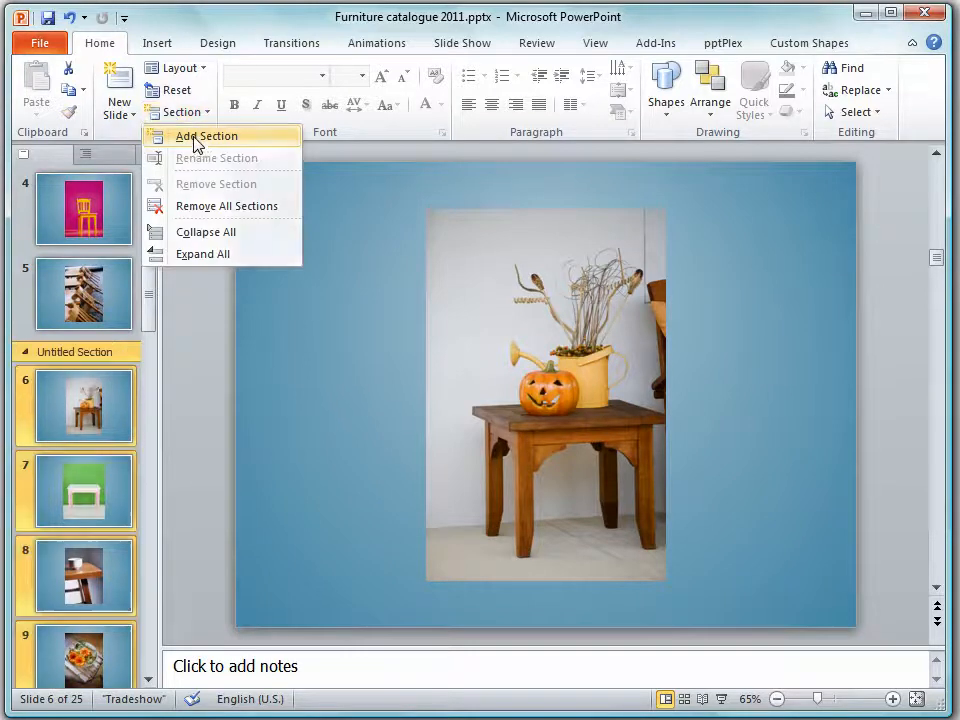
right_click(77, 351)
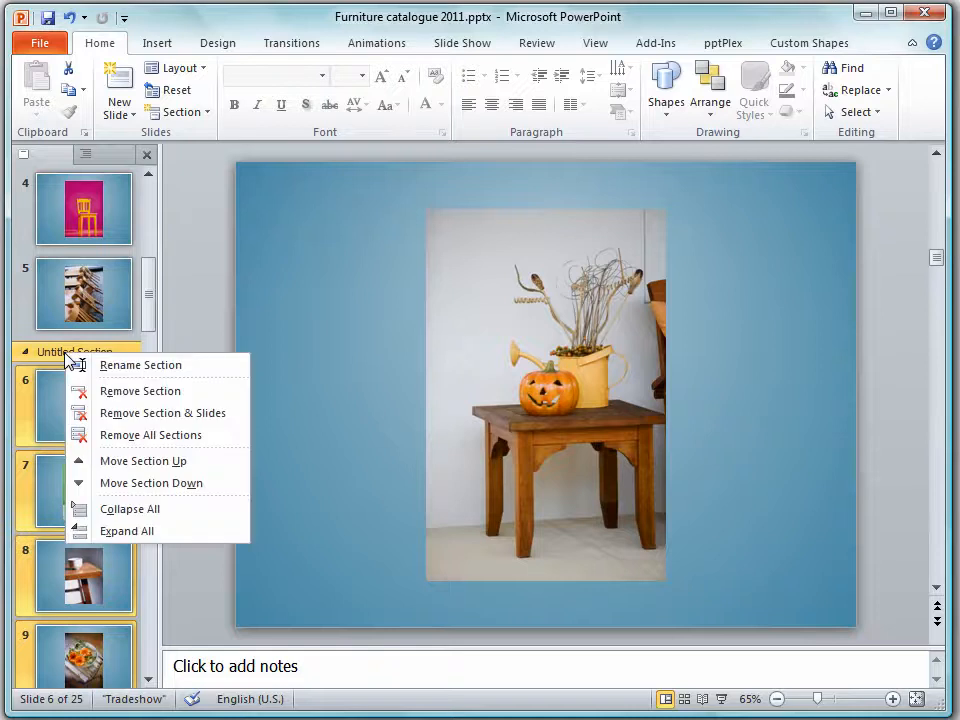
left_click(140, 364)
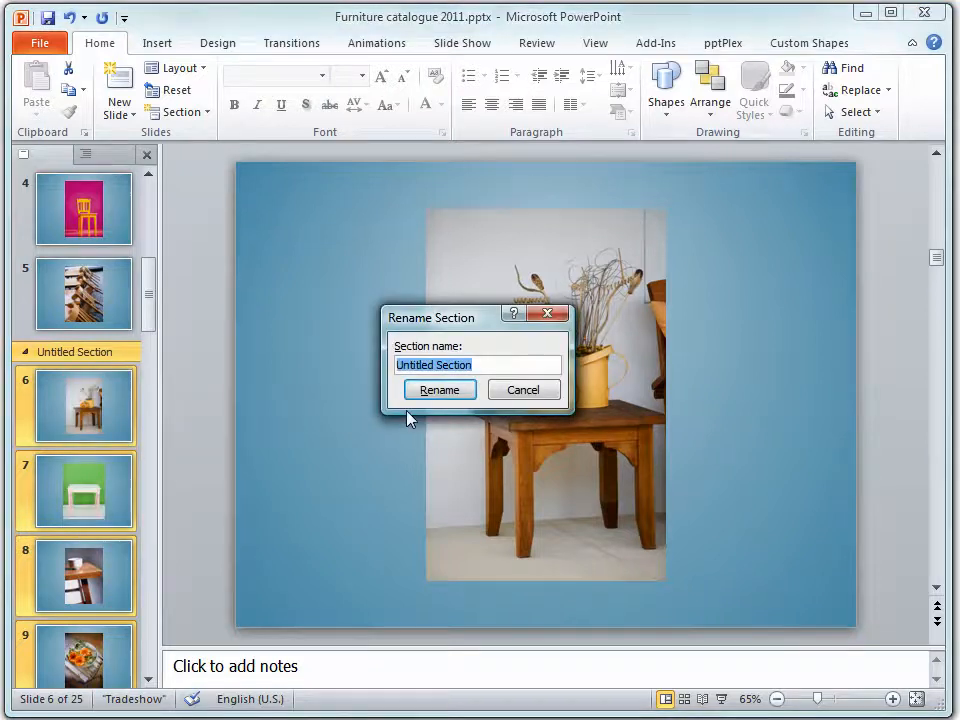
type("Tables")
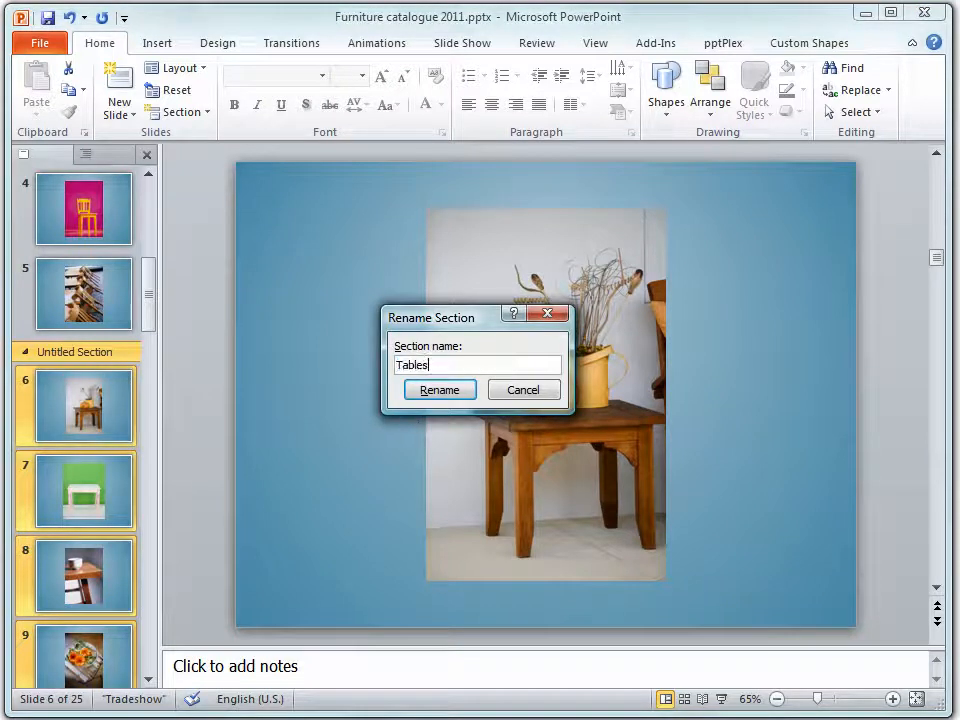
left_click(439, 390)
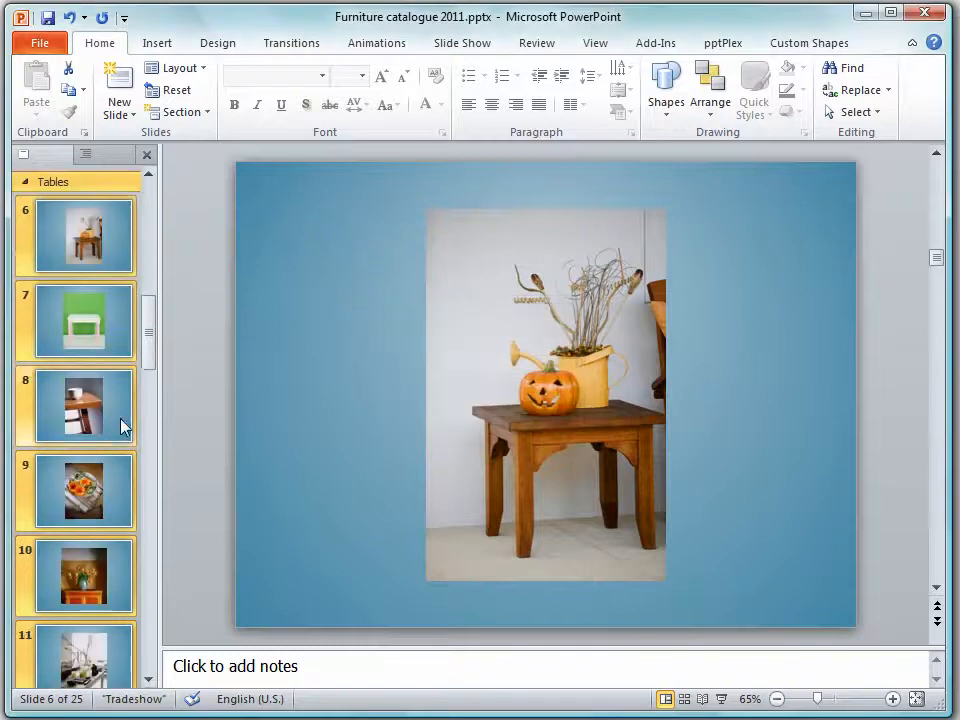
Add a section starting at slide 12 named Lounges
scroll("down", 3)
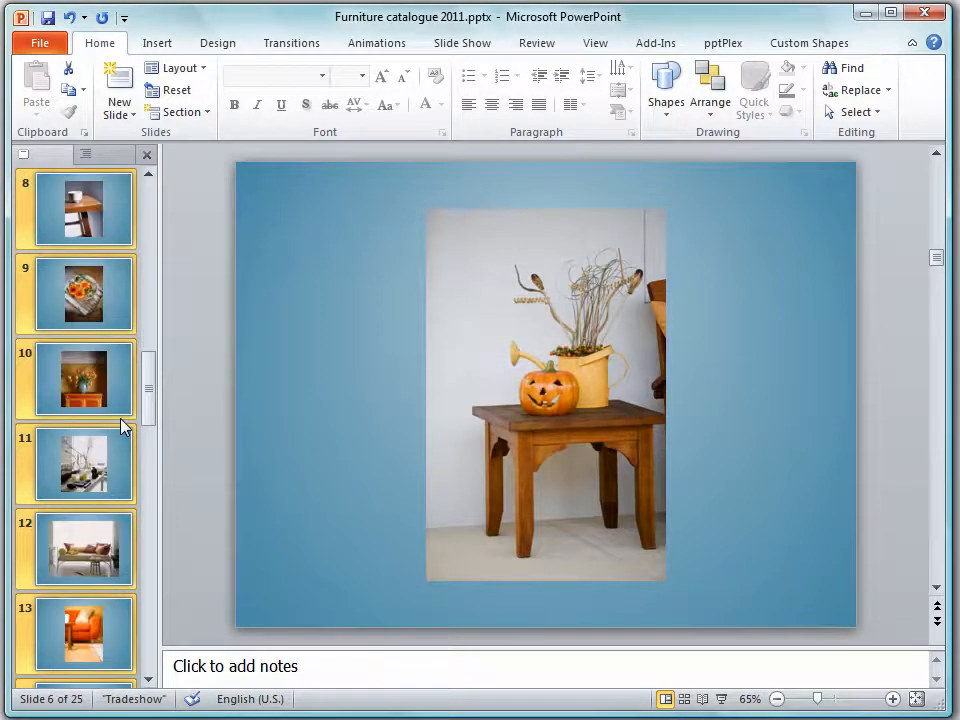
left_click(83, 548)
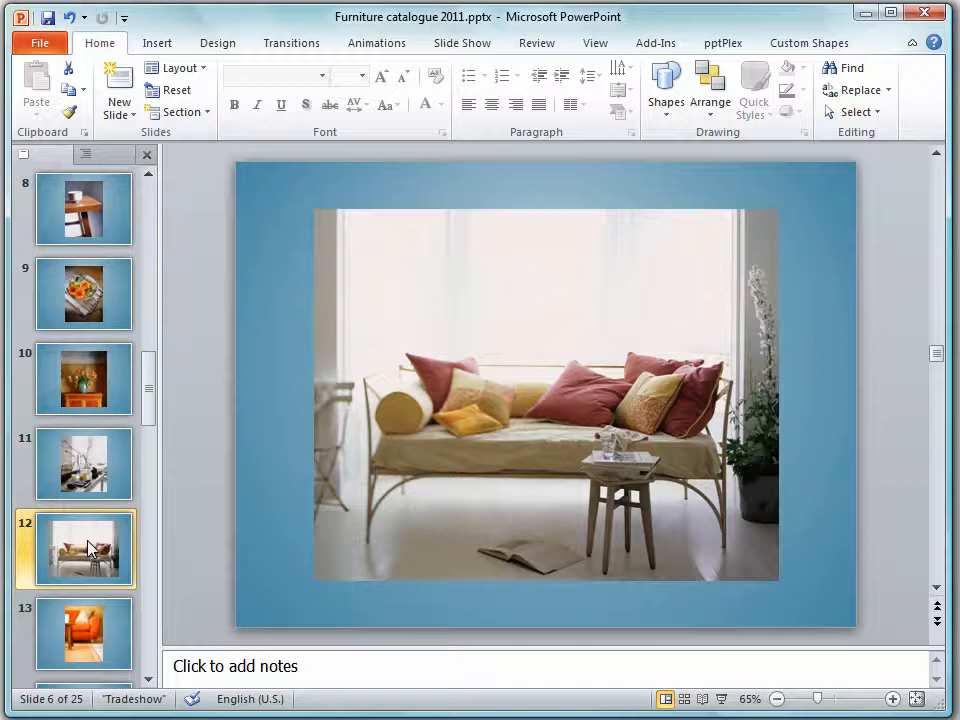
left_click(84, 463)
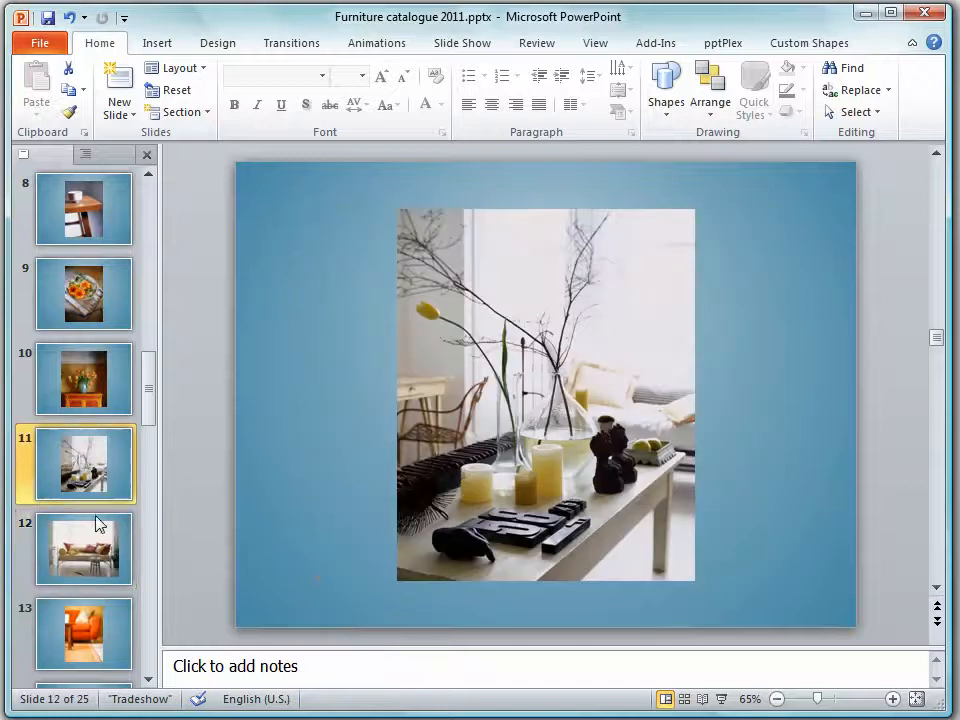
left_click(83, 378)
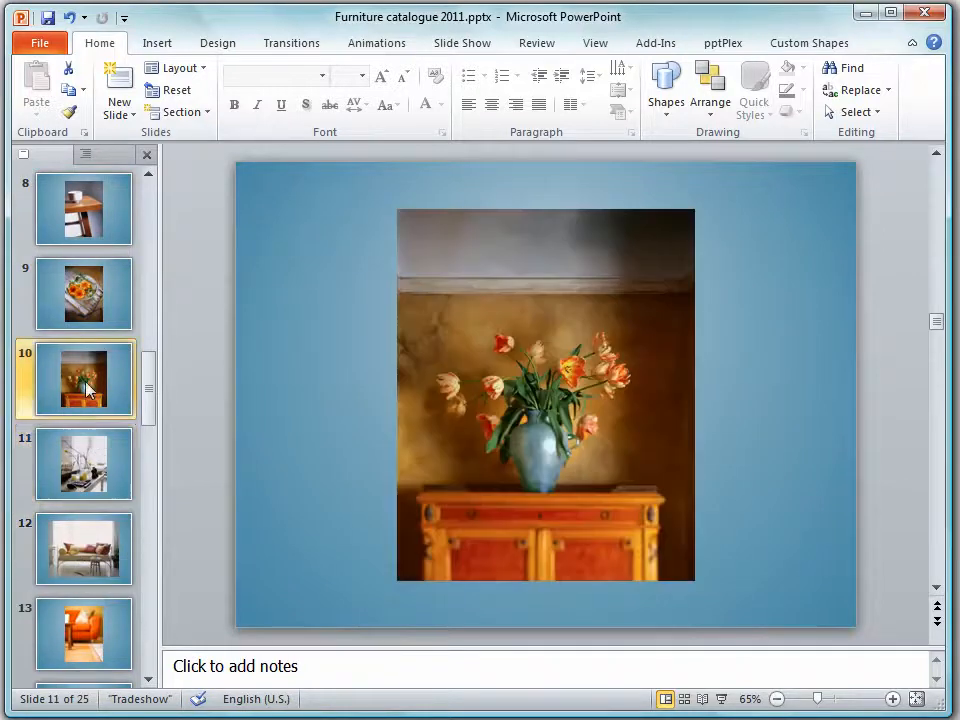
left_click(83, 548)
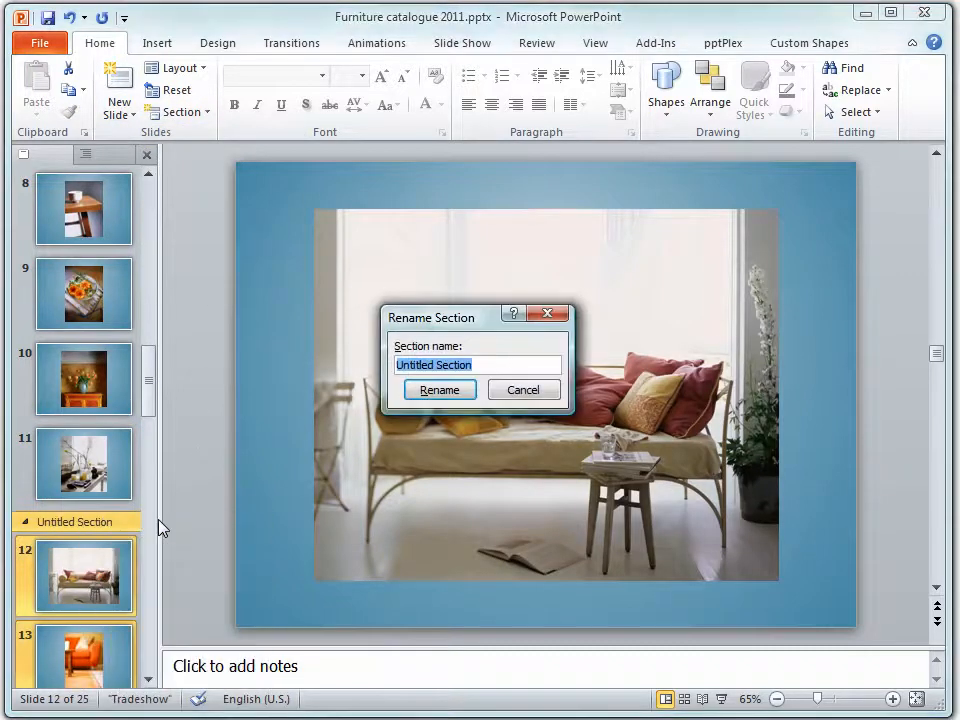
type("Lounge")
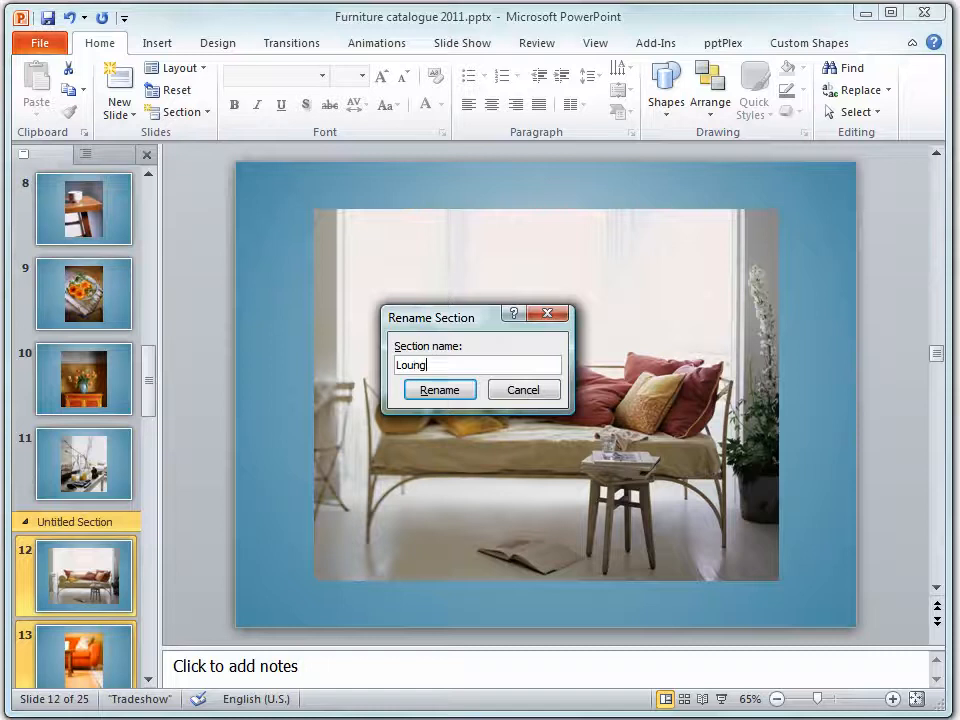
left_click(439, 389)
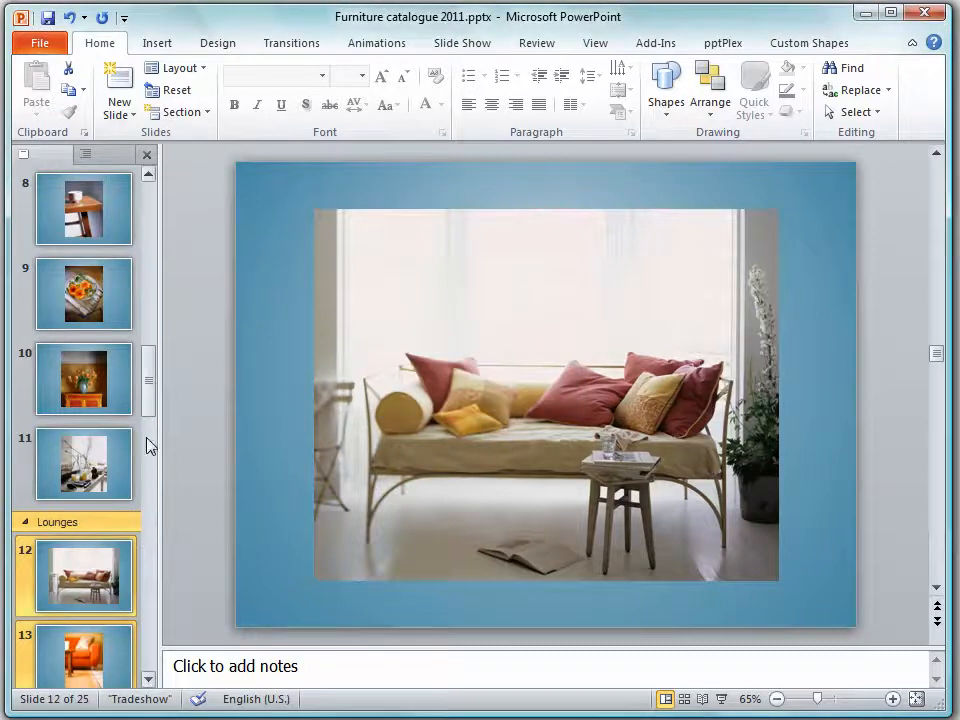
scroll("down", 3)
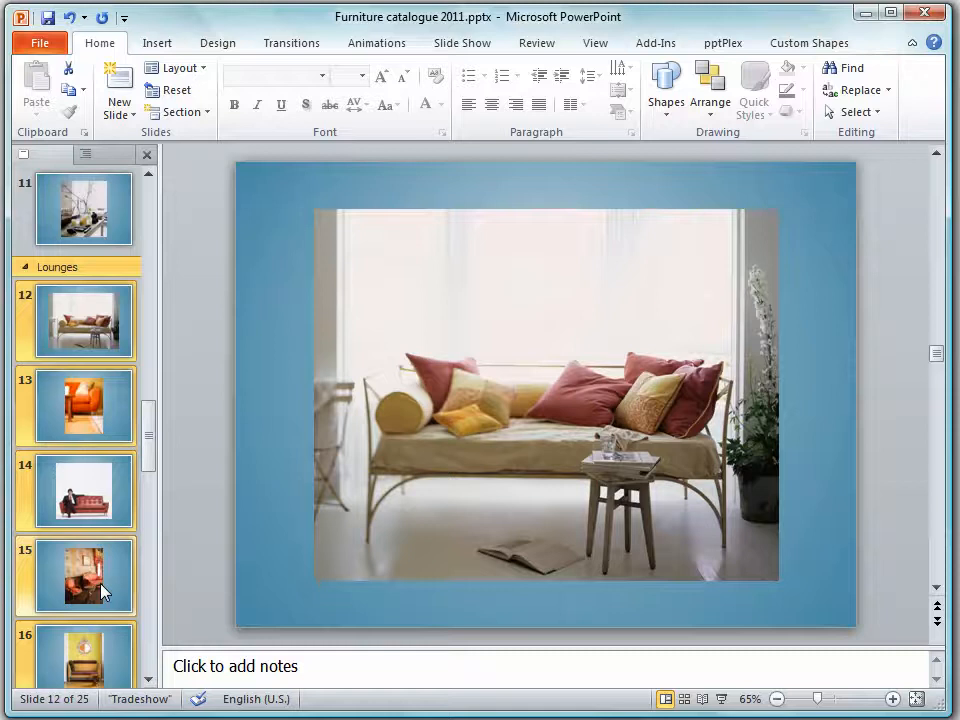
Add a new section starting at slide 17
scroll("down", 3)
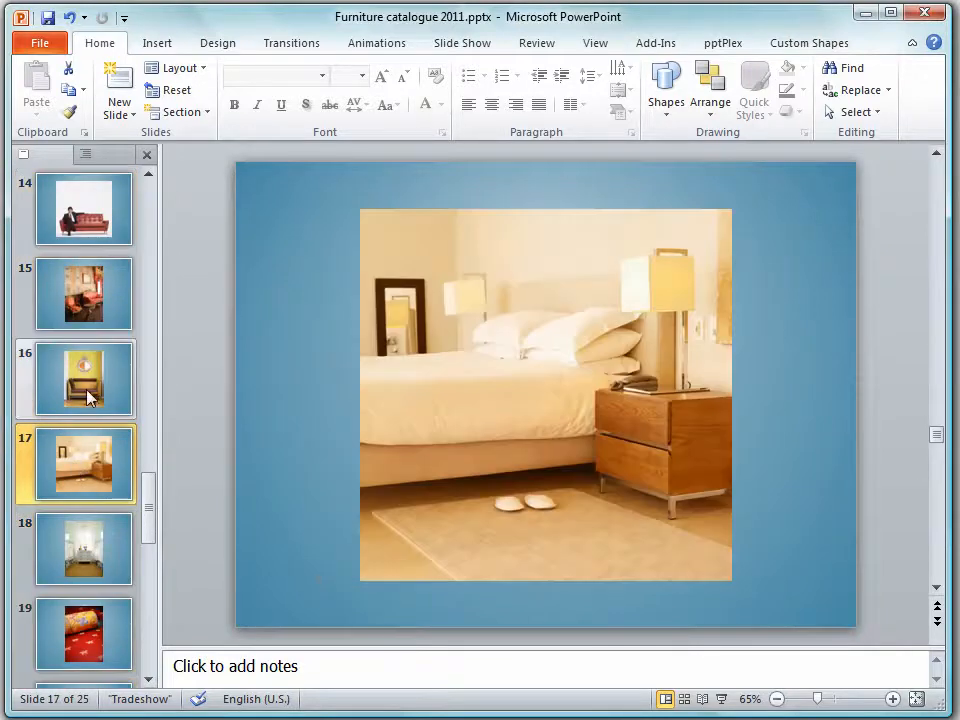
left_click(176, 112)
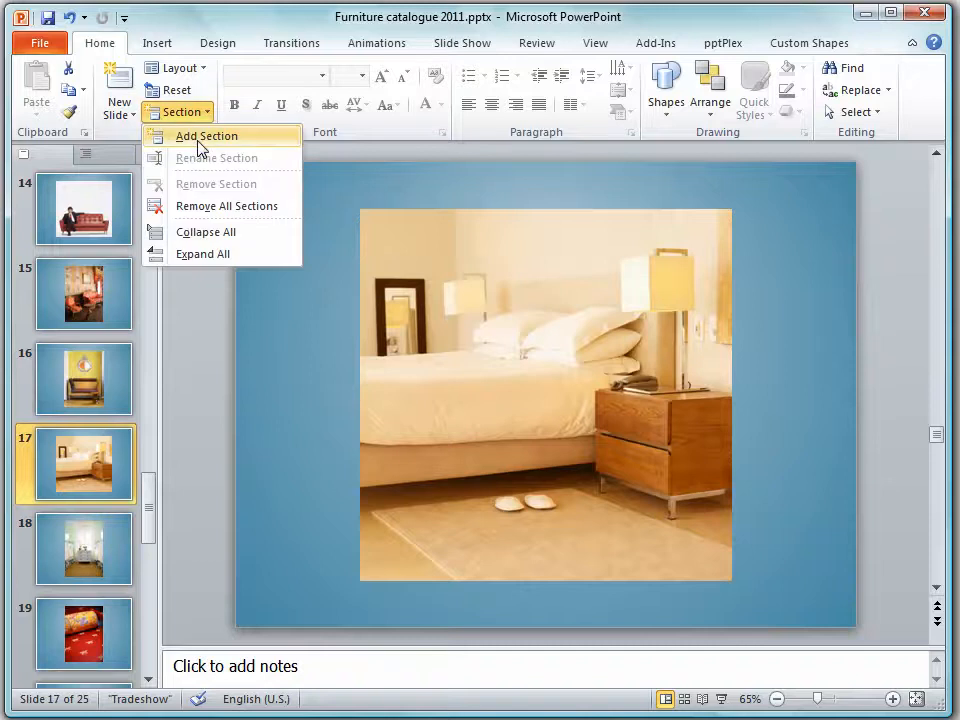
left_click(206, 135)
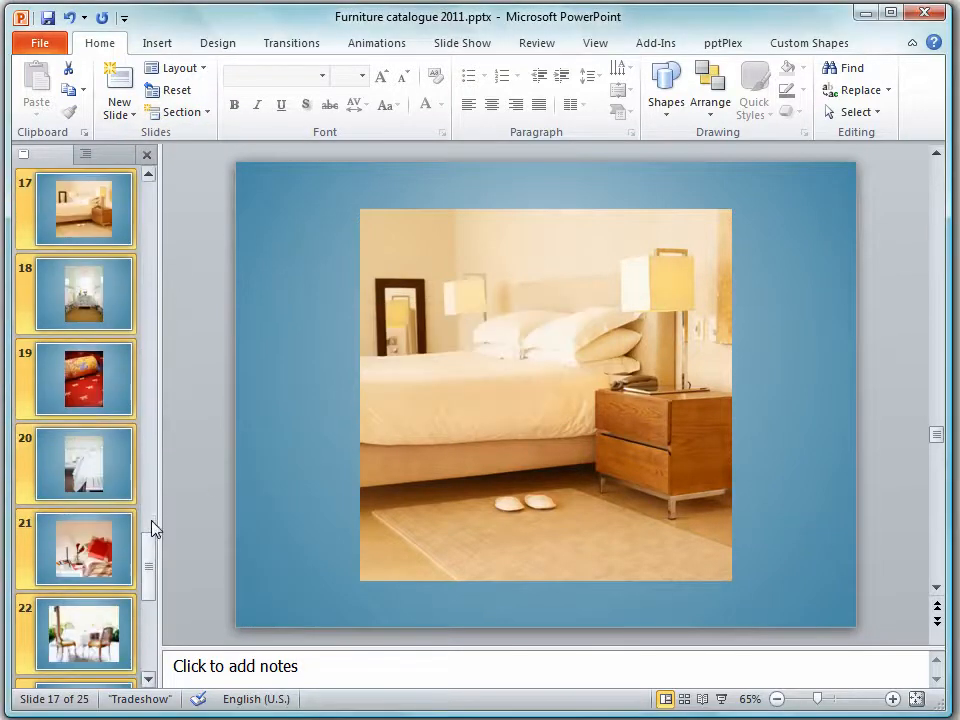
Add a section at slide 22 named Outdoors
scroll("down", 3)
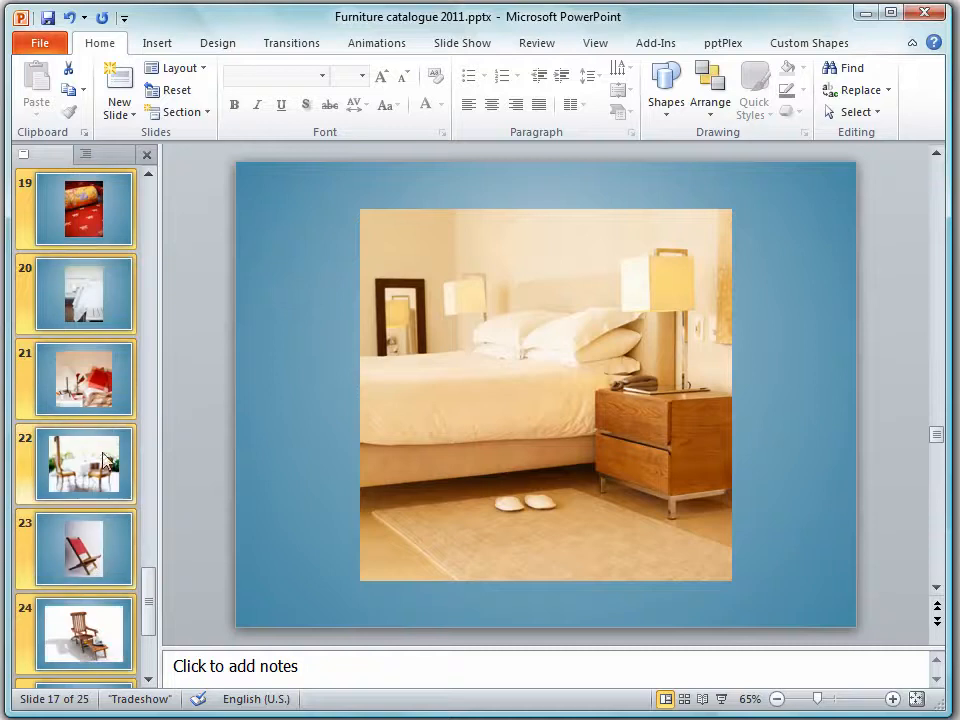
left_click(175, 111)
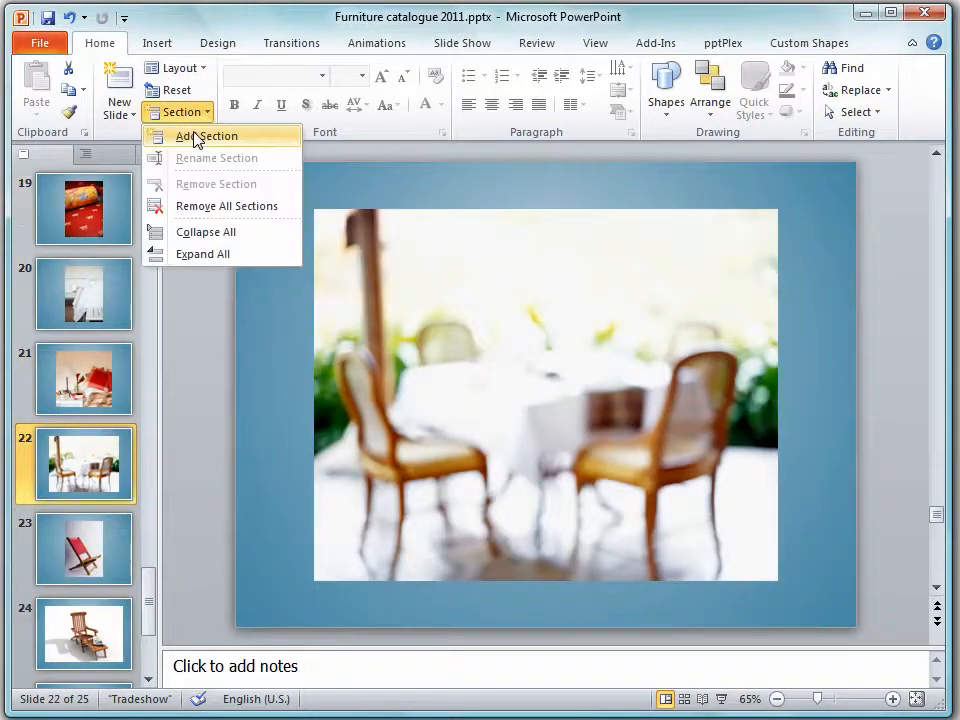
left_click(206, 136)
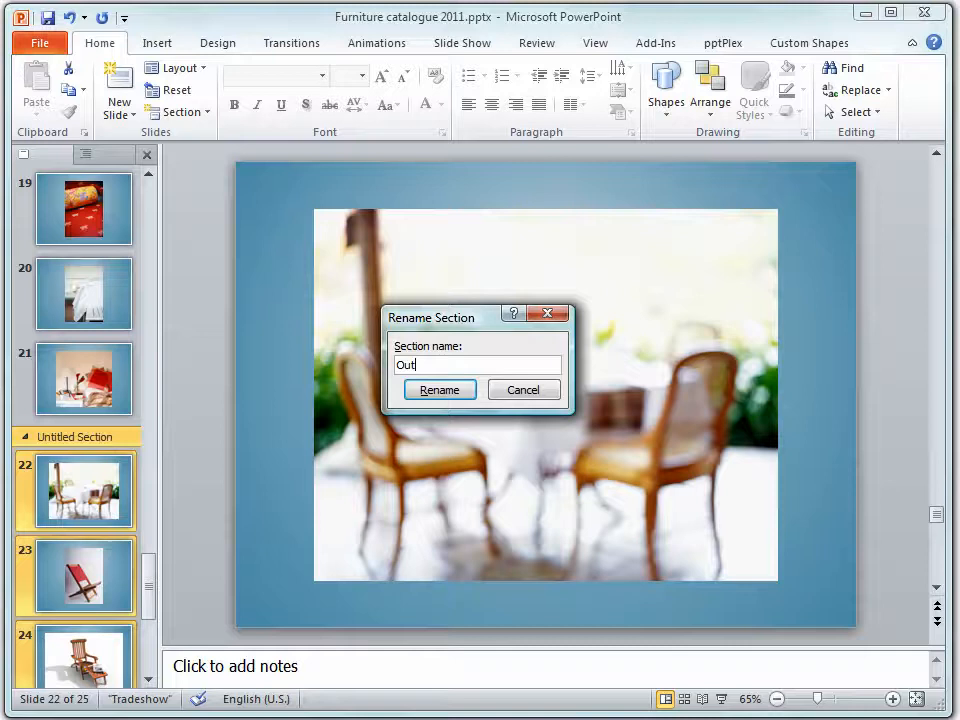
left_click(439, 389)
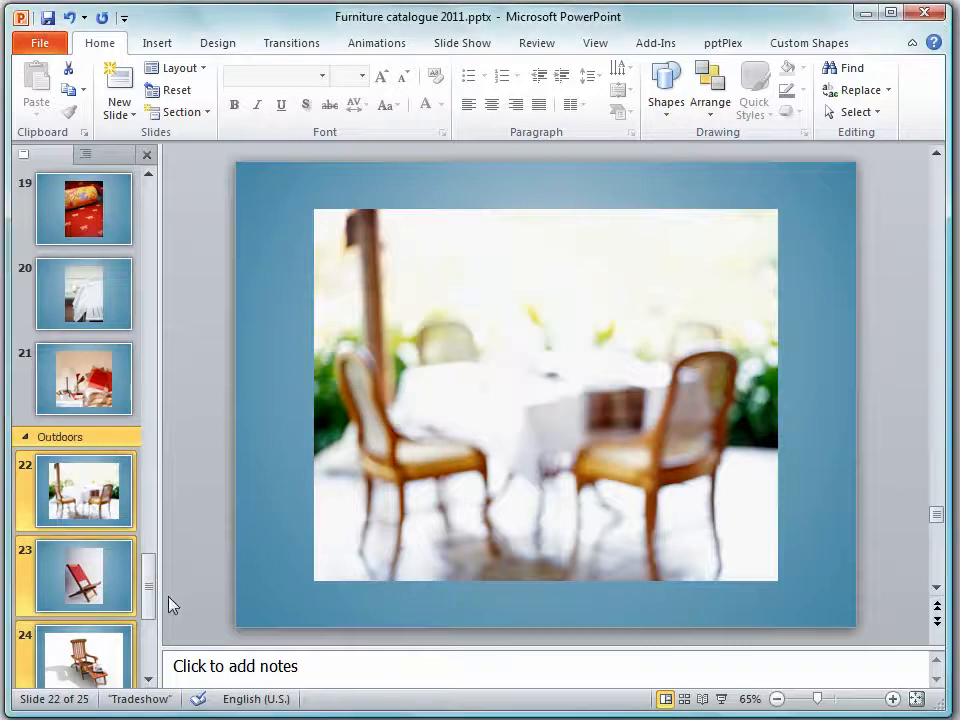
scroll("down", 3)
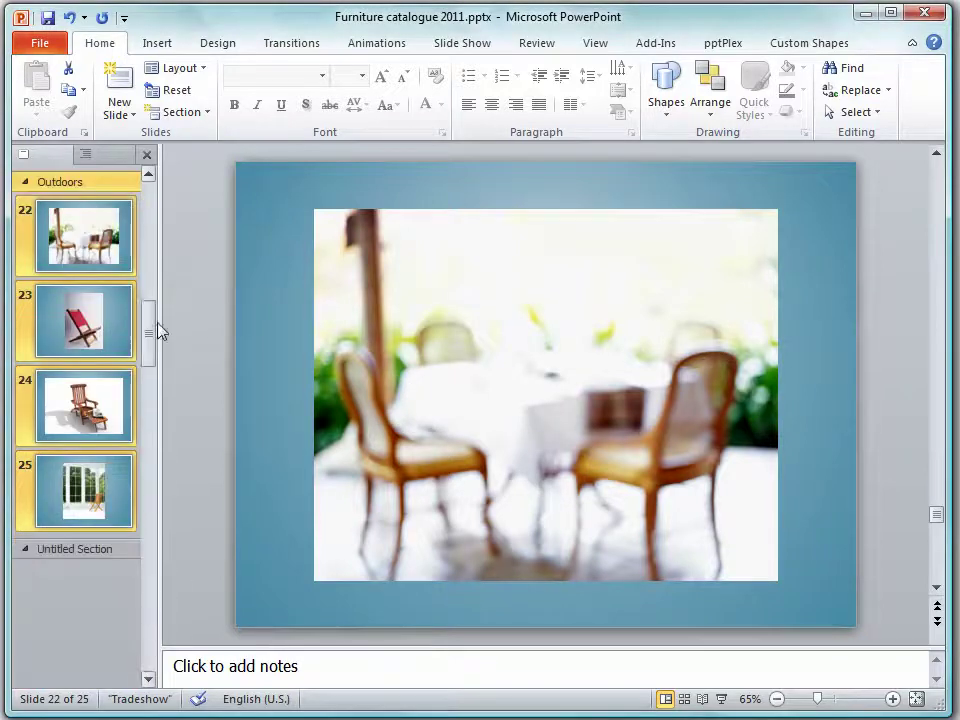
scroll("up", 3)
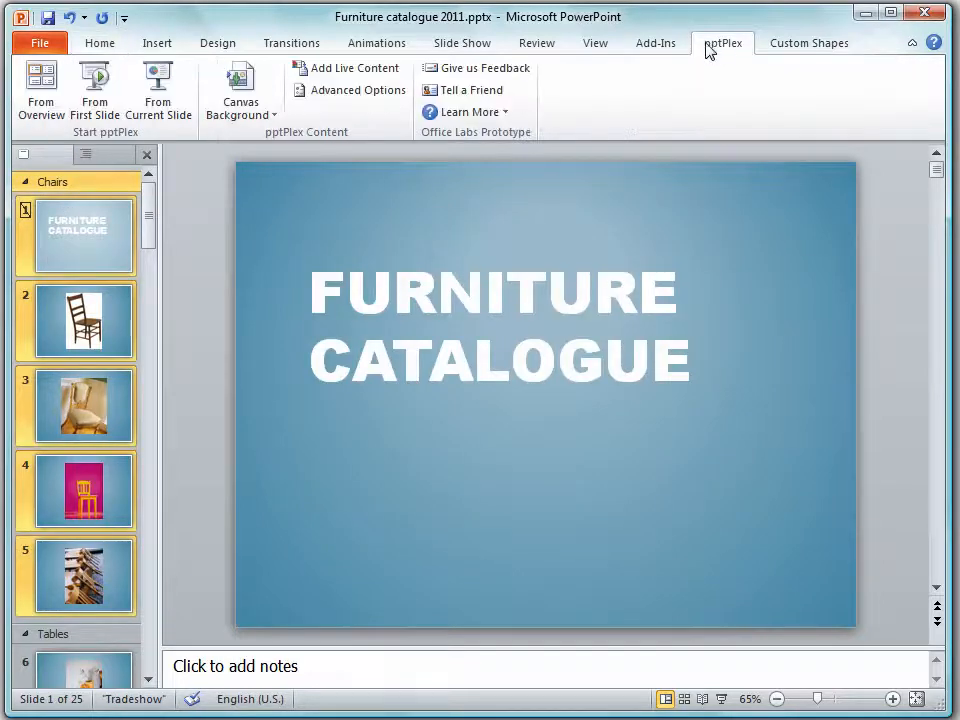
Insert the wave-style pptPlex canvas background as the deck's new opening slide
left_click(240, 88)
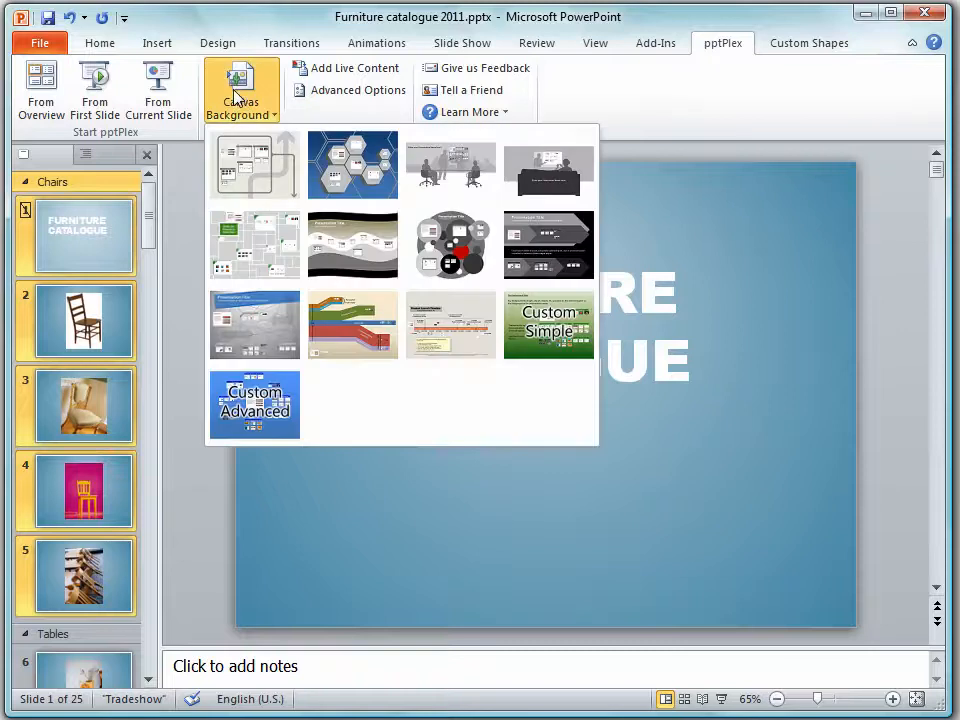
mouse_move(450, 323)
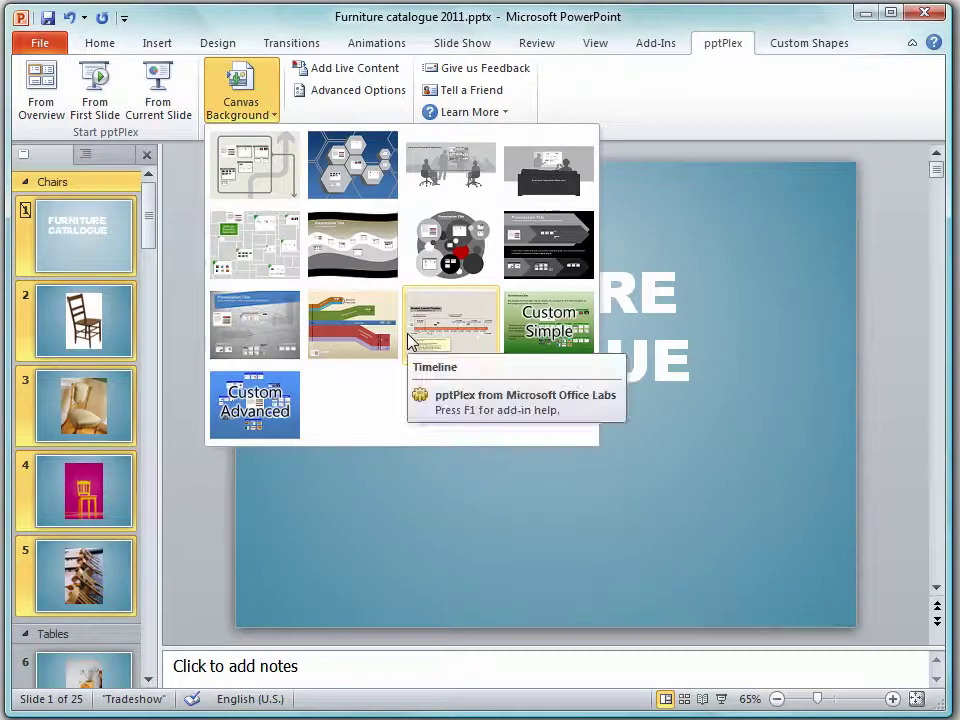
mouse_move(352, 245)
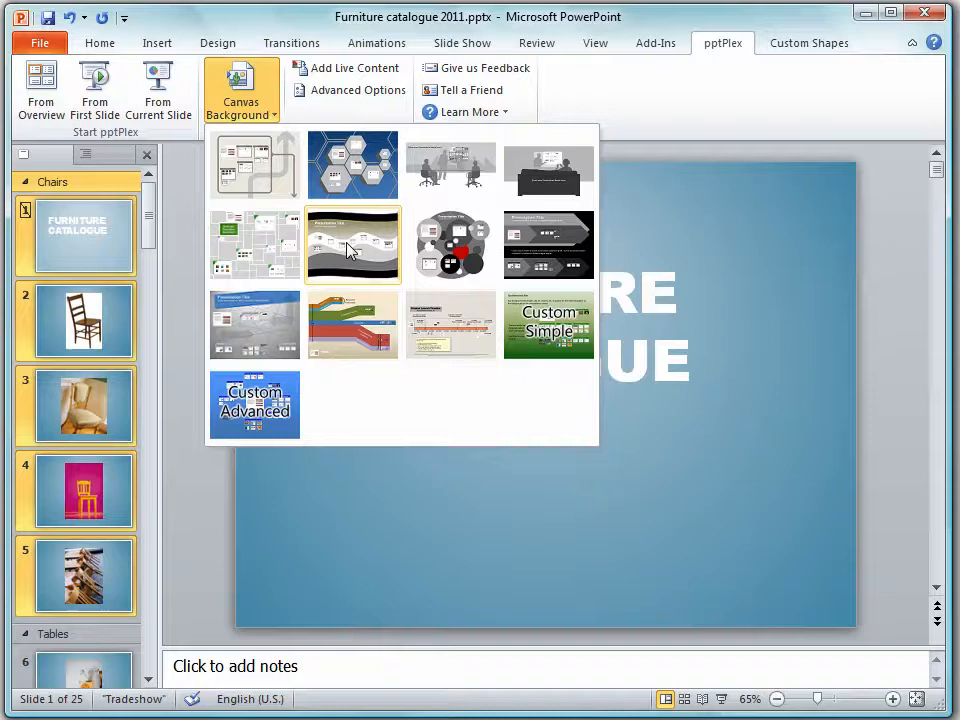
mouse_move(342, 258)
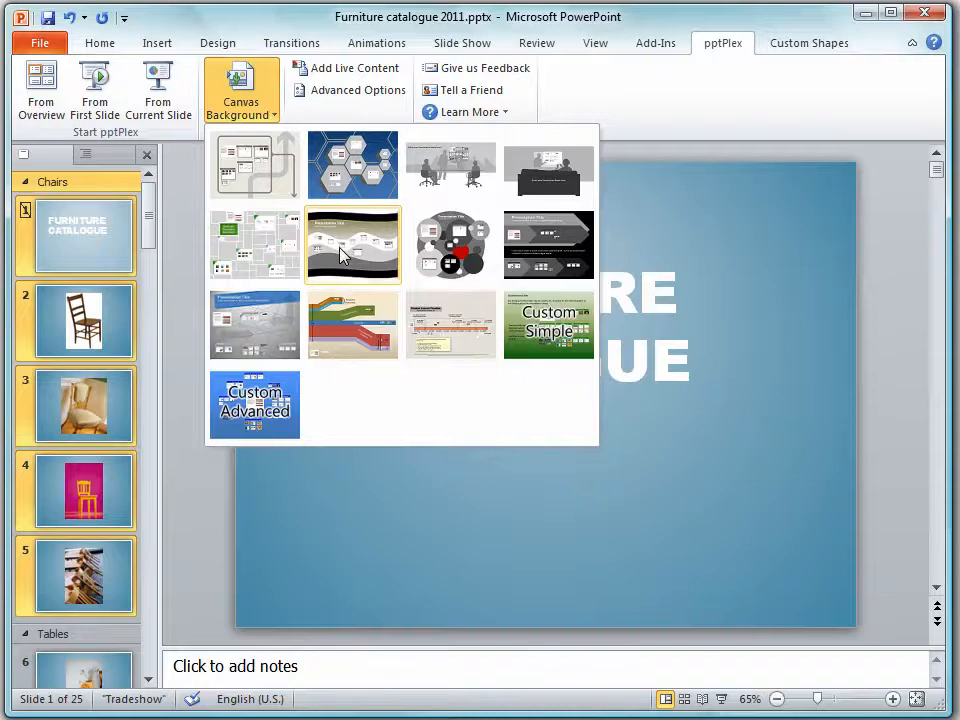
left_click(352, 245)
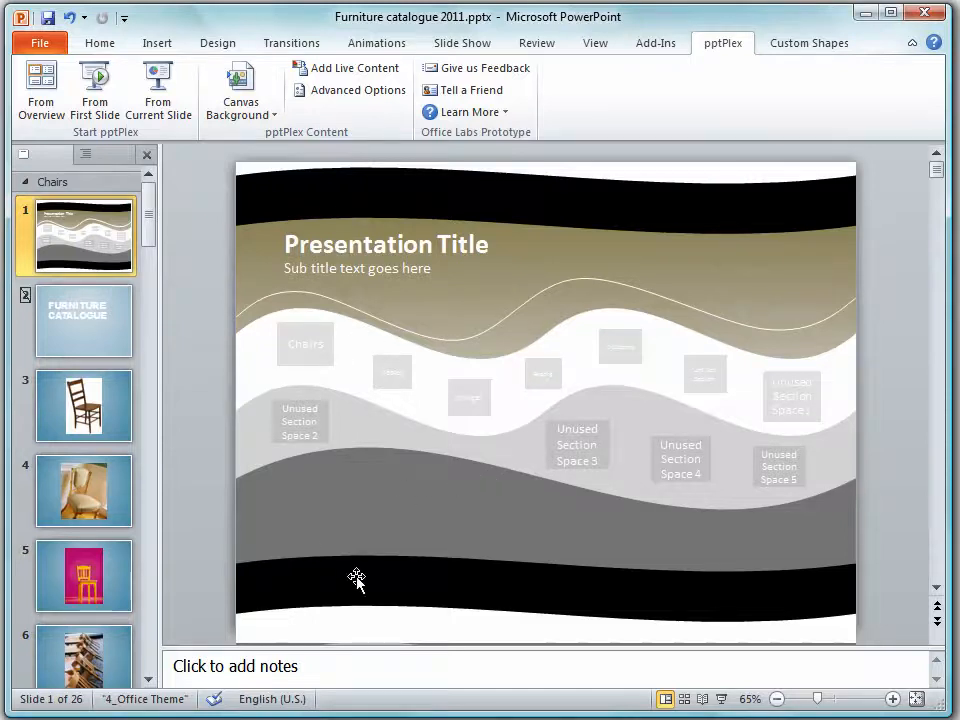
left_click(545, 510)
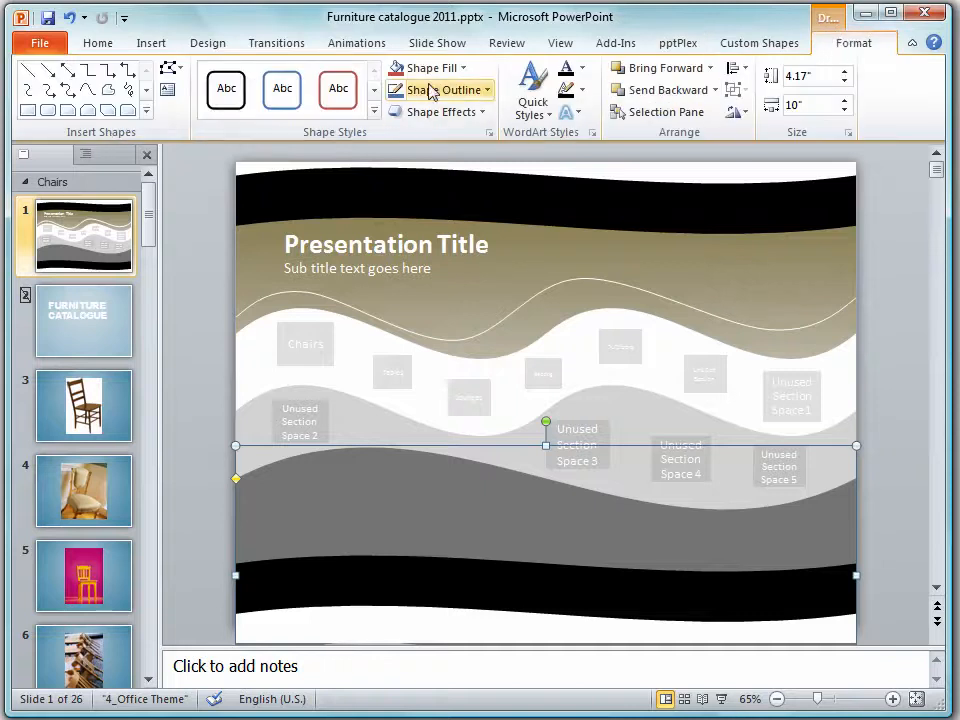
Fill the lower wave blue and the black top and bottom bands orange
left_click(432, 67)
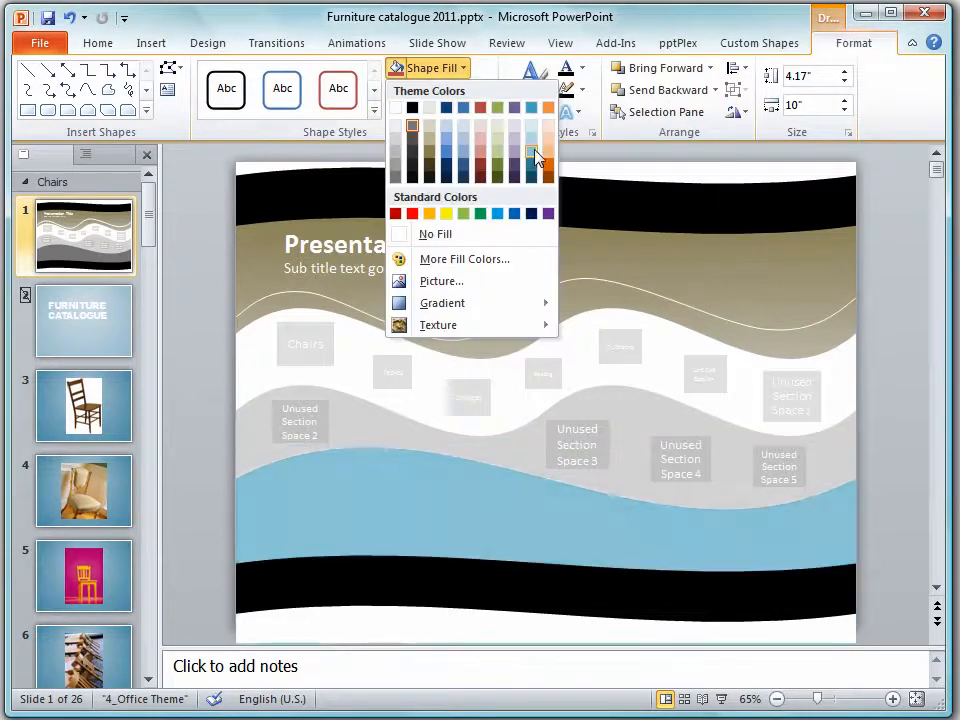
mouse_move(531, 170)
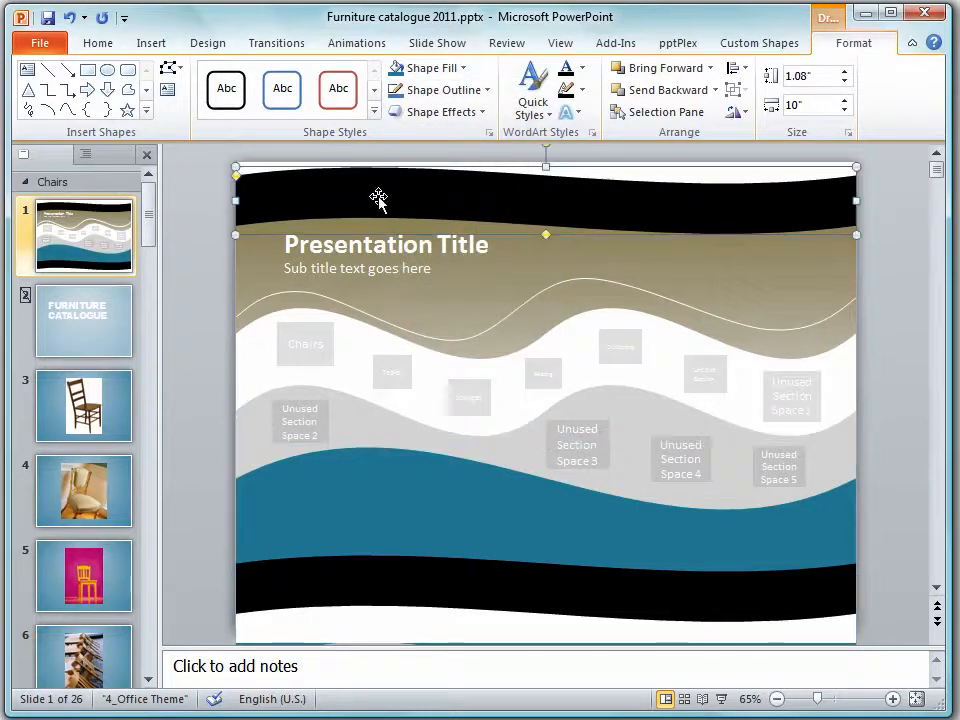
left_click(430, 67)
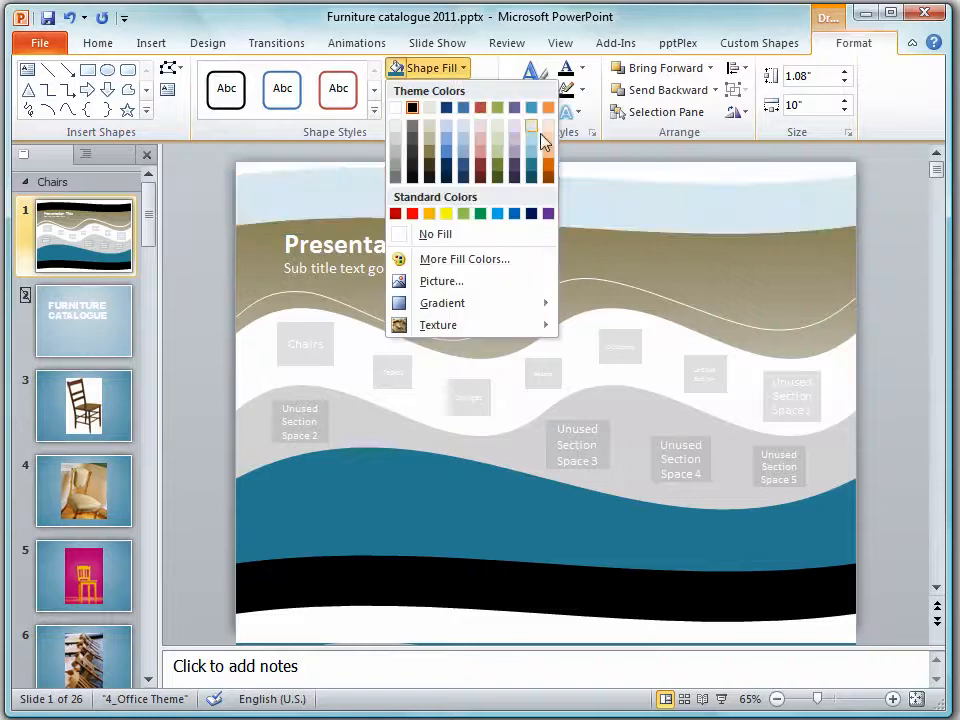
left_click(532, 107)
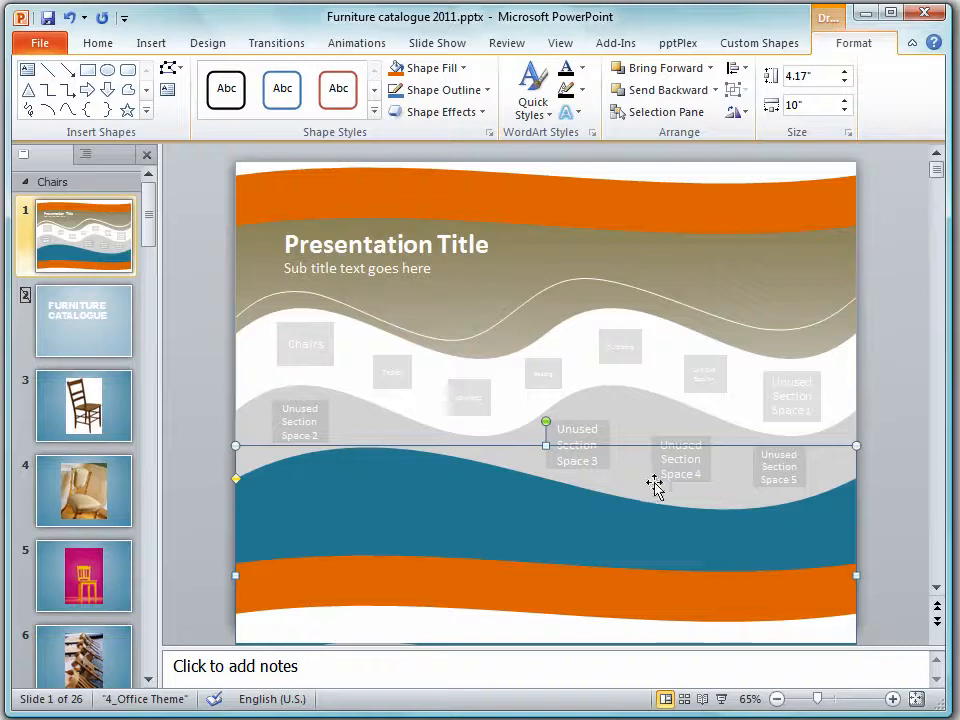
mouse_move(648, 532)
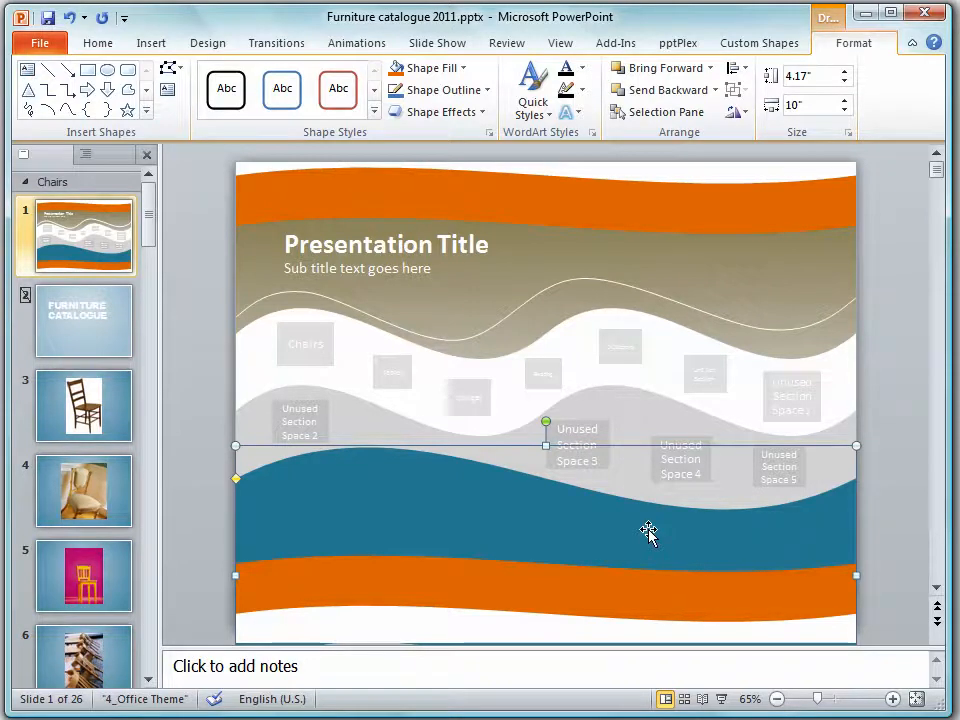
mouse_move(680, 57)
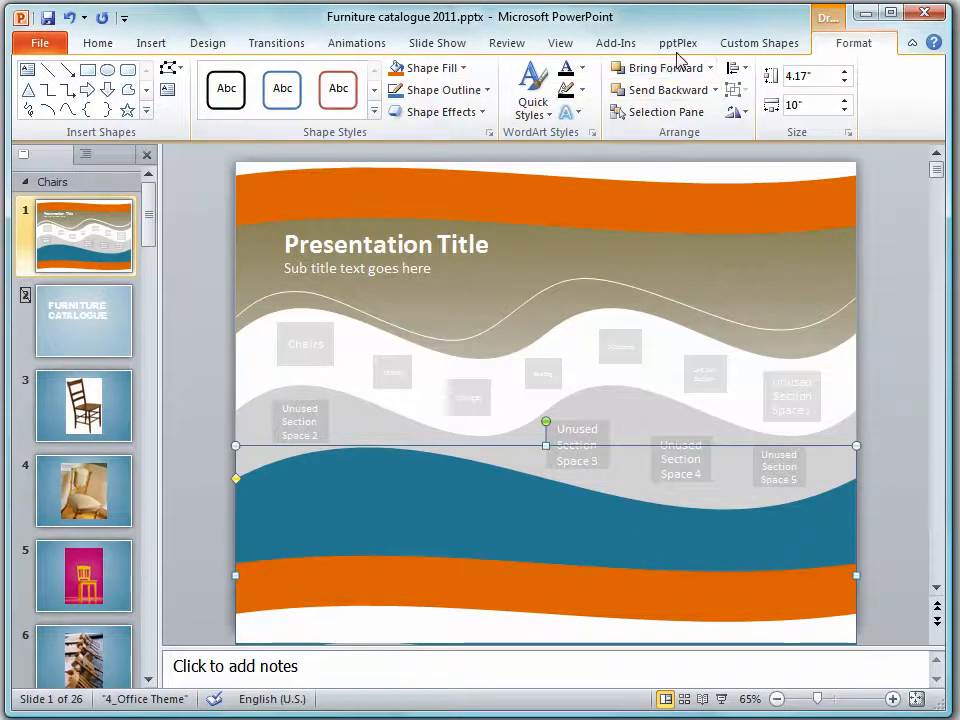
Enter the canvas title Furniture Catalogue
left_click(677, 42)
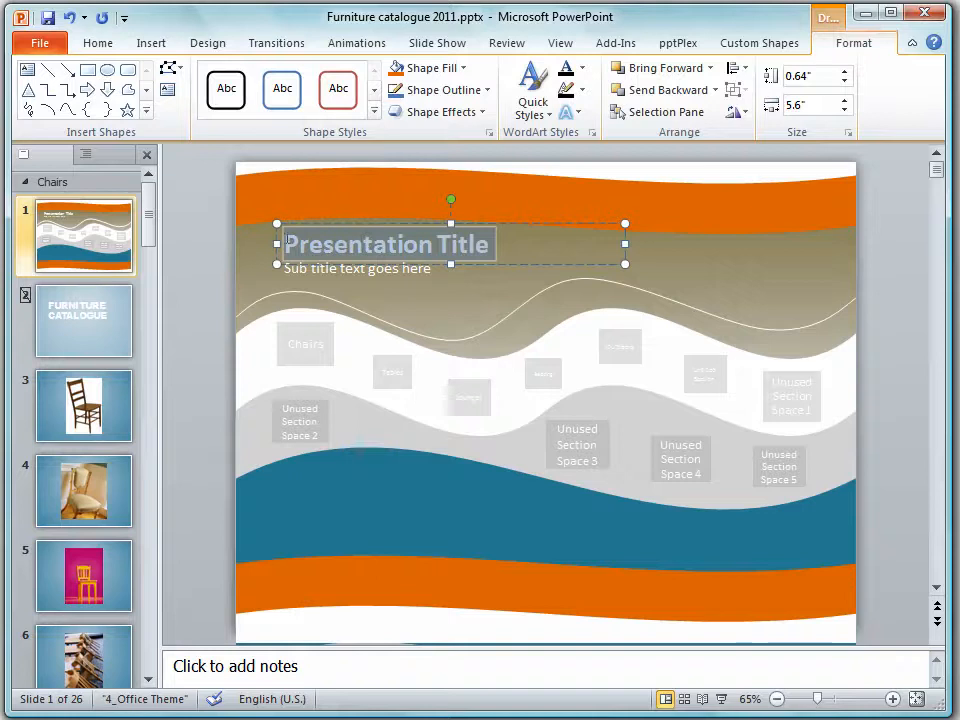
type("Furniture Catalogue")
left_click(451, 269)
type("2011 Summer Styles")
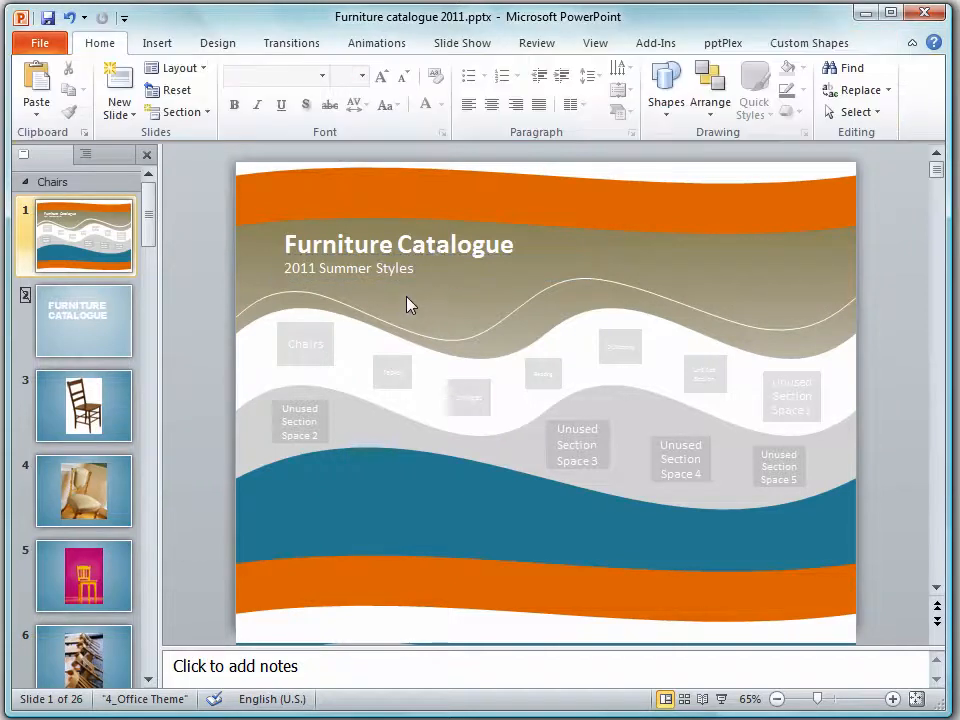
Delete the leftover Unused Section Space placeholders, including spaces 3, 4 and 5, and zoom out to 70%
left_click(891, 699)
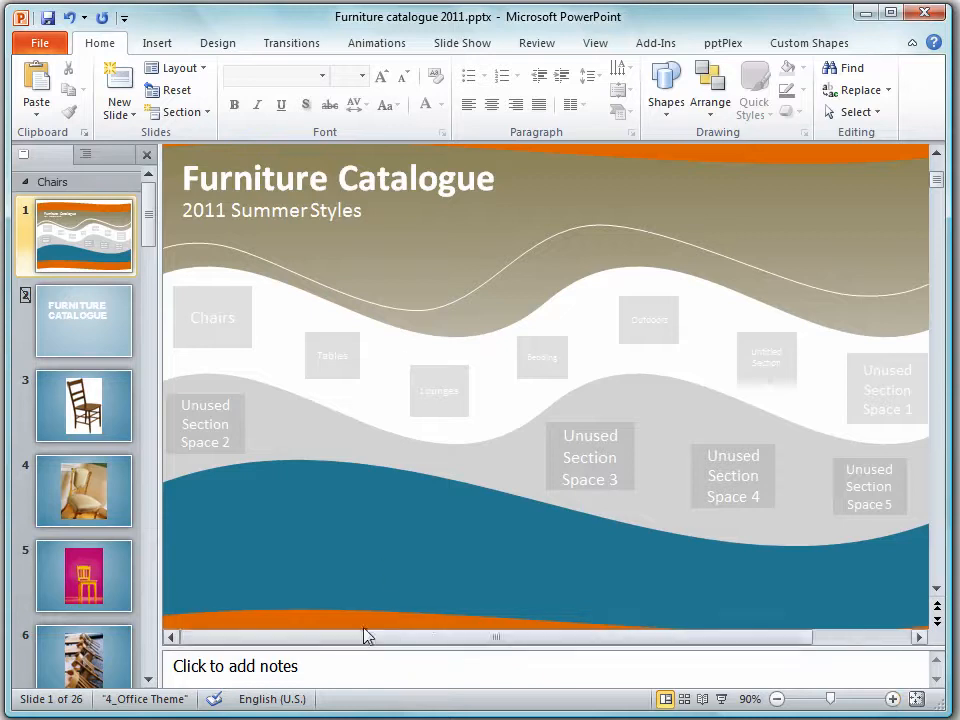
left_click(212, 317)
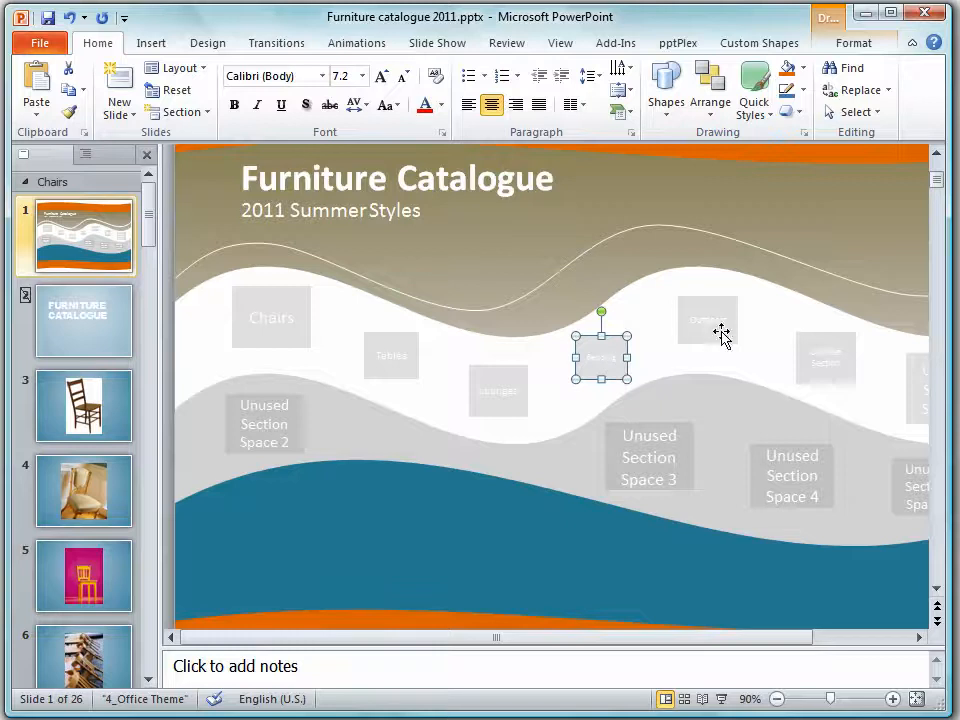
left_click_drag(600, 358, 826, 358)
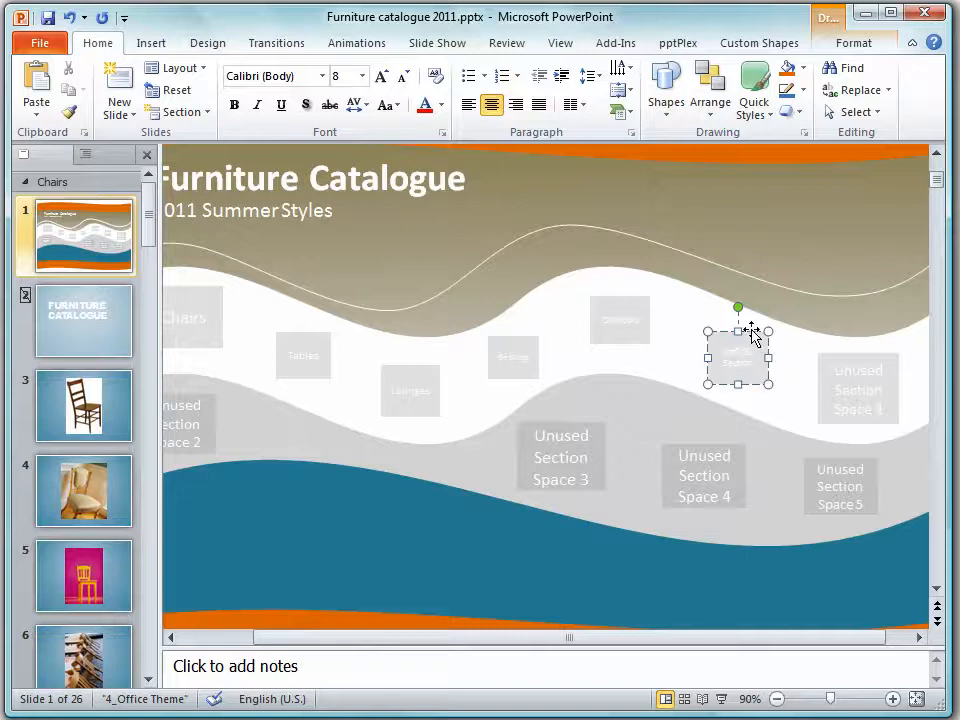
left_click(868, 357)
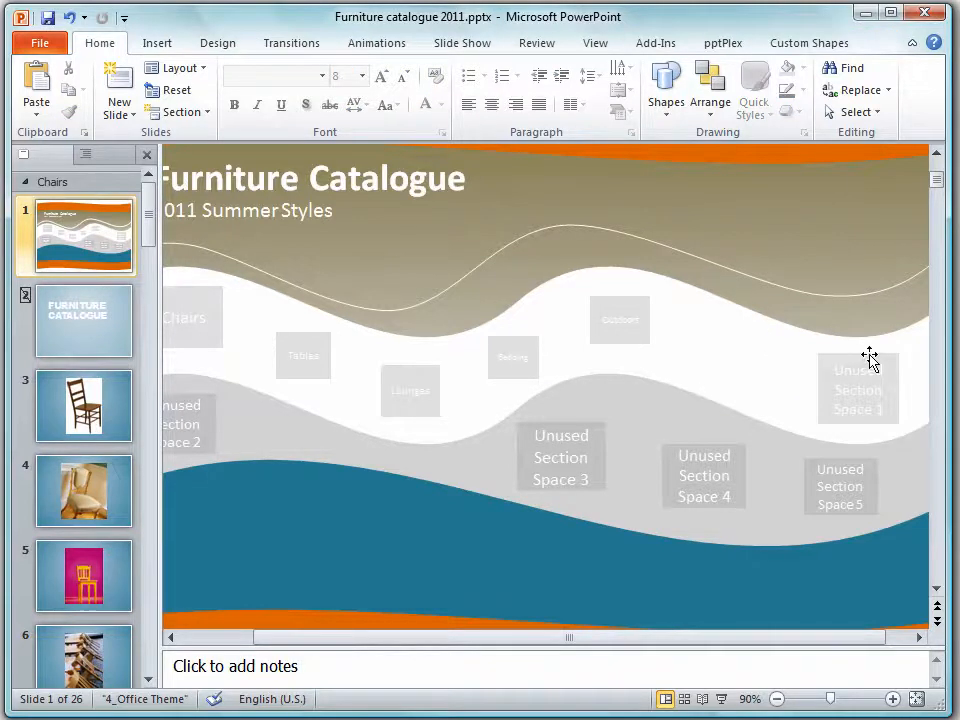
left_click(840, 486)
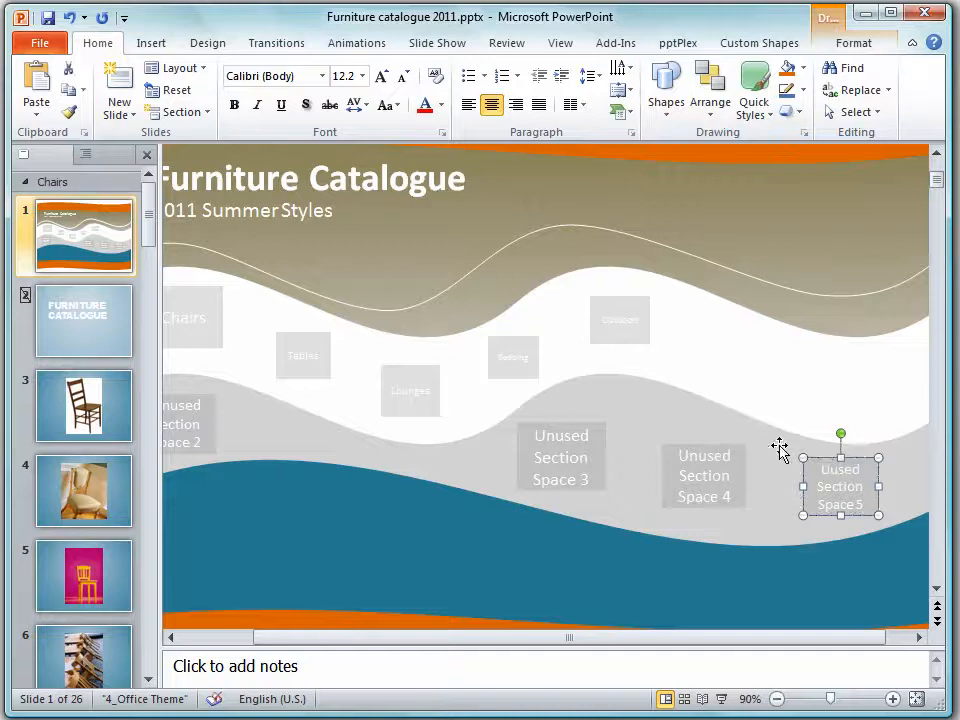
left_click(704, 475)
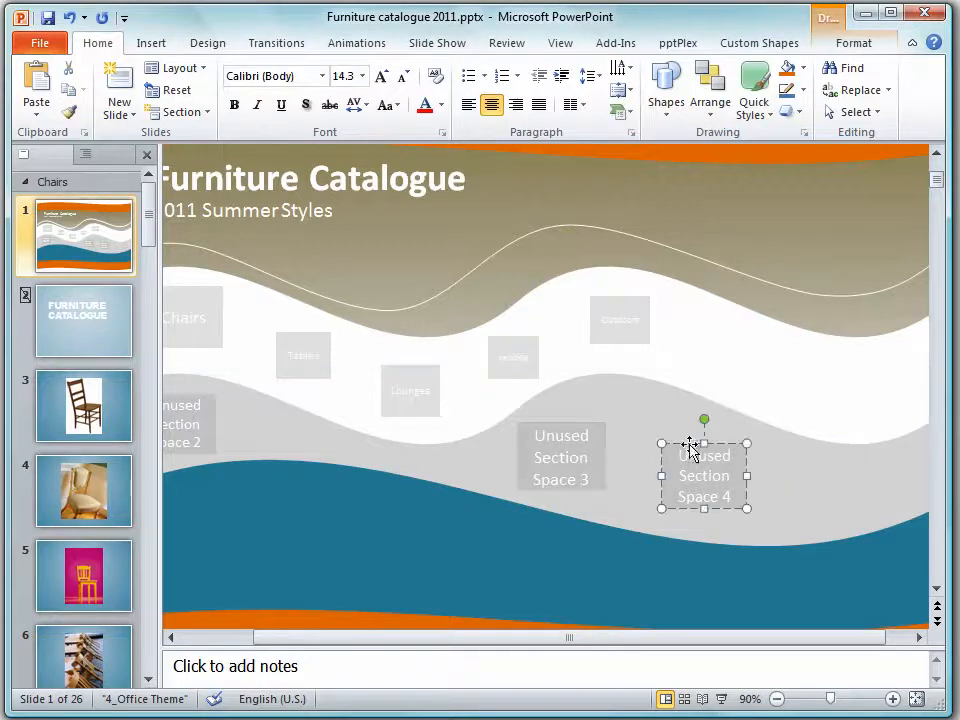
left_click(561, 457)
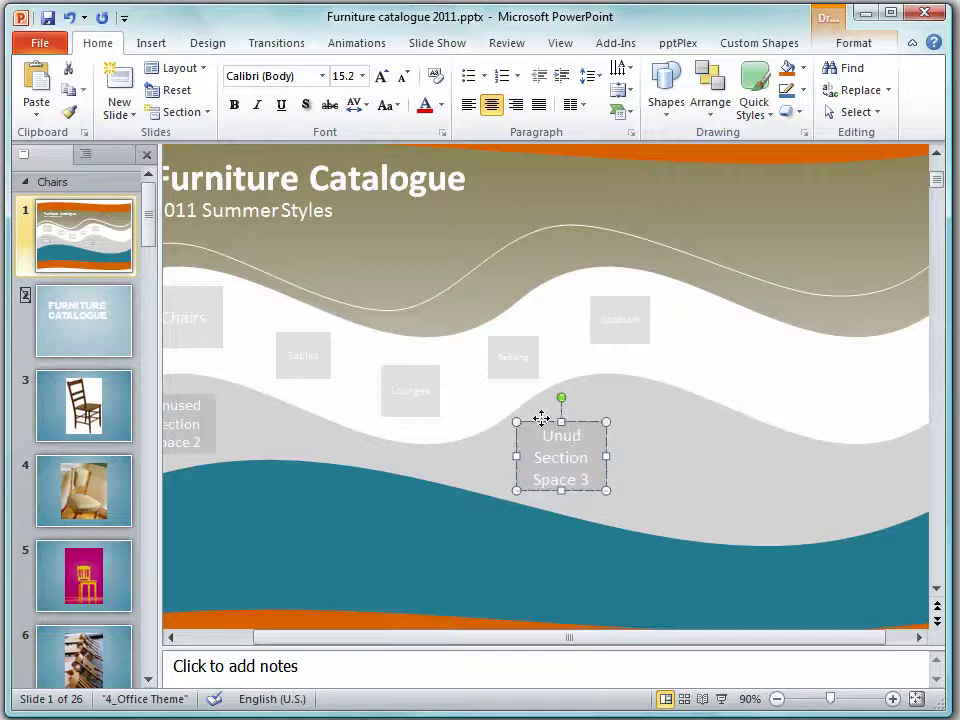
left_click(778, 699)
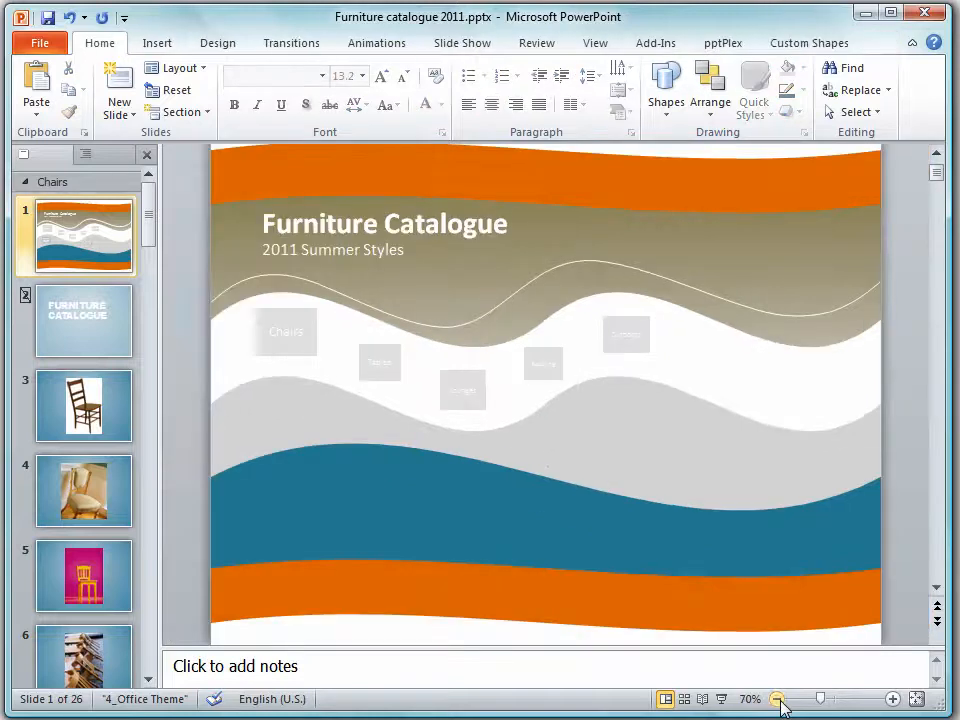
Move the Outdoors marker onto the blue wave and enlarge it
left_click(380, 362)
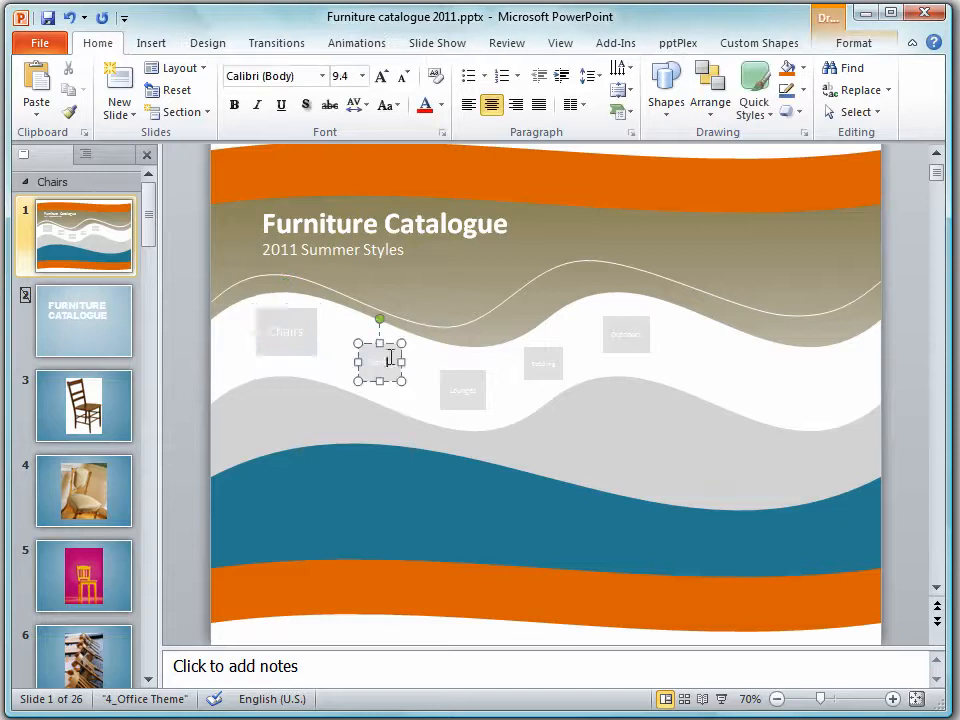
left_click_drag(380, 355, 625, 330)
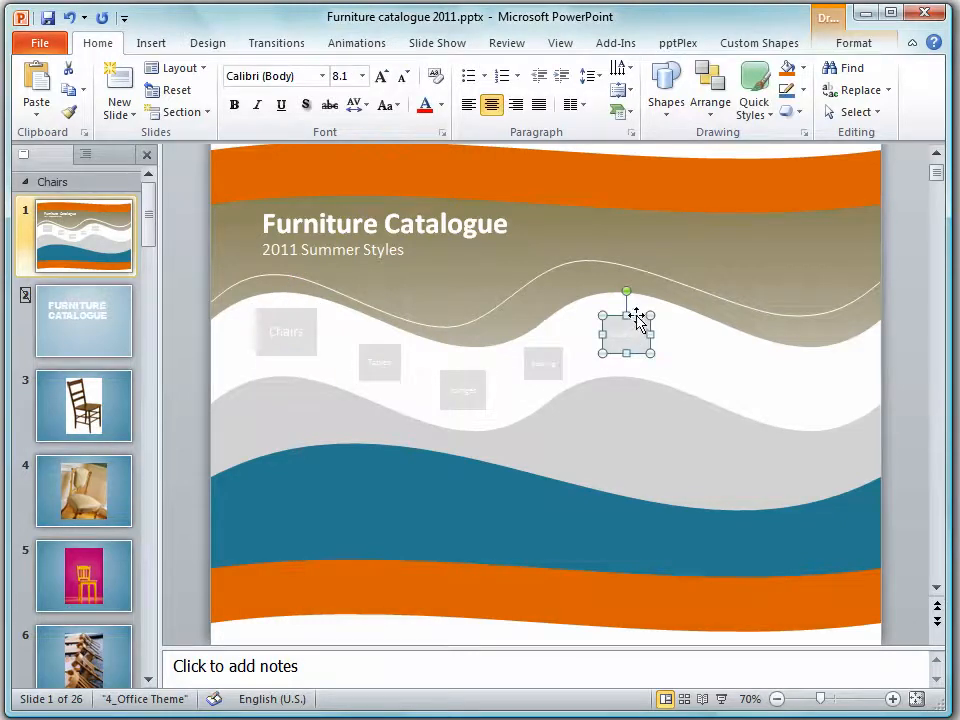
left_click_drag(625, 330, 520, 530)
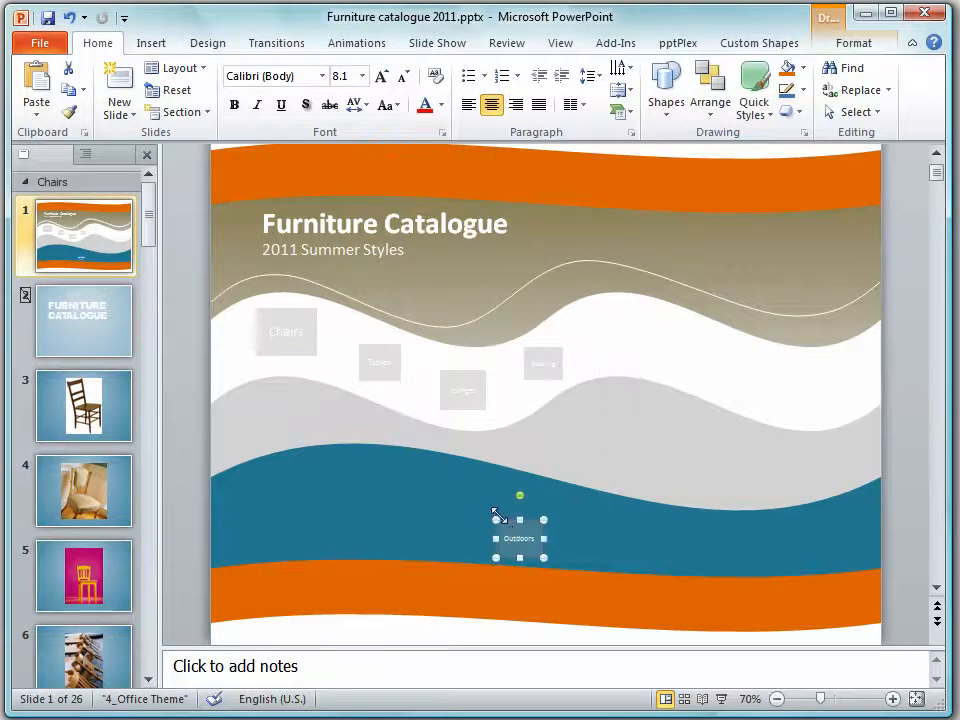
left_click_drag(519, 519, 485, 516)
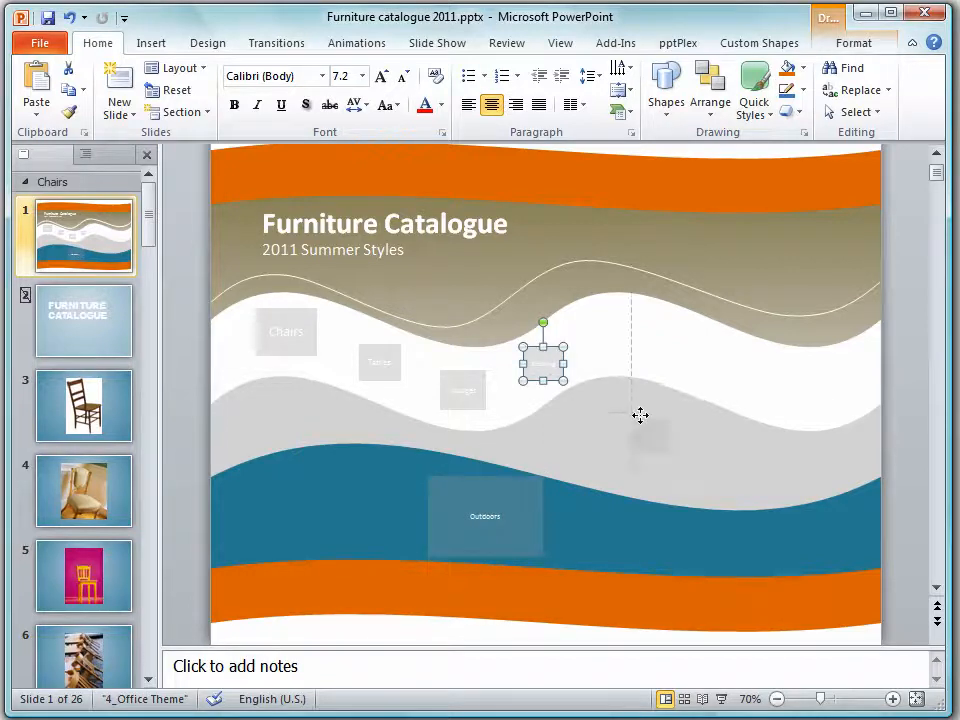
Reposition and enlarge the Bedding, Lounges and Tables markers, placing Lounges on the blue wave
left_click_drag(544, 358, 648, 458)
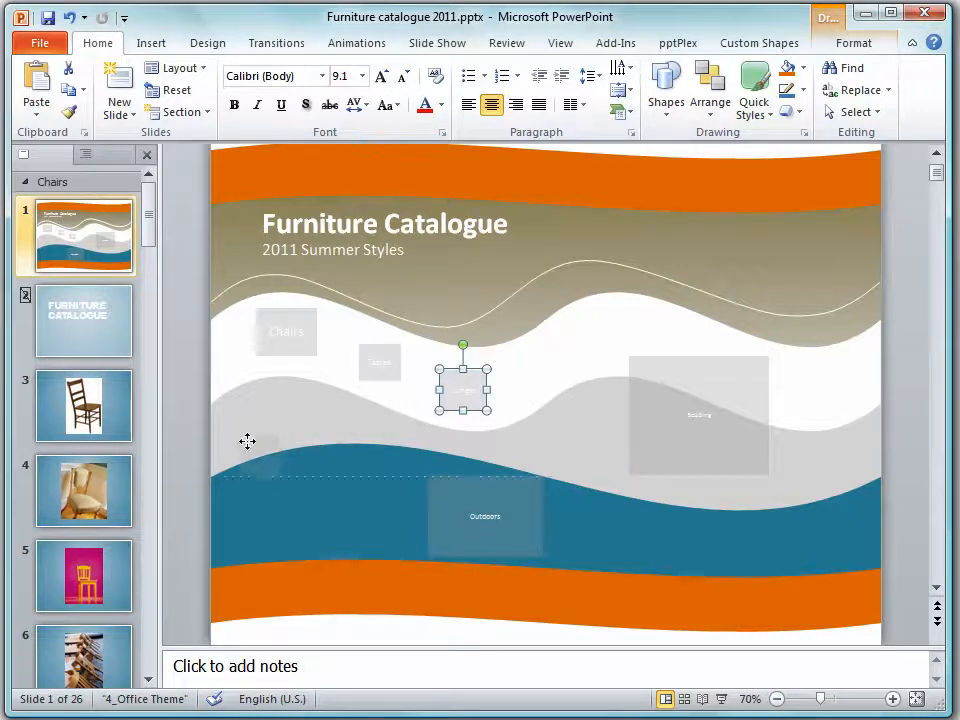
left_click_drag(463, 385, 263, 477)
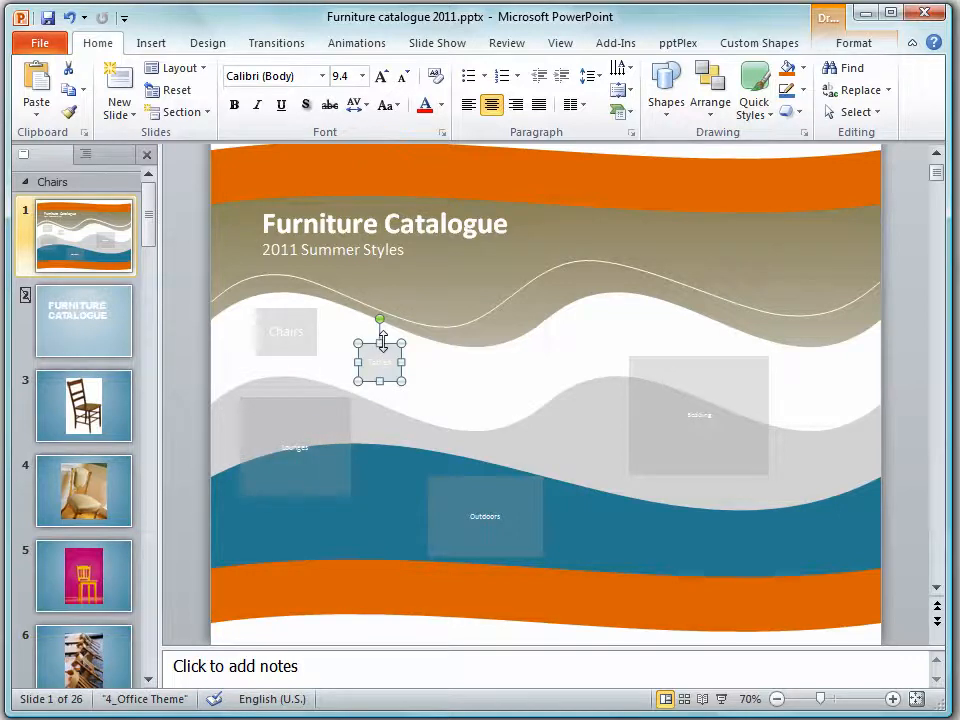
left_click(70, 18)
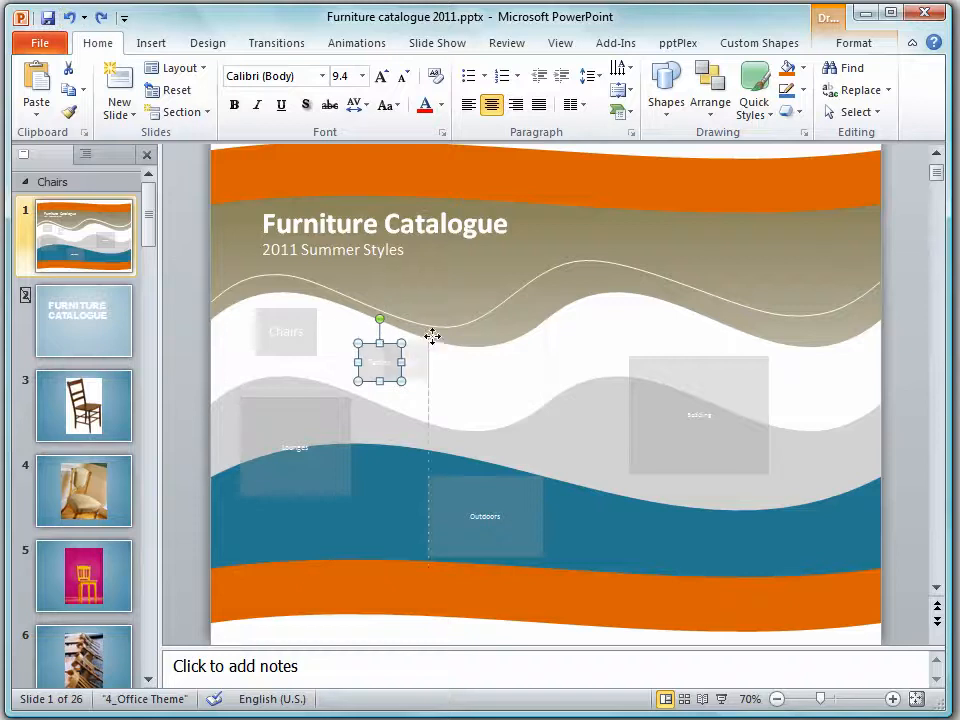
left_click_drag(380, 355, 455, 340)
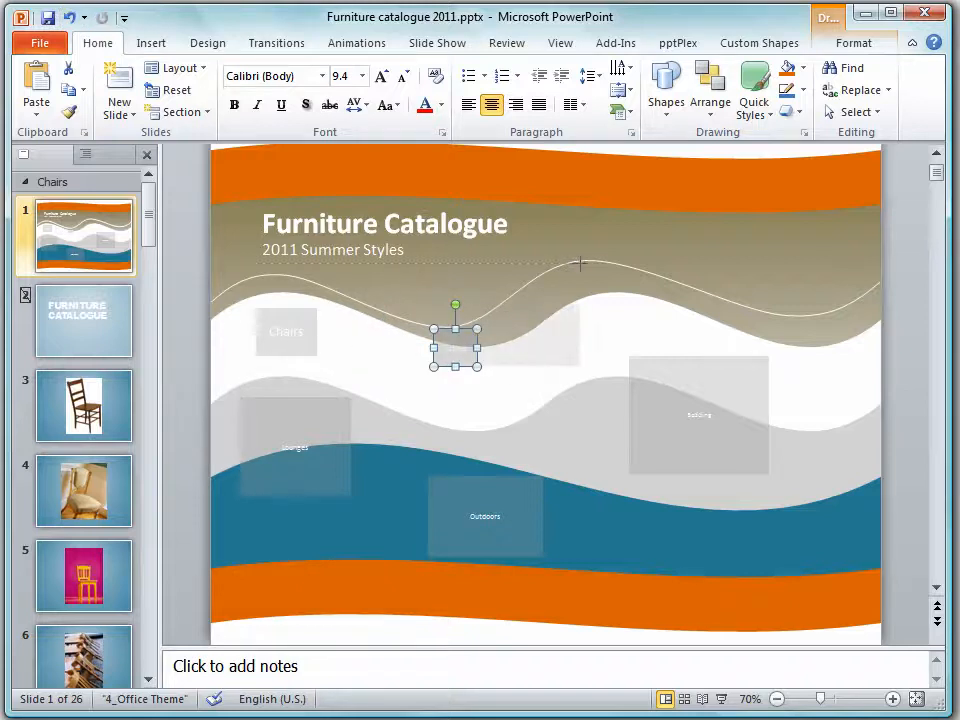
left_click_drag(455, 340, 295, 447)
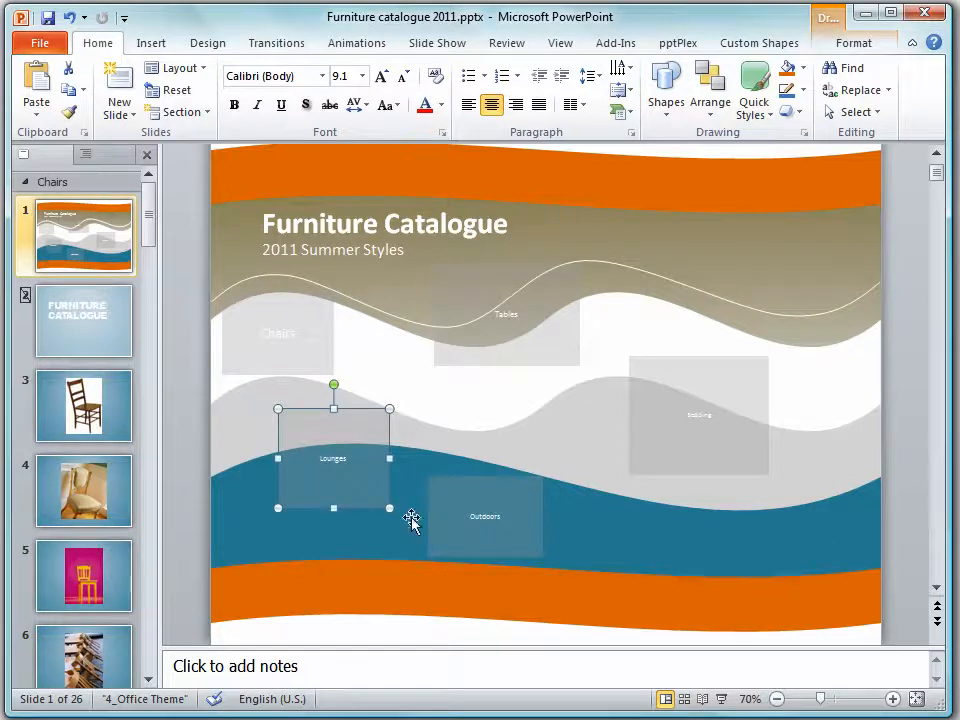
mouse_move(666, 88)
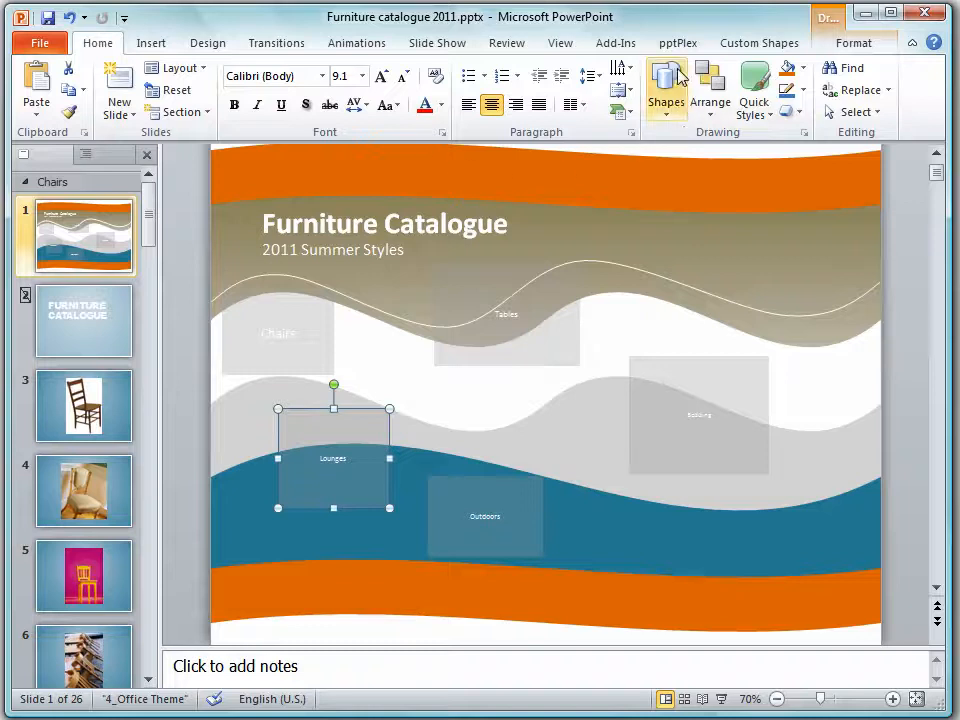
In pptPlex Advanced Options, set a custom orange section colour and the orange-framed section template
left_click(678, 42)
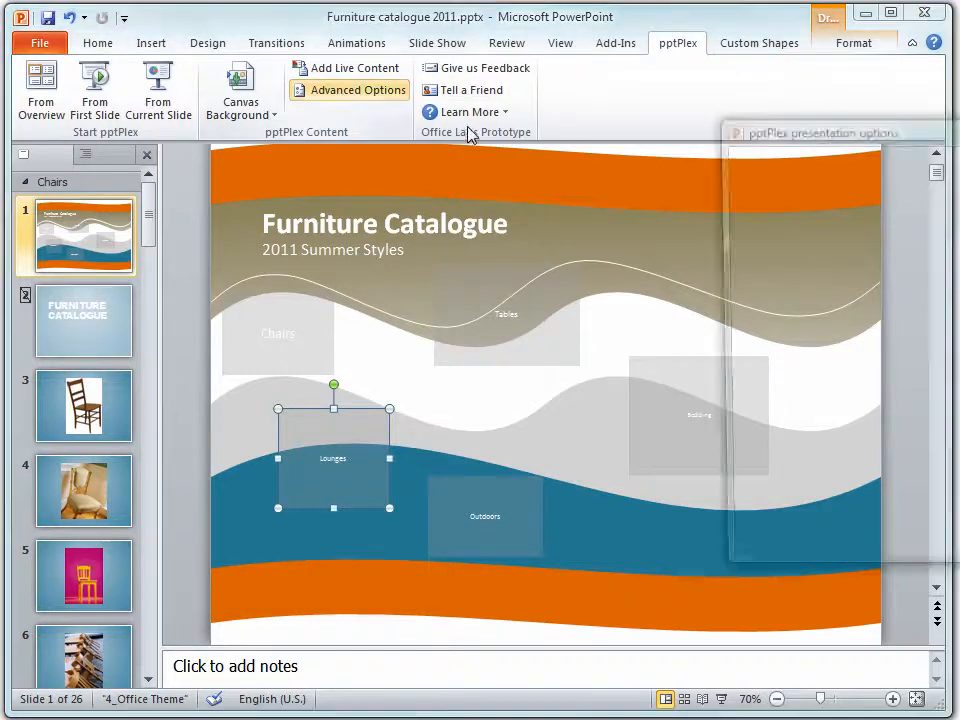
left_click(357, 90)
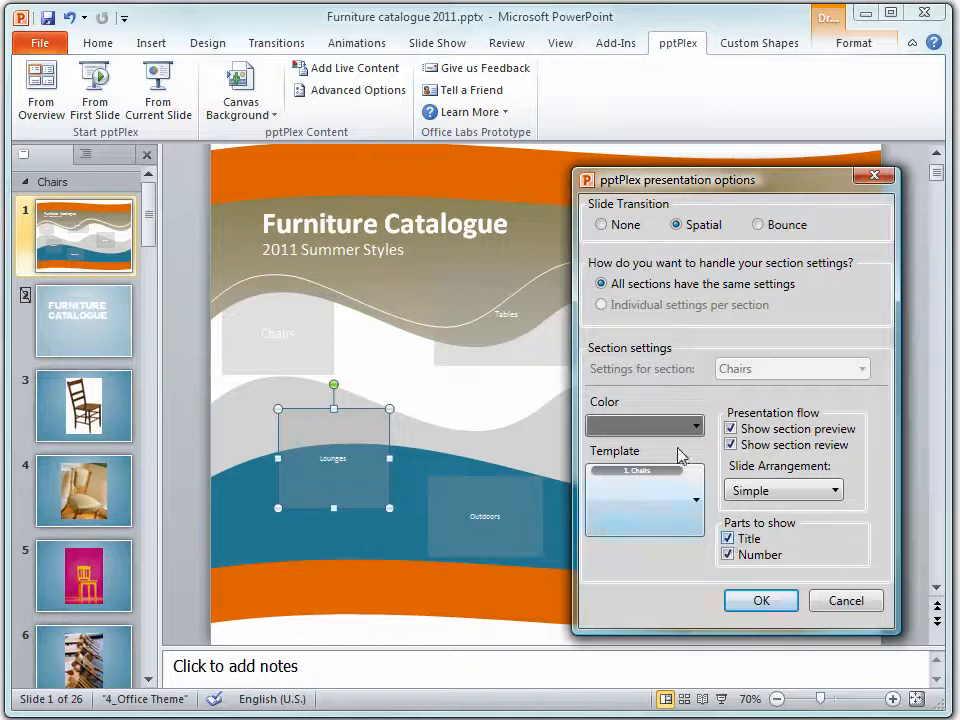
left_click(694, 425)
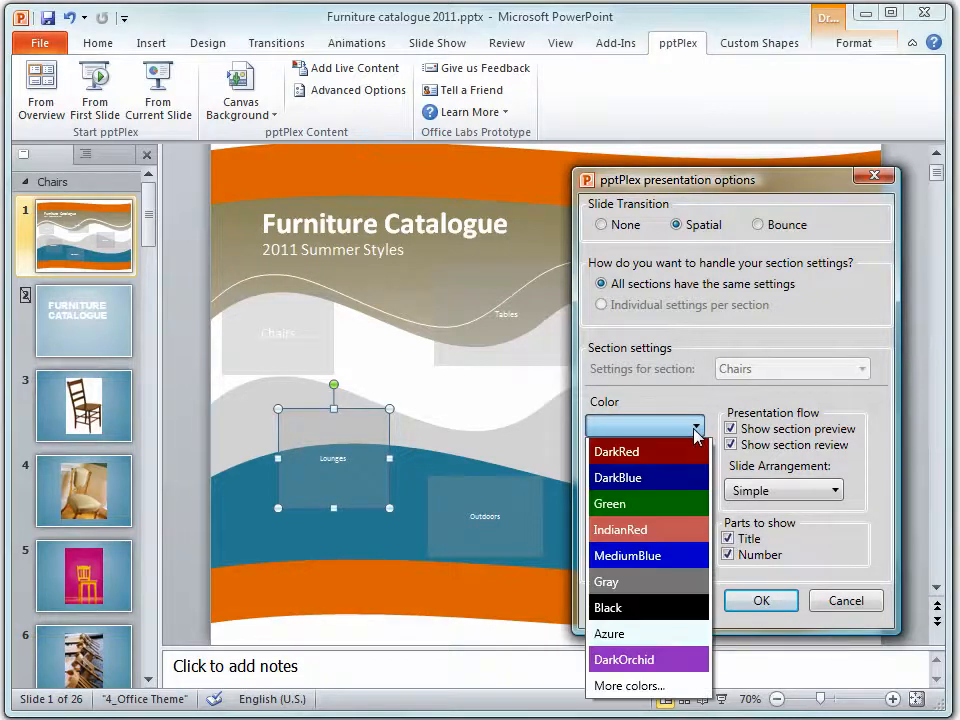
left_click(628, 685)
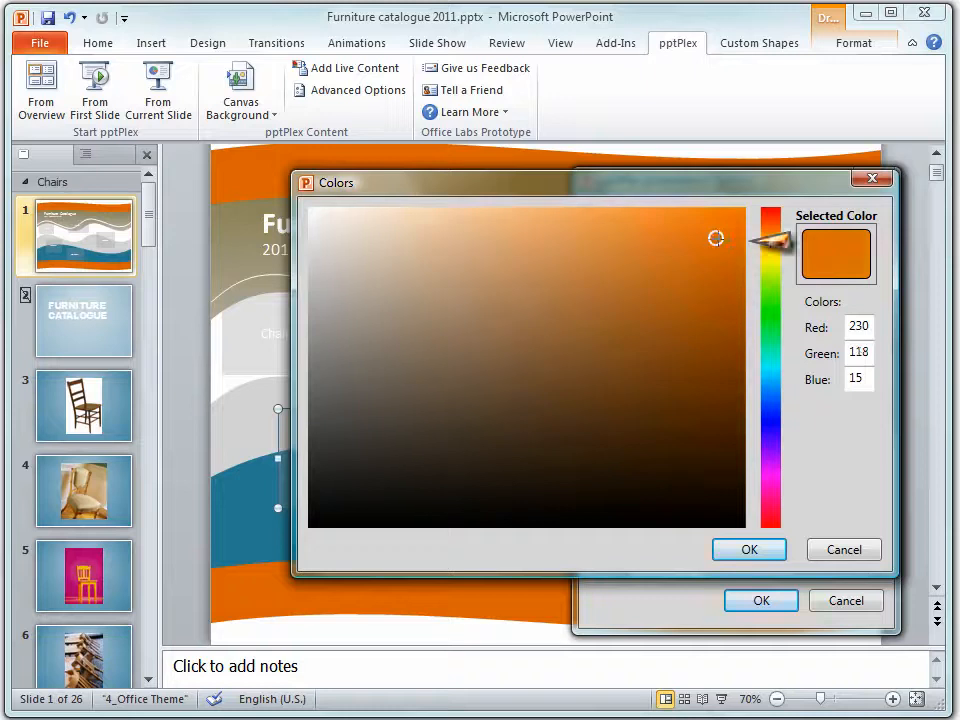
left_click(693, 224)
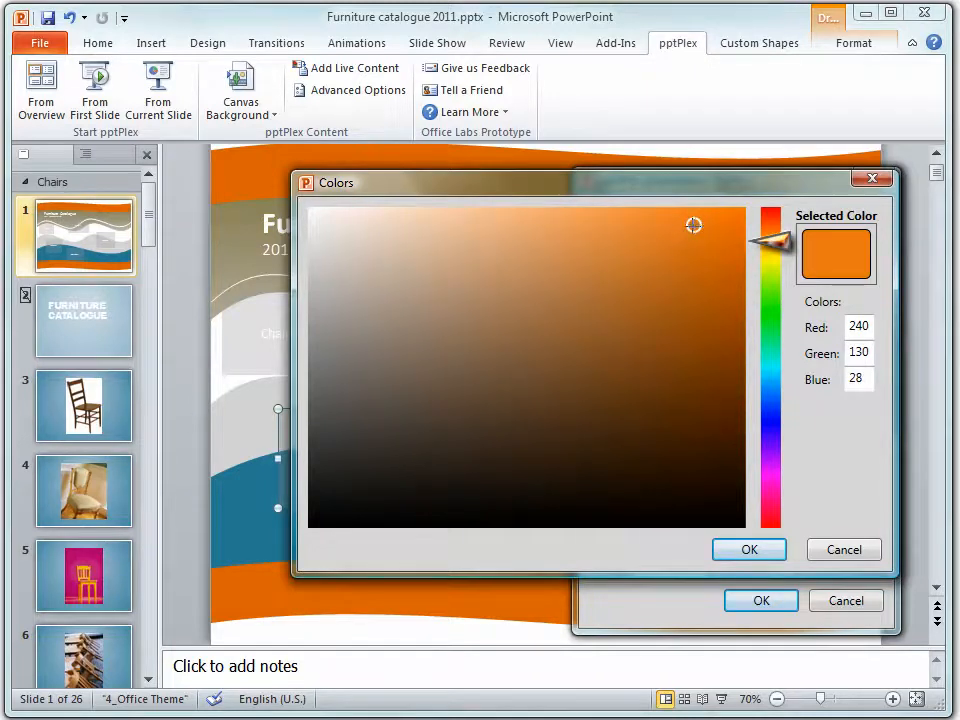
left_click(748, 549)
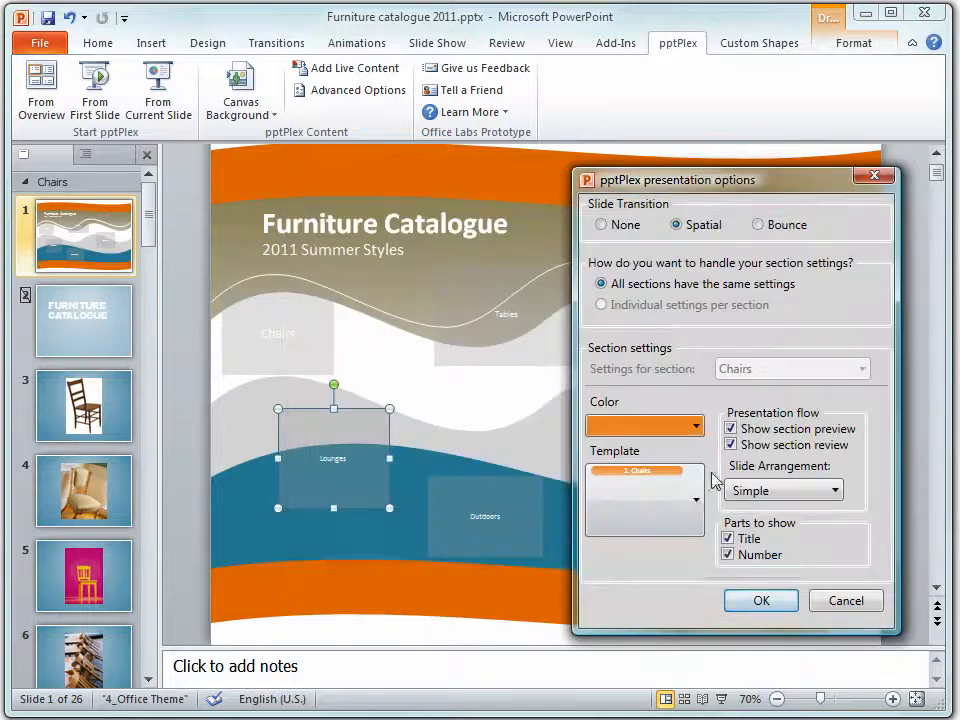
left_click(697, 498)
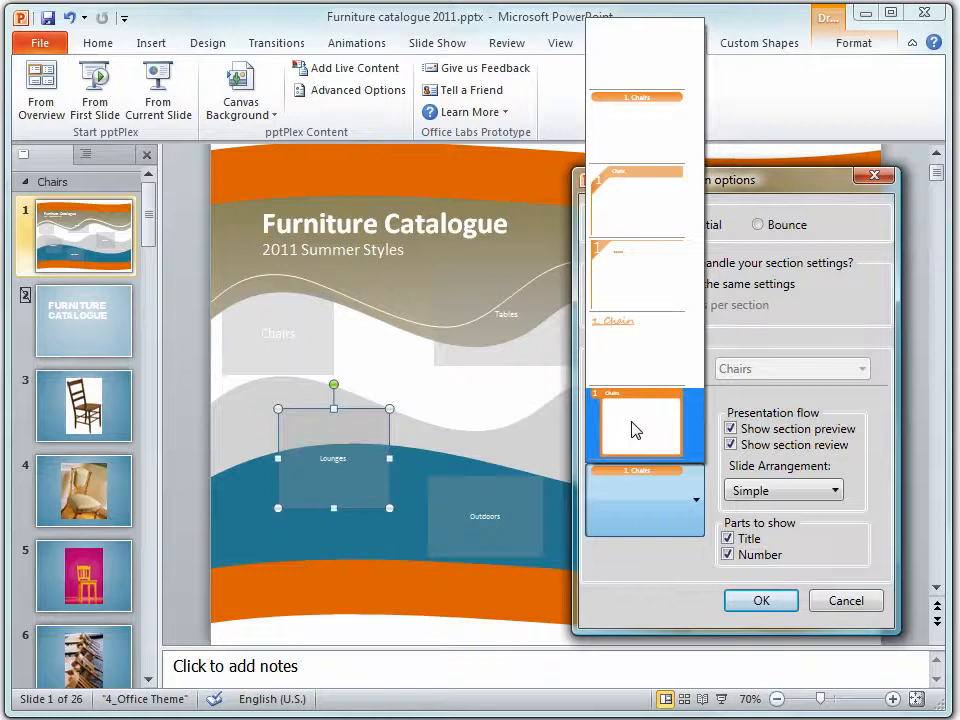
left_click(760, 600)
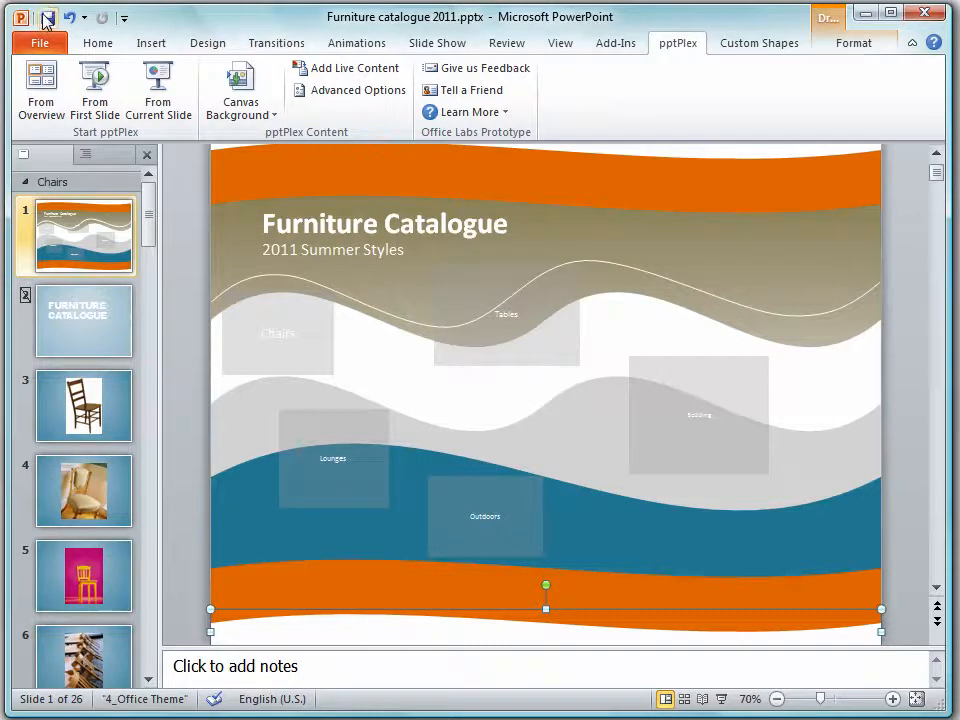
mouse_move(375, 265)
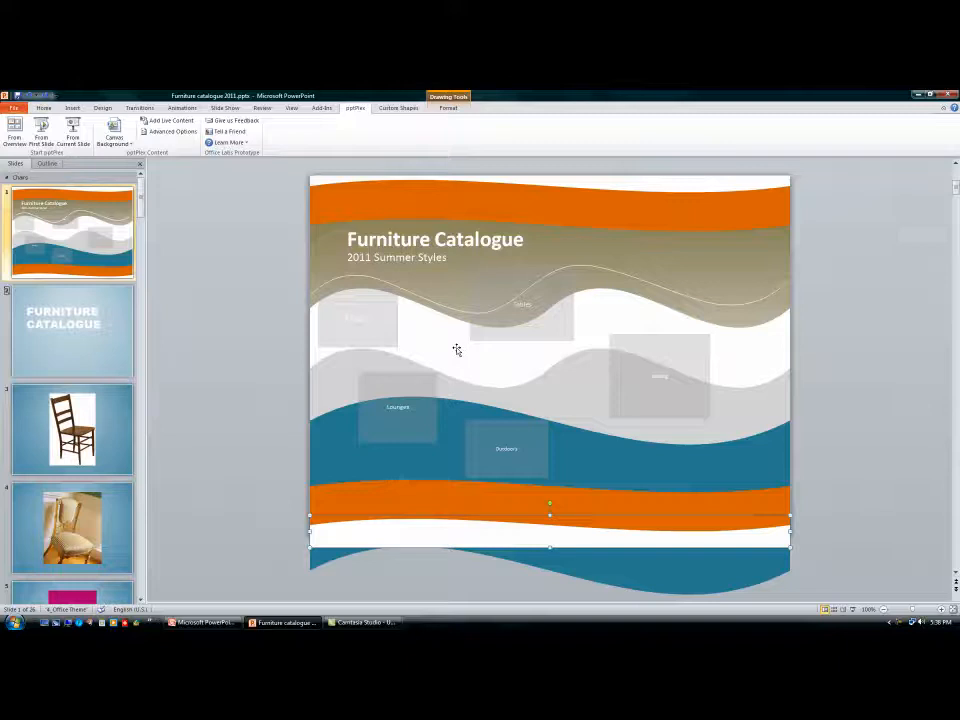
mouse_move(14, 130)
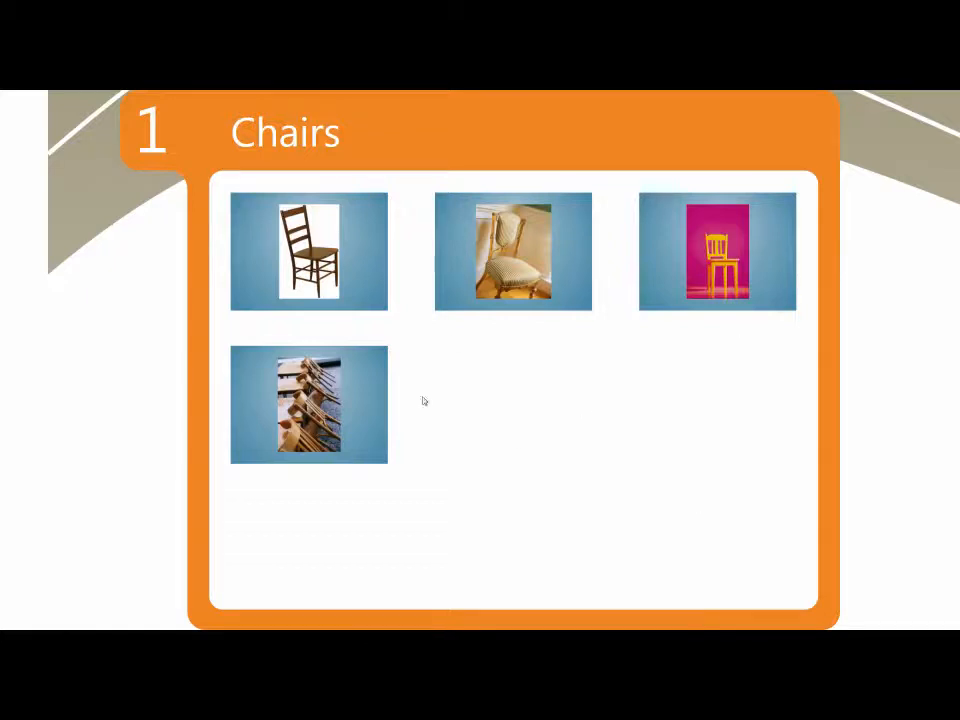
mouse_move(530, 438)
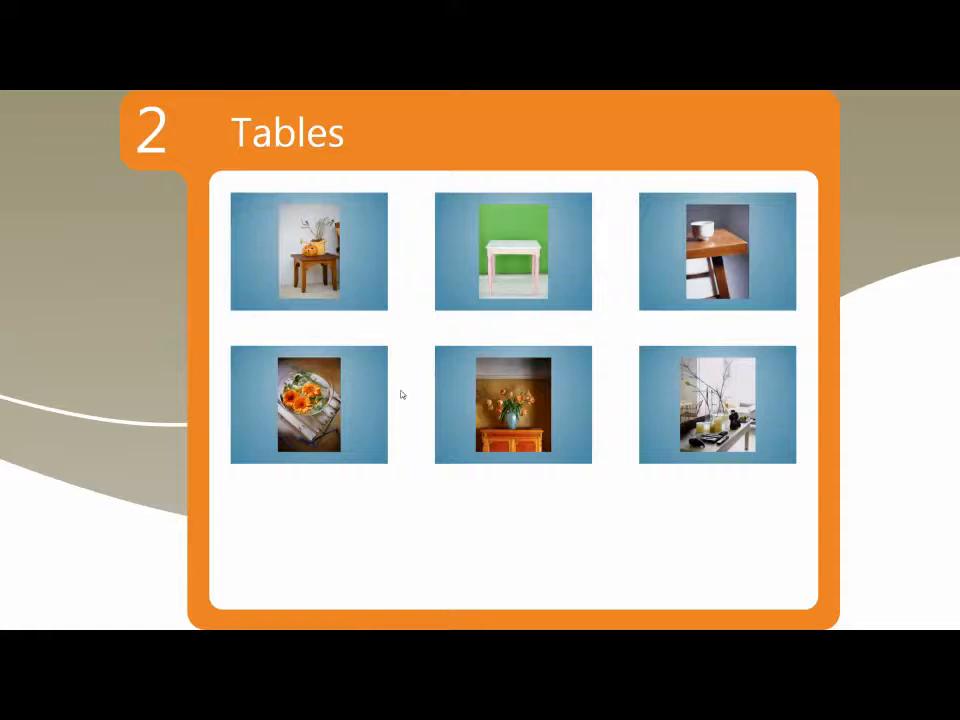
mouse_move(496, 504)
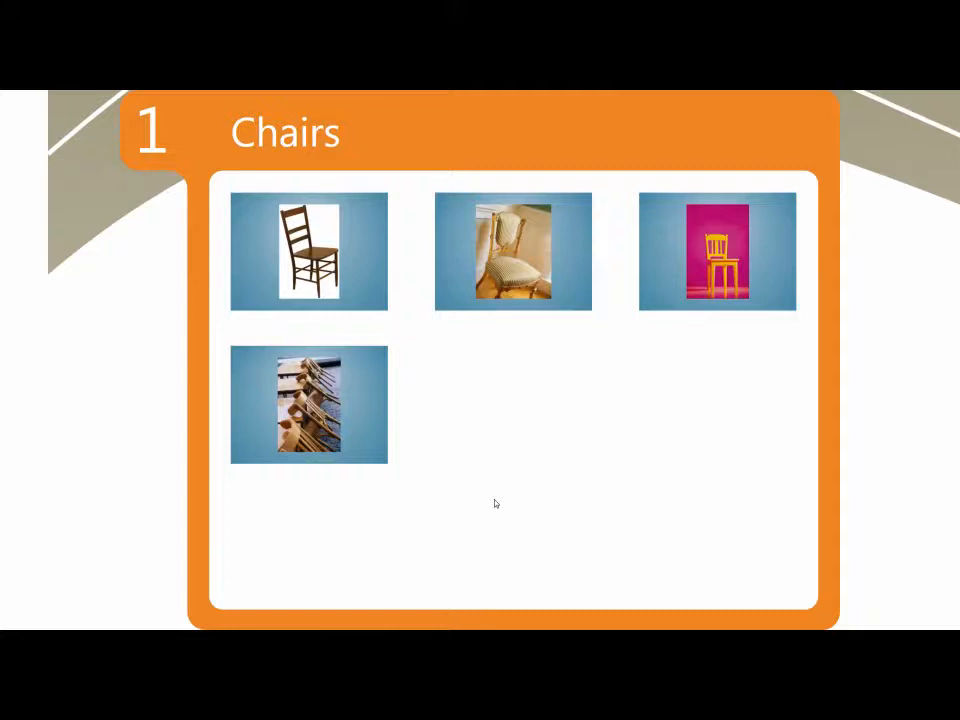
Advance from the Chairs section to the Tables section
key("right")
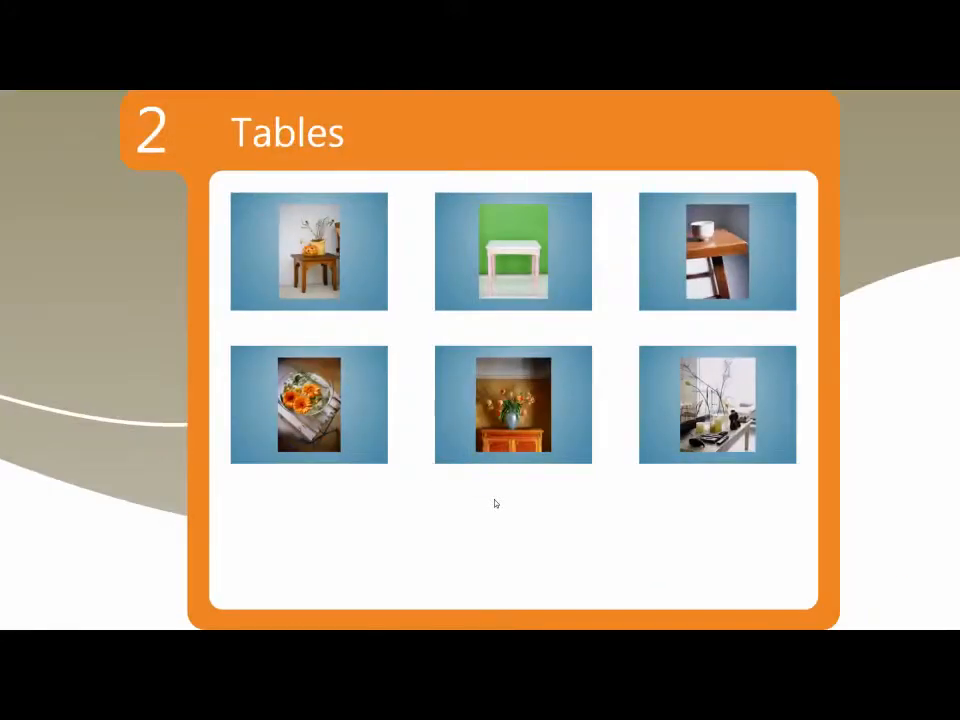